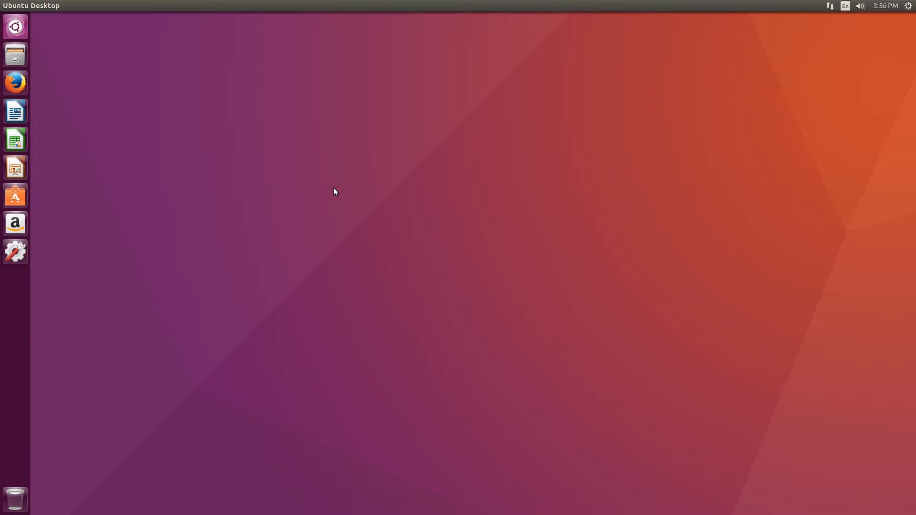
pyautogui.moveTo(233, 179)
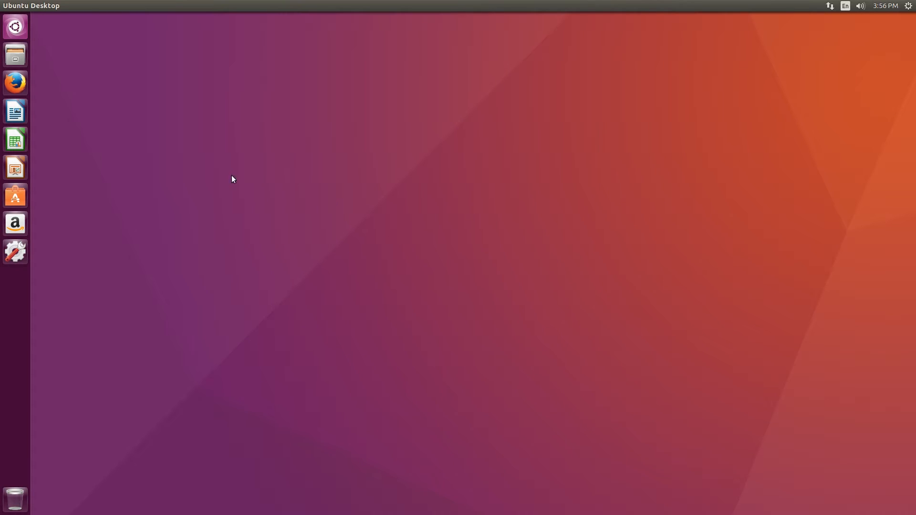
pyautogui.moveTo(277, 232)
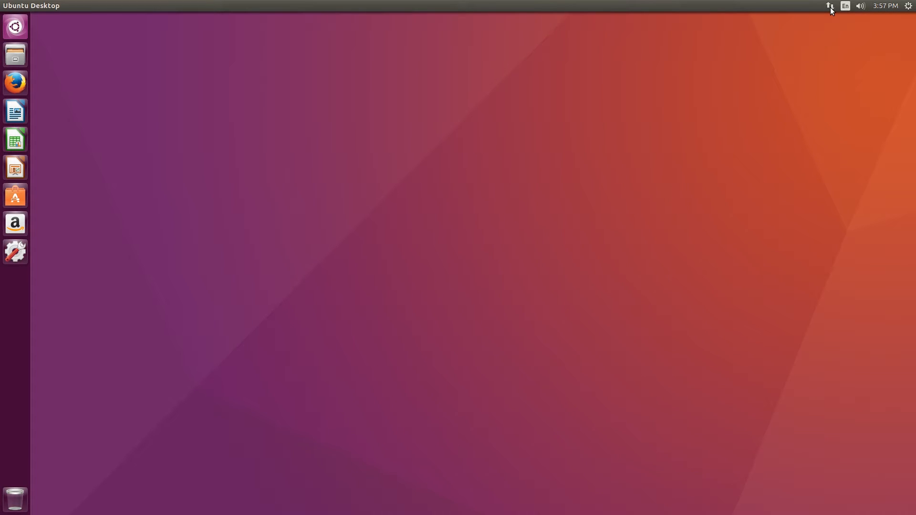
# Step: Open Edit Connections… from the network indicator to reach the Network Connections editor
pyautogui.click(827, 5)
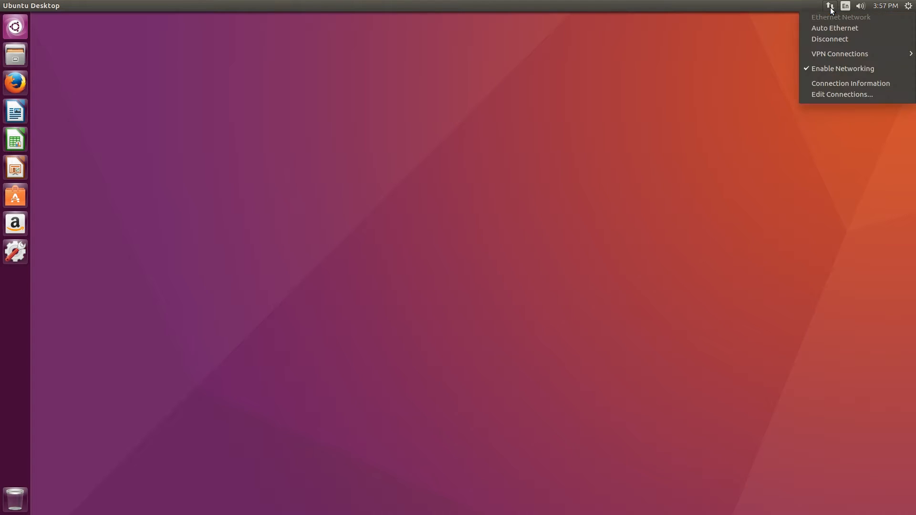
pyautogui.moveTo(837, 50)
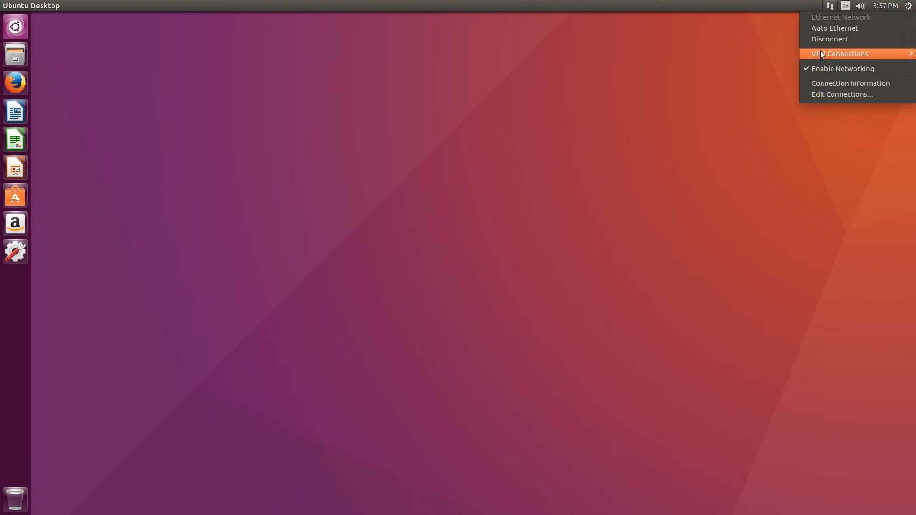
pyautogui.moveTo(843, 36)
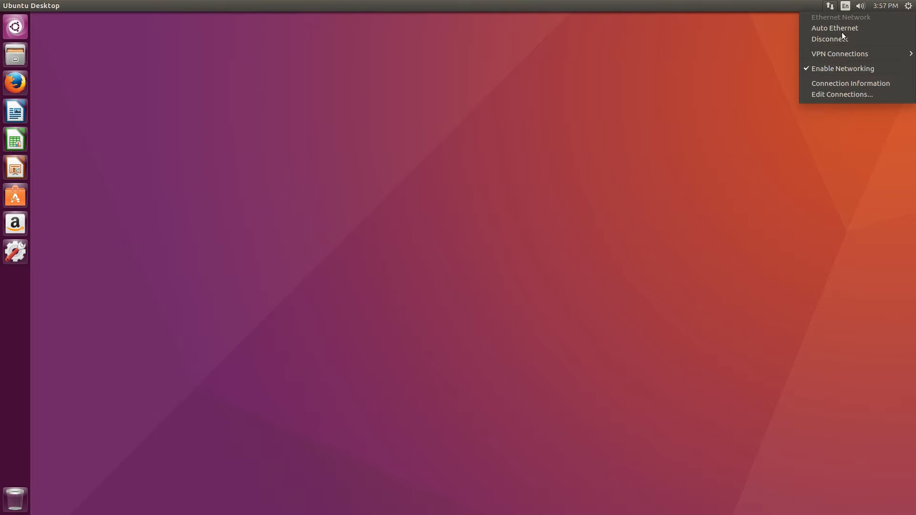
pyautogui.click(842, 94)
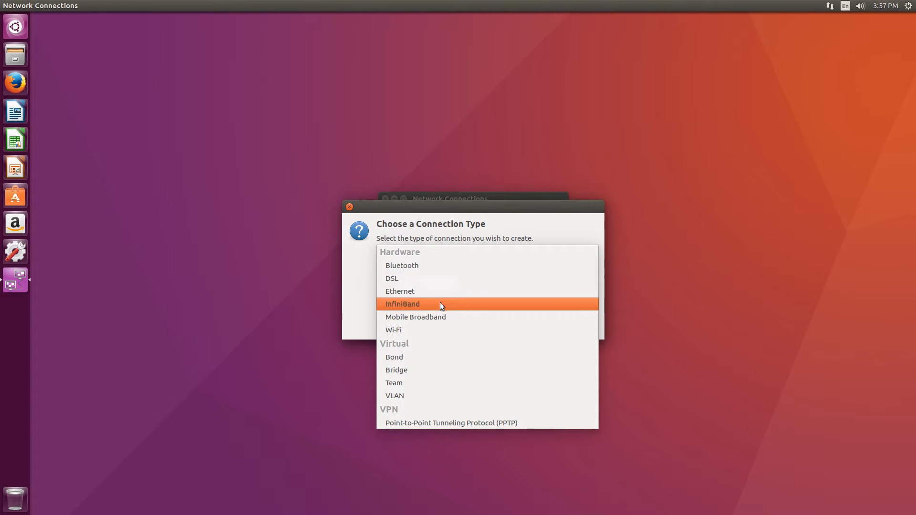
# Step: Choose Wi-Fi as the connection type and create the new connection
pyautogui.click(400, 291)
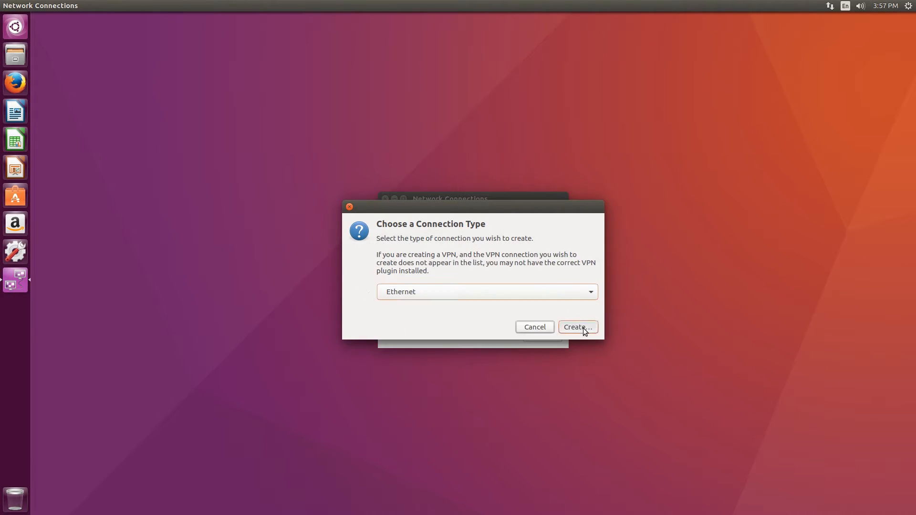
pyautogui.click(578, 326)
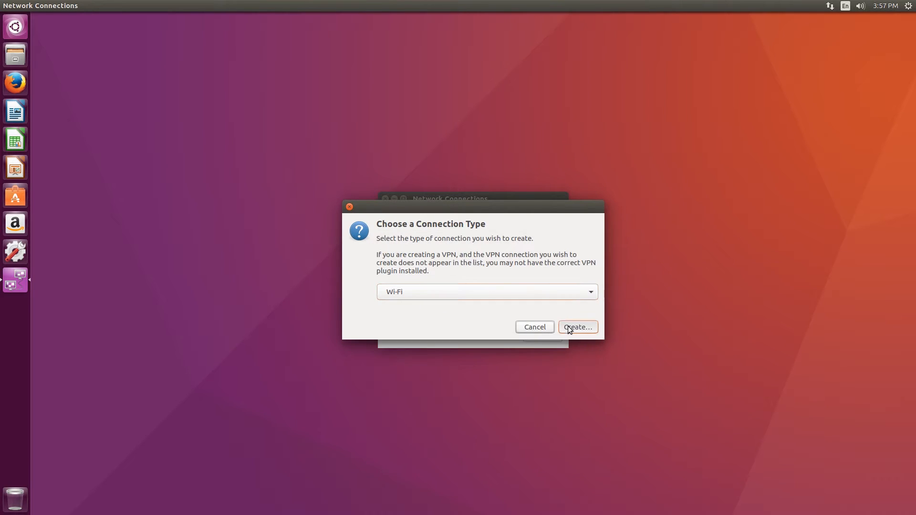
pyautogui.click(578, 326)
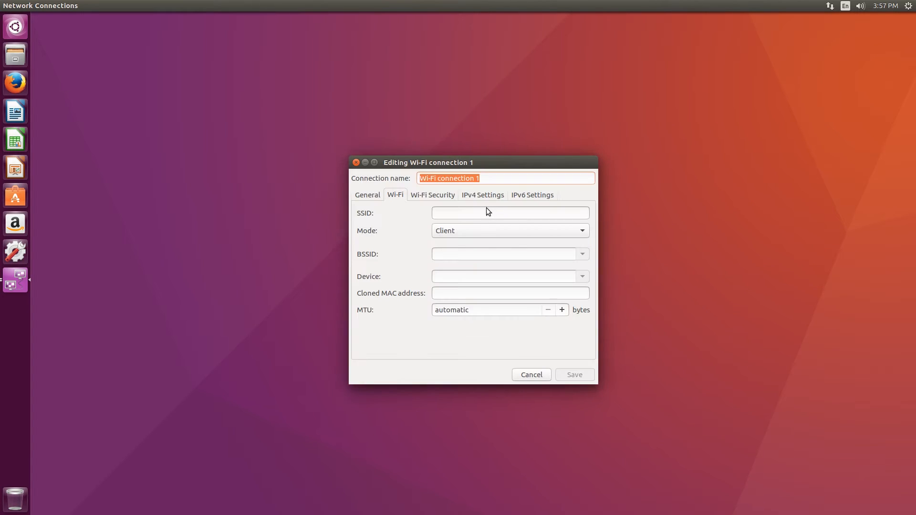
# Step: Review the Wi-Fi Security and Wi-Fi settings, then cancel so only Auto Ethernet remains
pyautogui.click(432, 194)
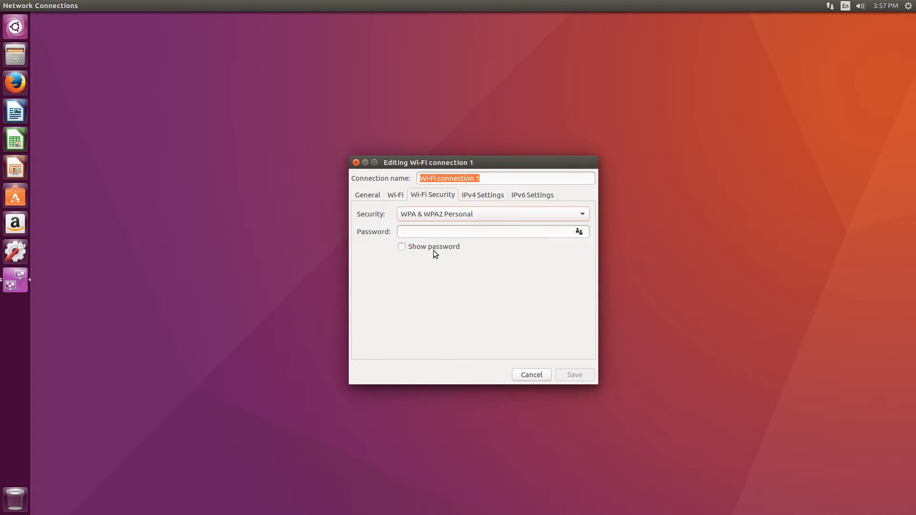
pyautogui.click(395, 195)
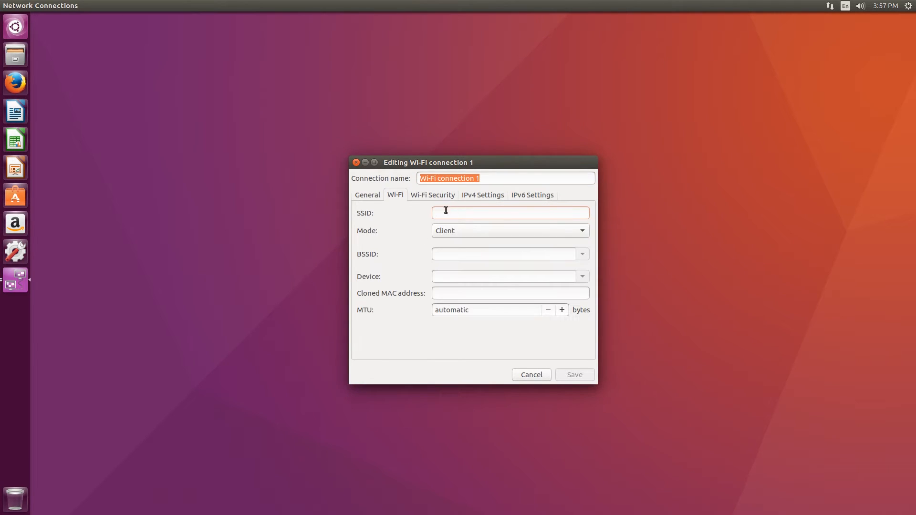
pyautogui.click(509, 213)
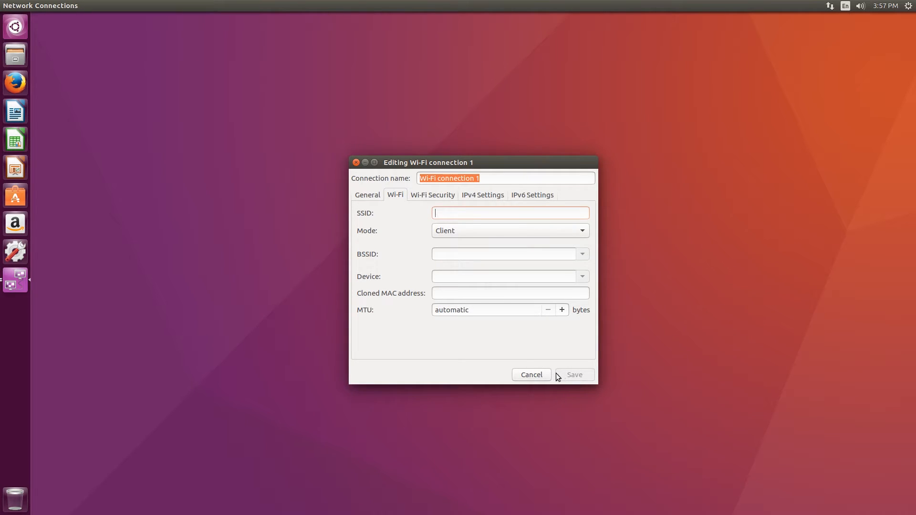
pyautogui.click(531, 374)
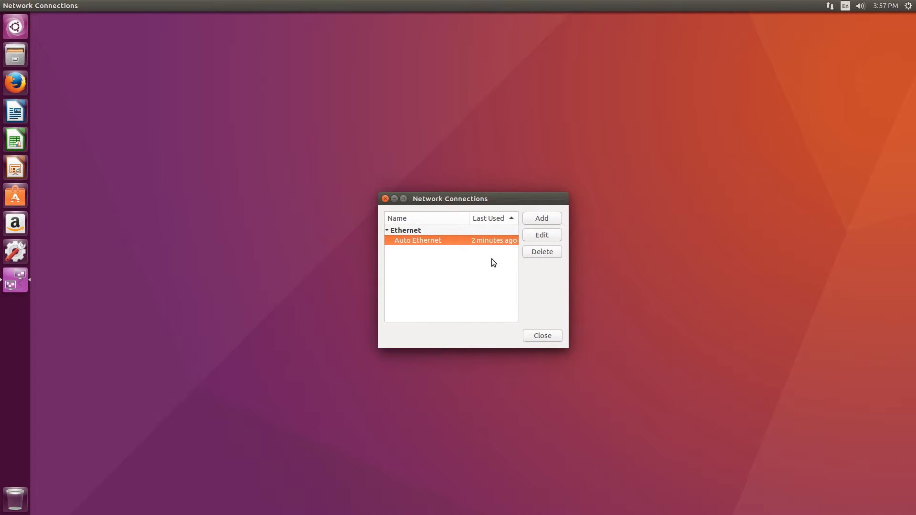
# Step: Close Network Connections, launch Firefox and enter youtube.com in the address bar
pyautogui.click(542, 336)
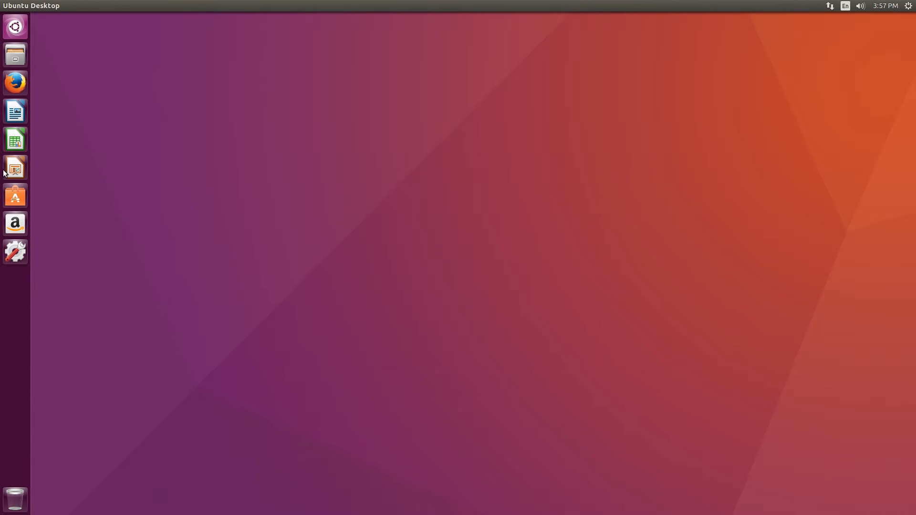
pyautogui.moveTo(15, 82)
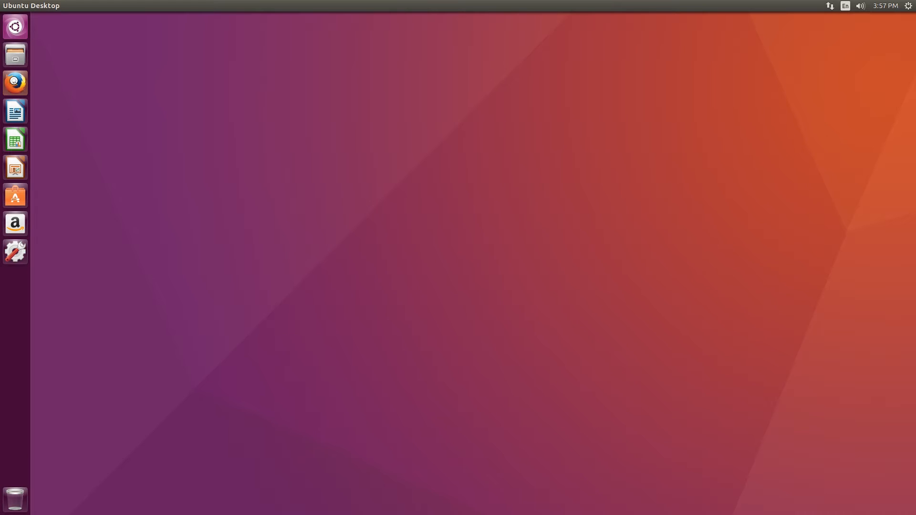
pyautogui.click(14, 82)
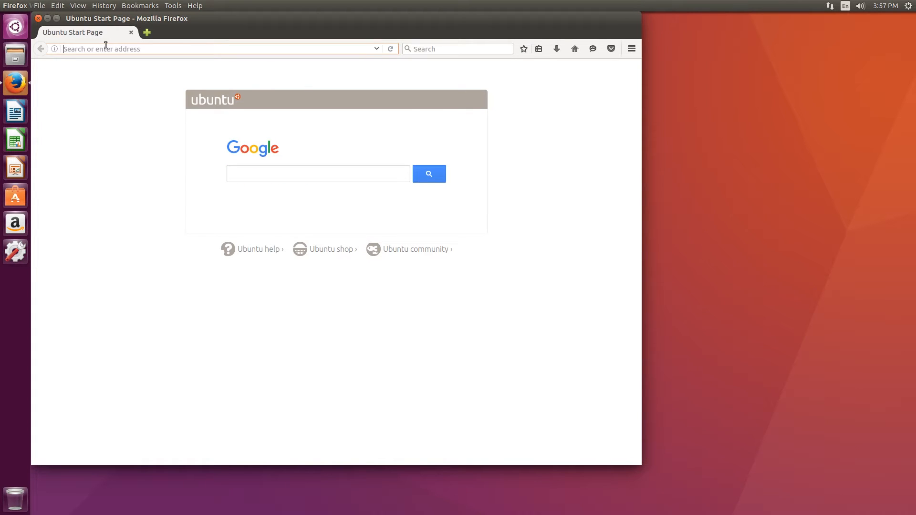
pyautogui.write('youtube.com')
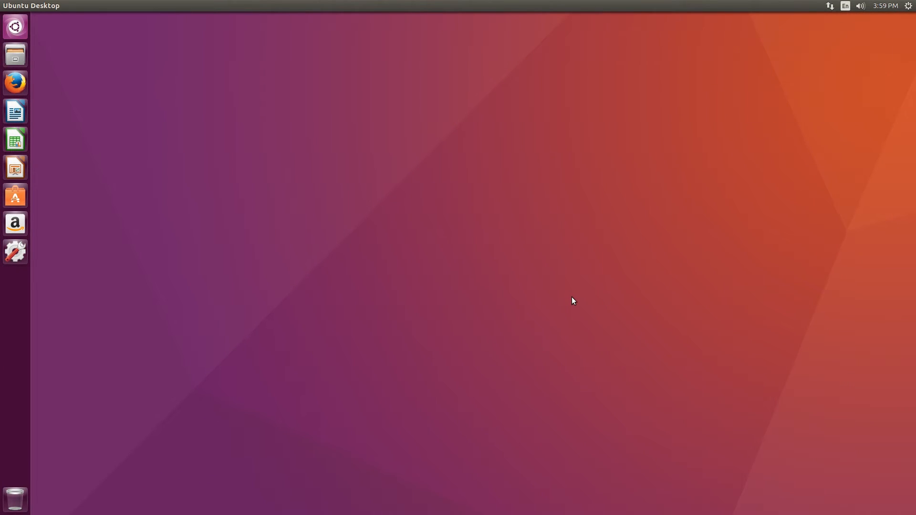
pyautogui.moveTo(571, 302)
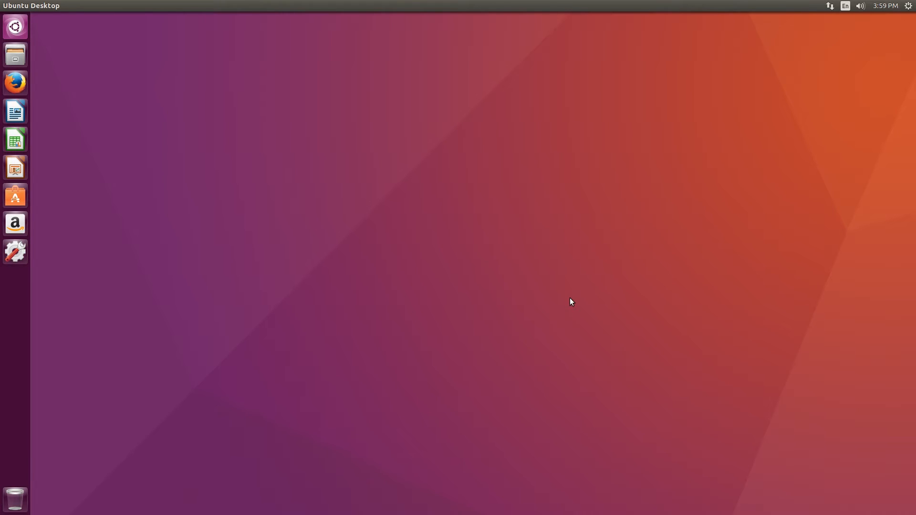
pyautogui.moveTo(10, 10)
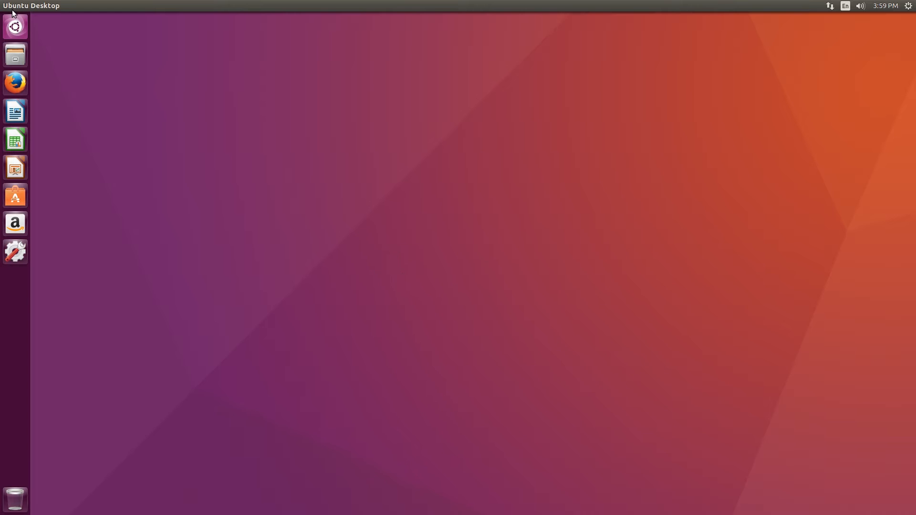
pyautogui.moveTo(15, 54)
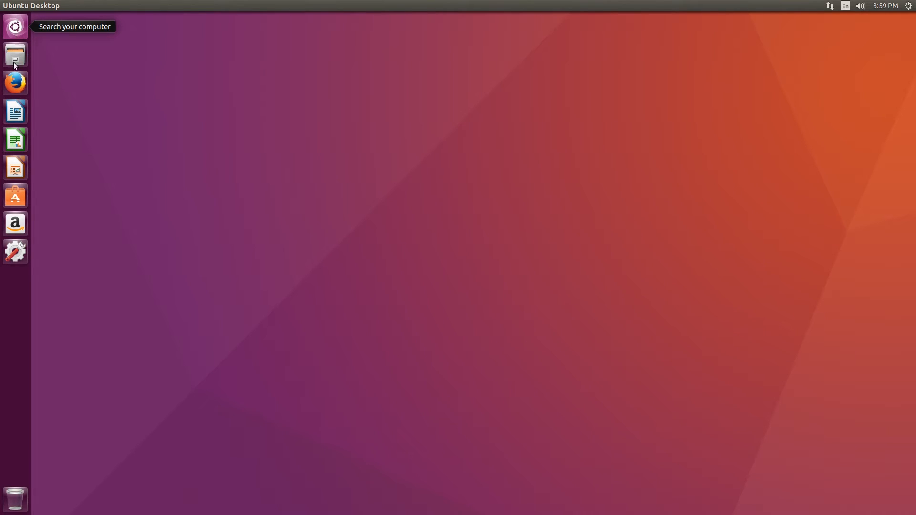
pyautogui.moveTo(23, 33)
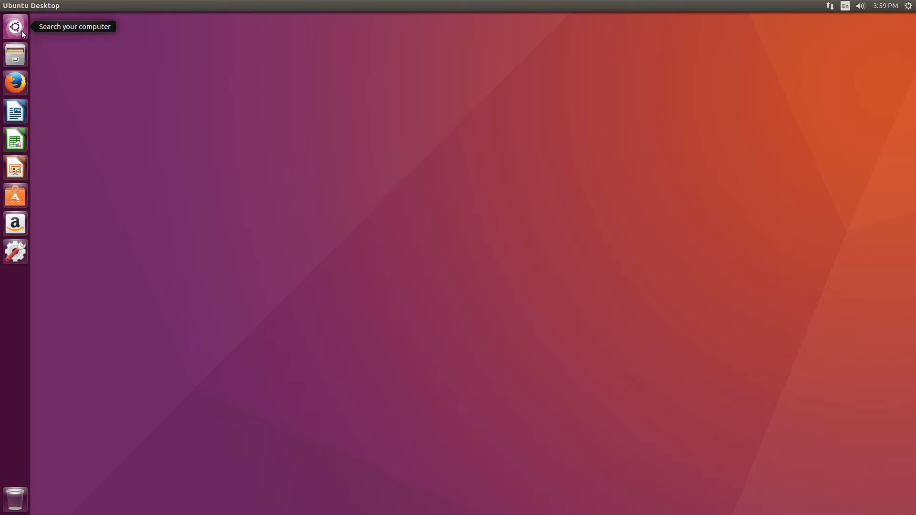
# Step: Search the Dash for 'softw' to find Software Updater
pyautogui.click(15, 25)
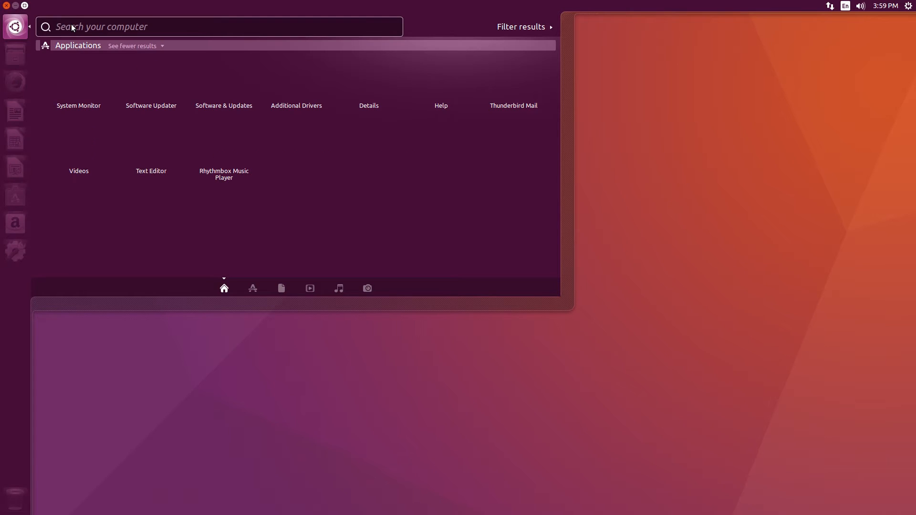
pyautogui.write('softw')
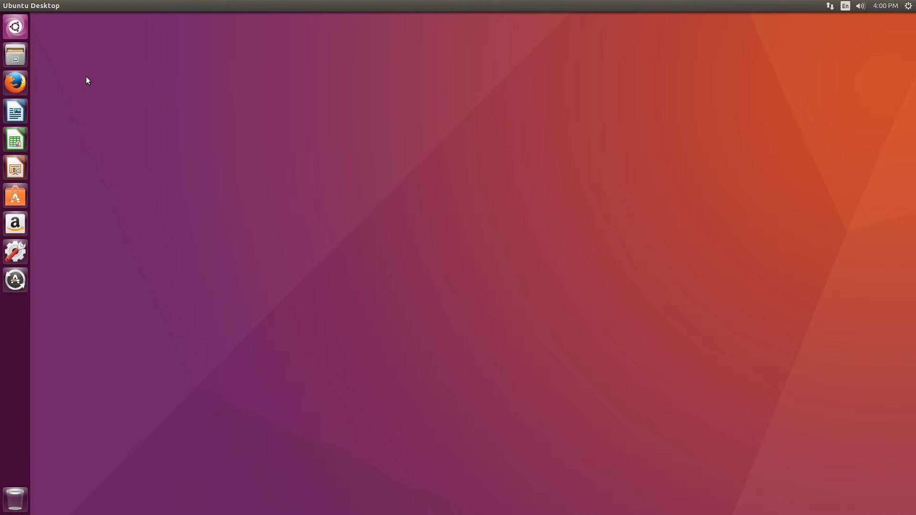
# Step: Launch Software Updater and expand the Details of updates list
pyautogui.click(14, 279)
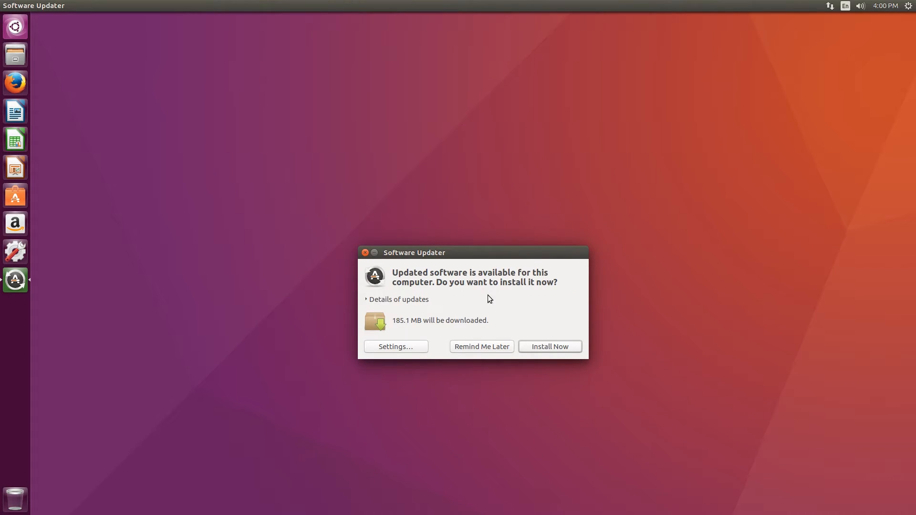
pyautogui.moveTo(461, 263)
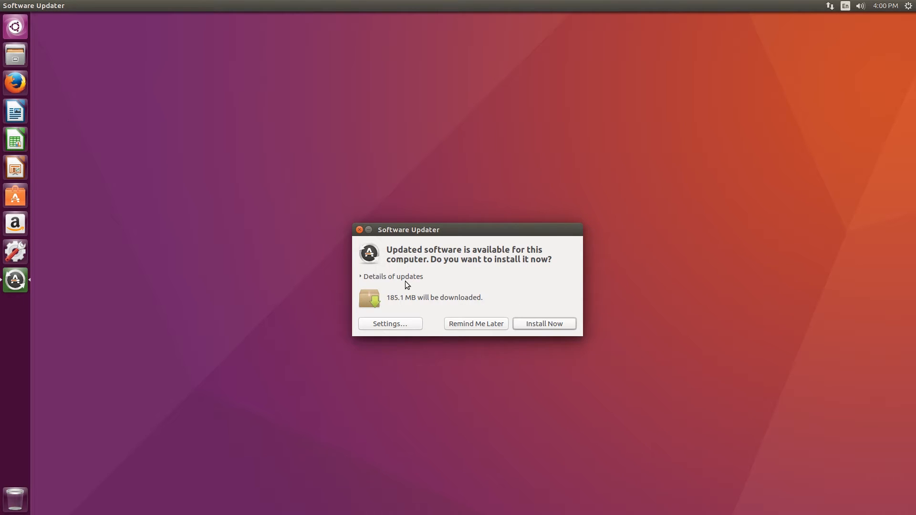
pyautogui.click(391, 276)
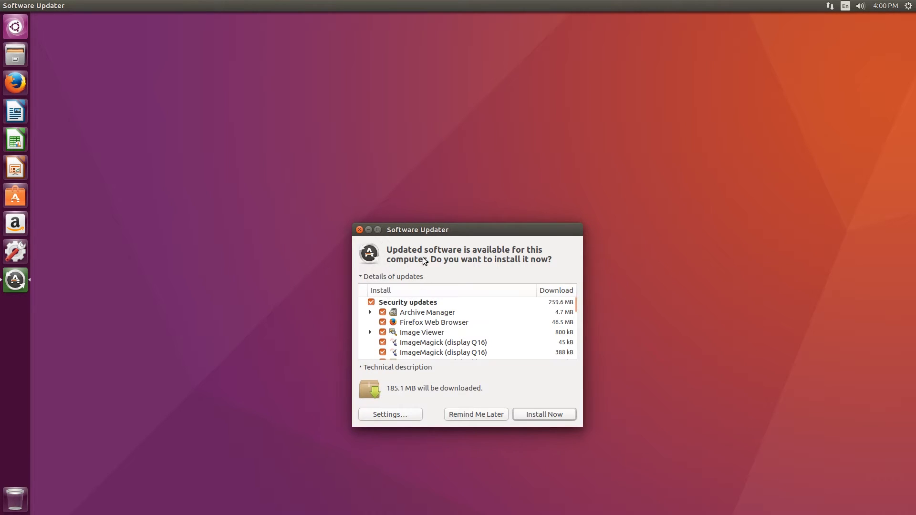
pyautogui.moveTo(417, 229); pyautogui.dragTo(420, 193)
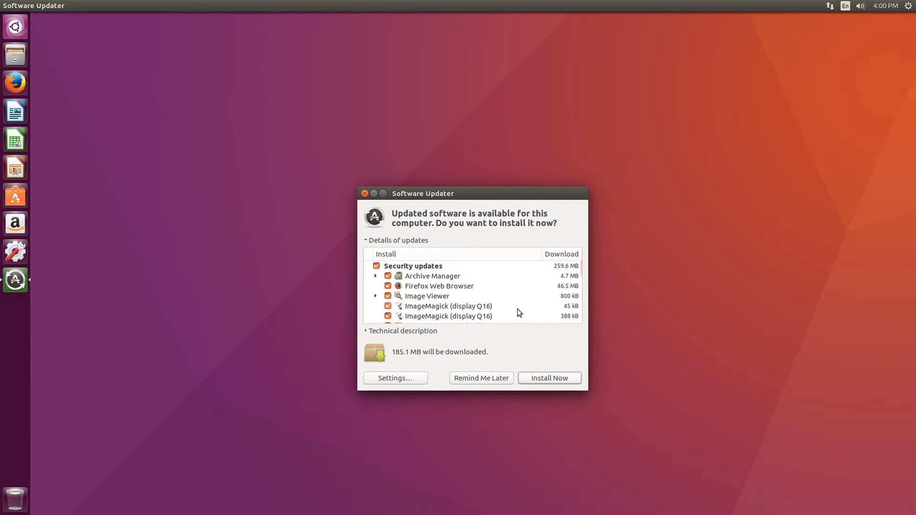
# Step: Scroll through the update list, unticking and re-ticking one entry so all 185.1 MB stay selected
pyautogui.scroll(-3)
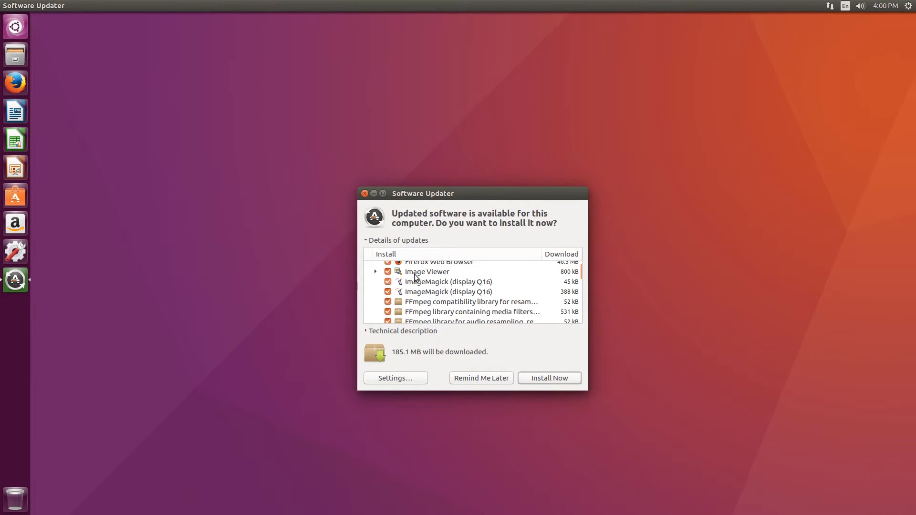
pyautogui.scroll(-3)
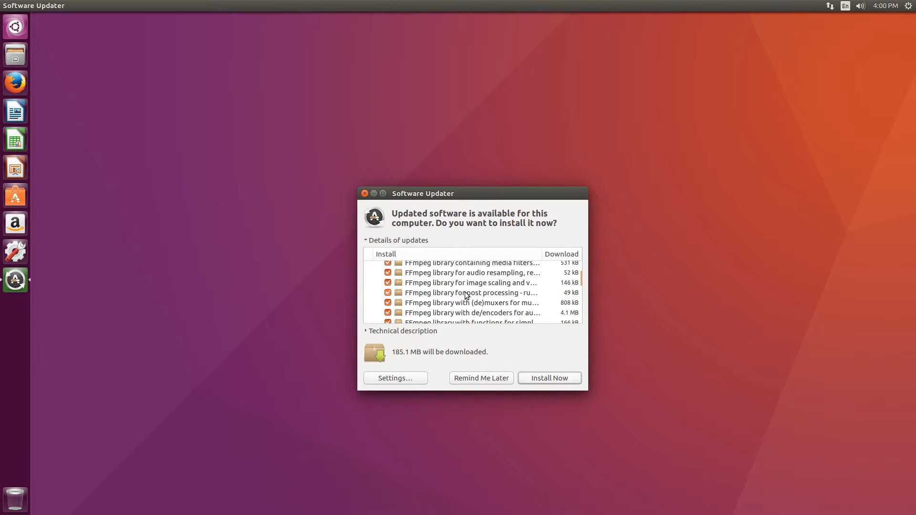
pyautogui.scroll(-3)
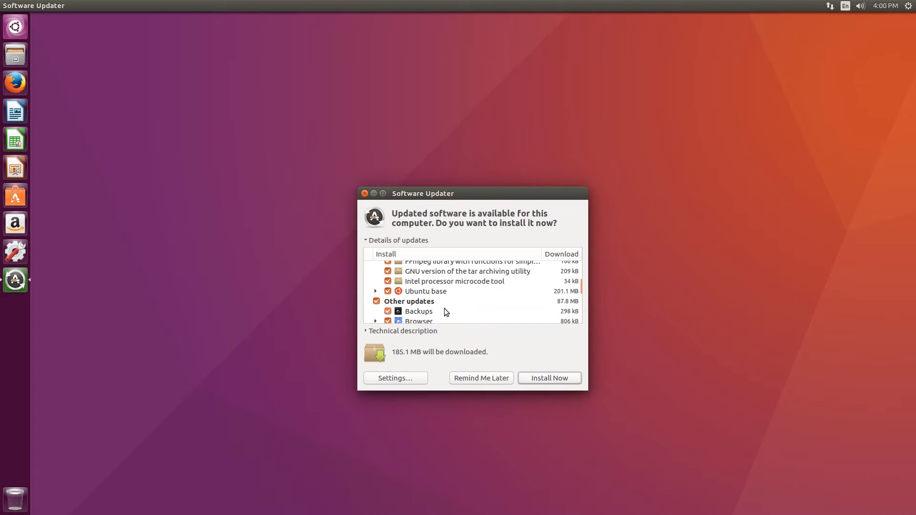
pyautogui.scroll(-3)
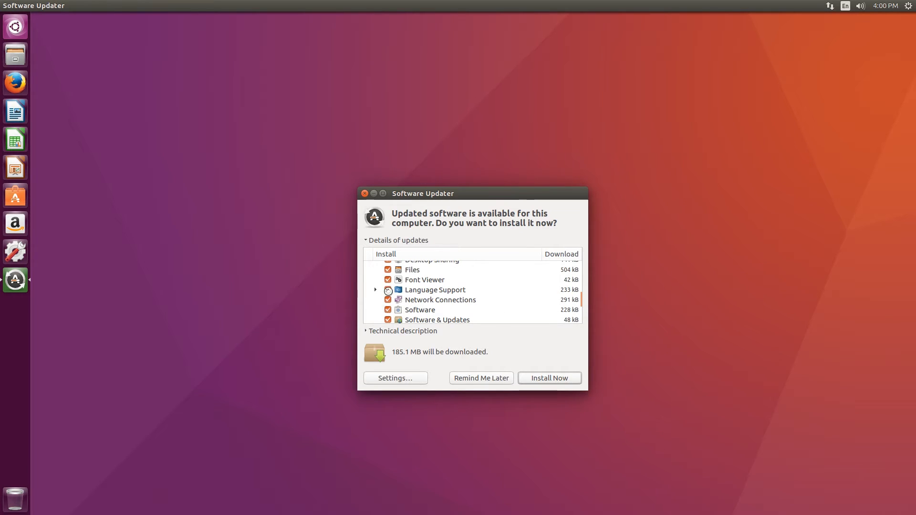
pyautogui.click(387, 299)
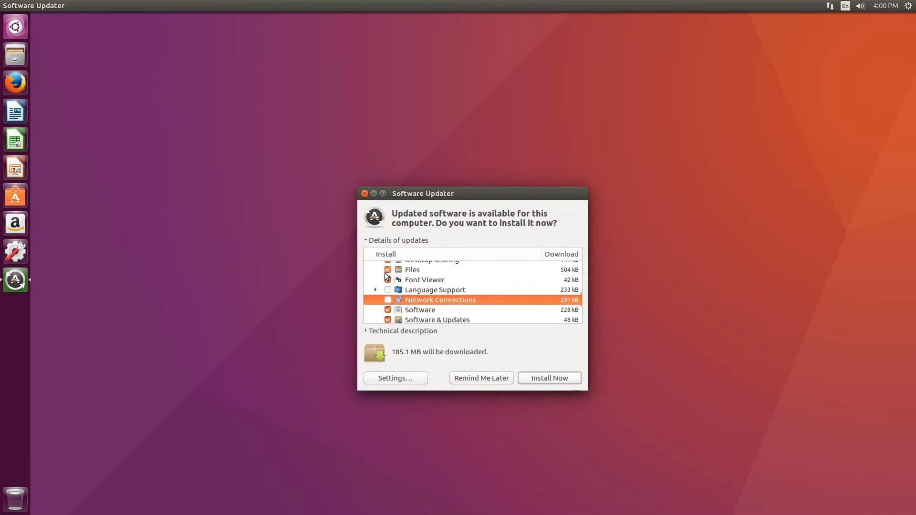
pyautogui.click(388, 269)
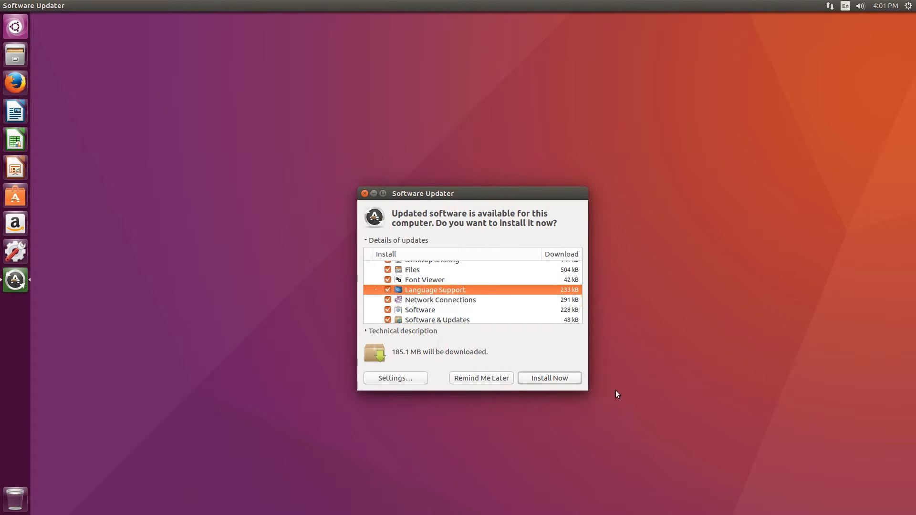
pyautogui.moveTo(532, 378)
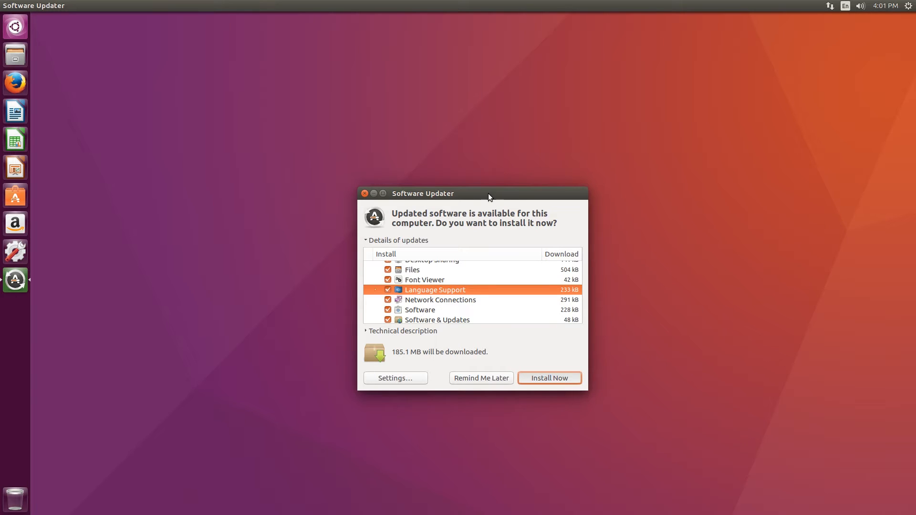
# Step: Start Install Now, authenticate, and show the per-package download progress
pyautogui.click(549, 378)
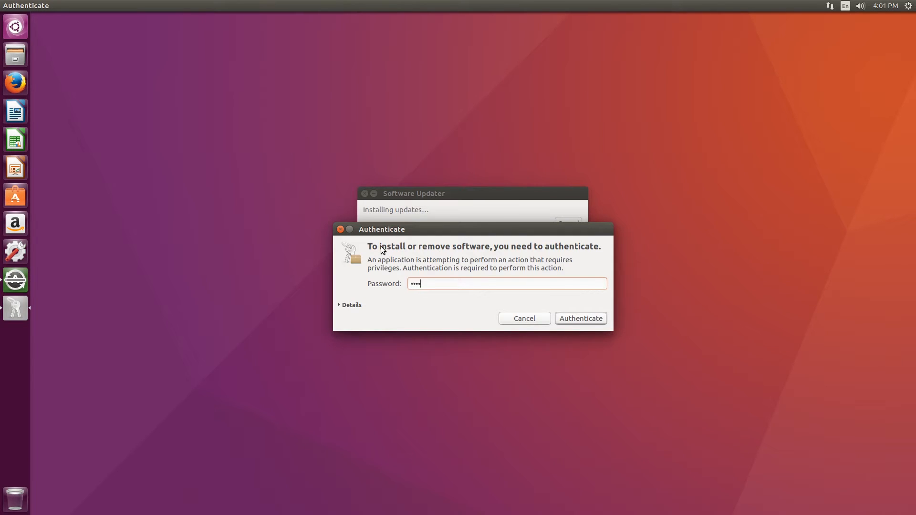
pyautogui.click(581, 319)
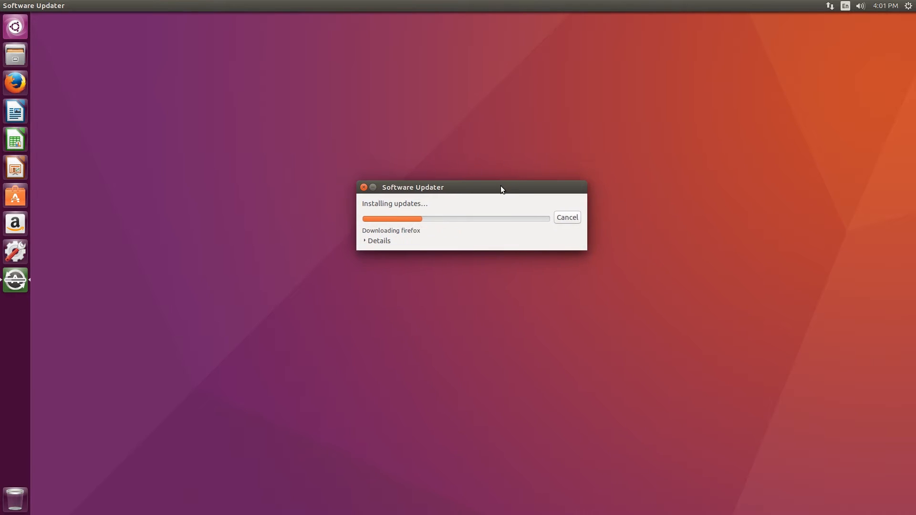
pyautogui.click(378, 240)
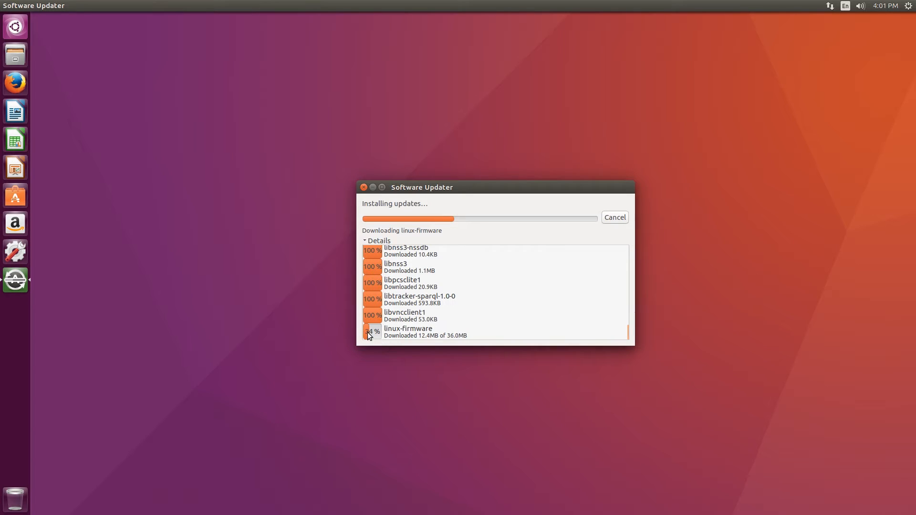
pyautogui.moveTo(457, 328)
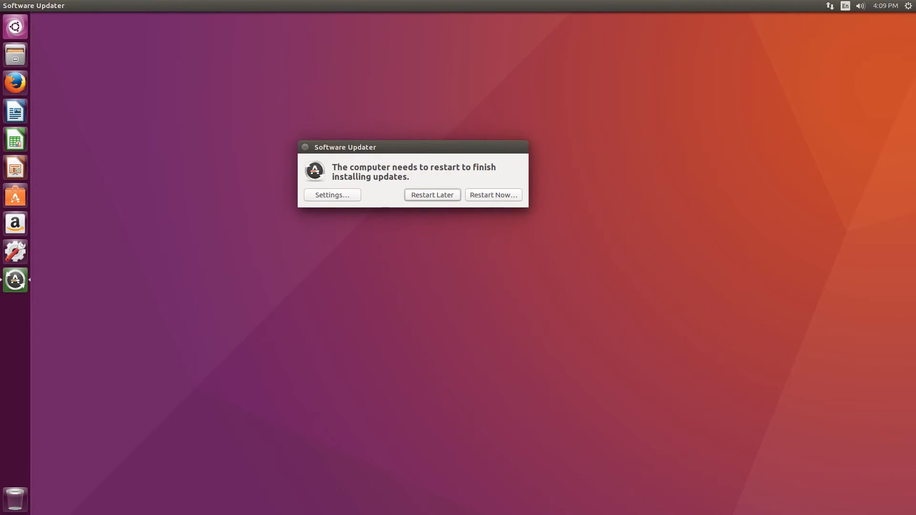
pyautogui.moveTo(374, 151)
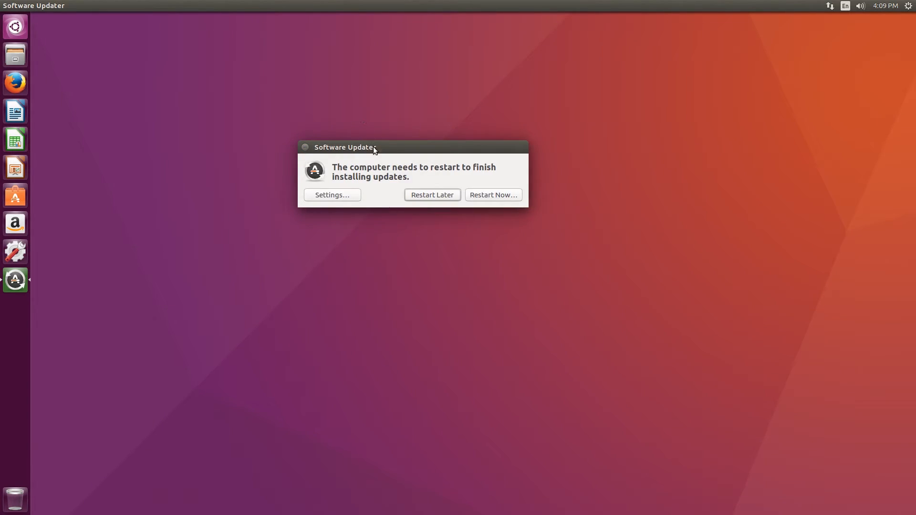
# Step: Move the restart notice lower on the screen before restarting
pyautogui.moveTo(357, 147); pyautogui.dragTo(373, 184)
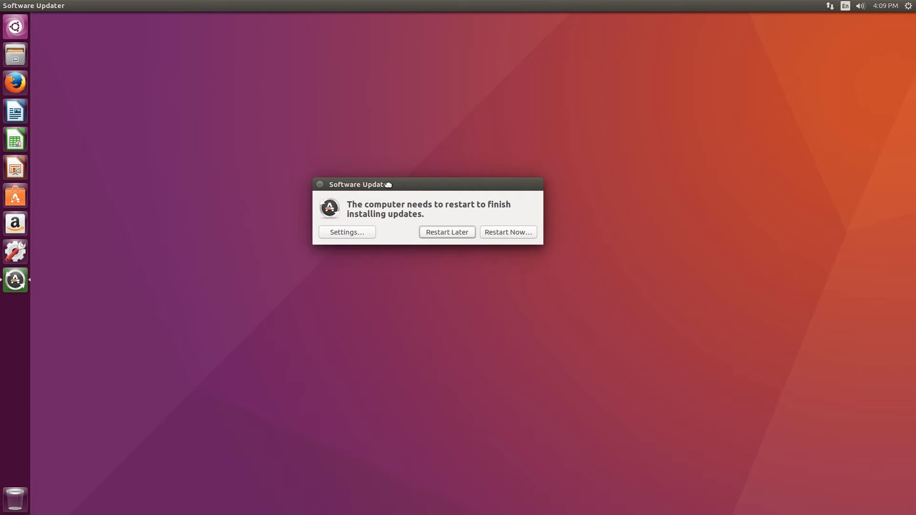
pyautogui.moveTo(495, 184)
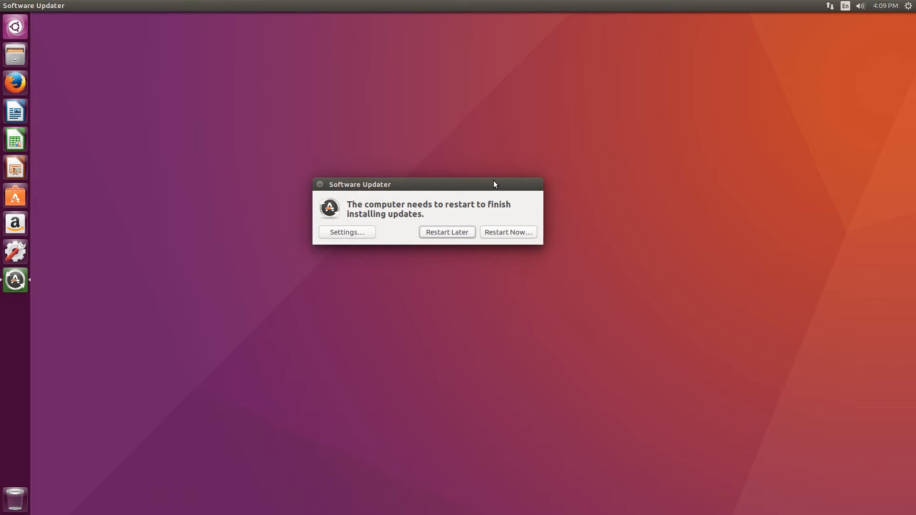
pyautogui.moveTo(493, 243)
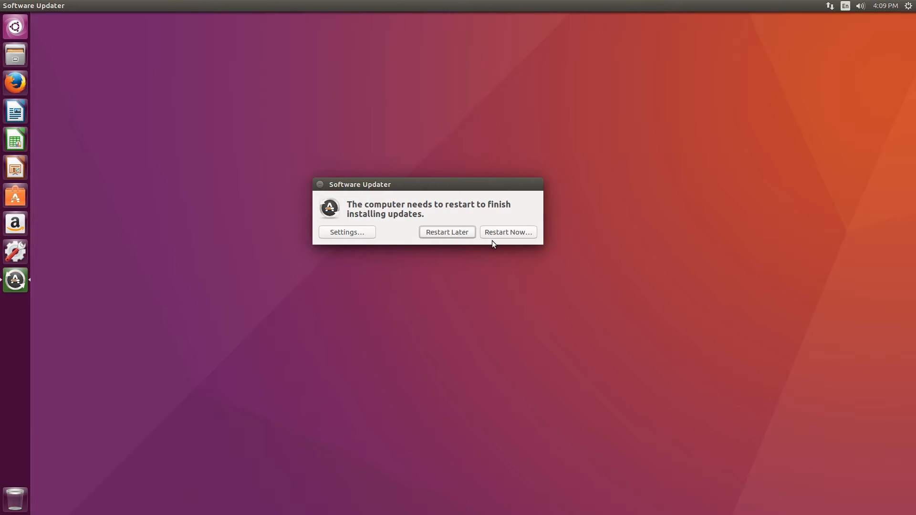
pyautogui.moveTo(509, 240)
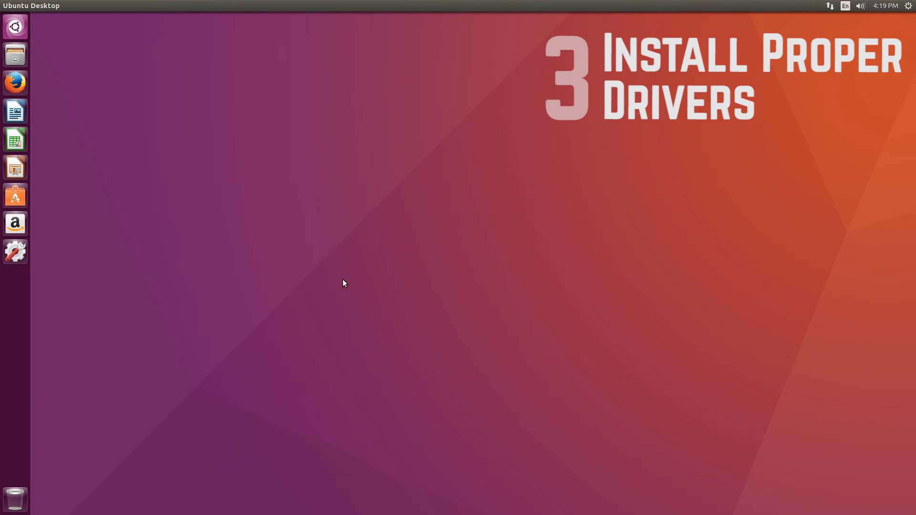
pyautogui.moveTo(52, 108)
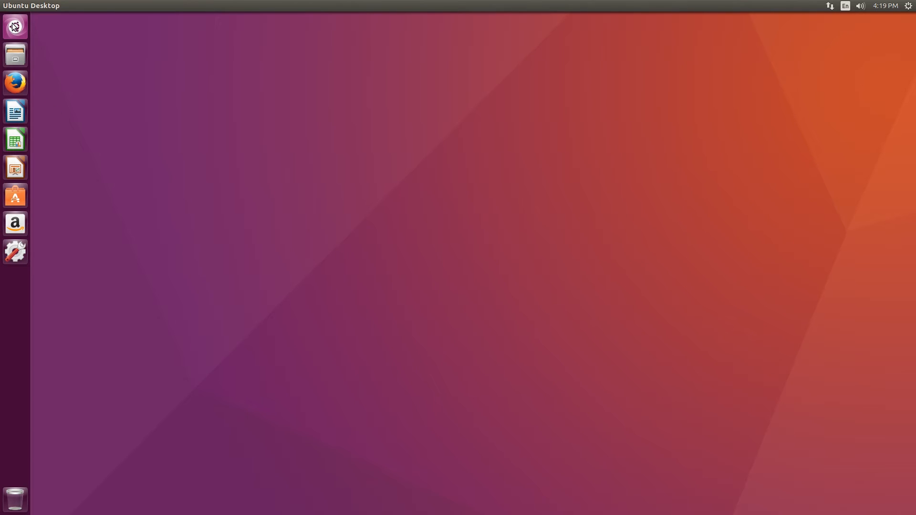
# Step: Search the Dash for 'driver' and launch the Additional Drivers tool
pyautogui.click(15, 27)
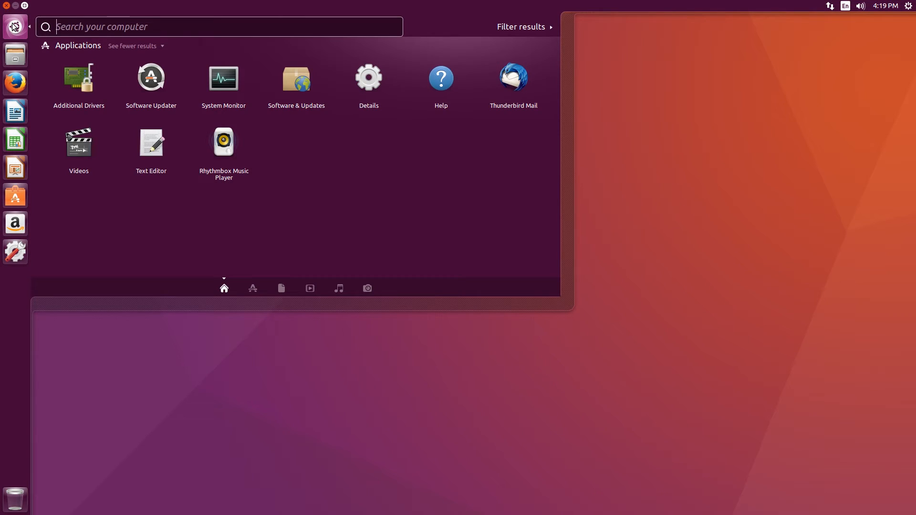
pyautogui.write('driver')
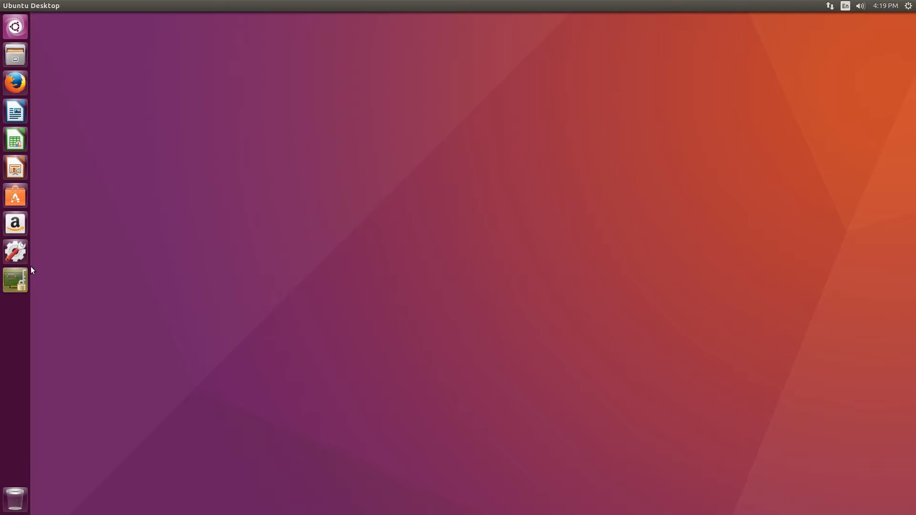
pyautogui.click(14, 281)
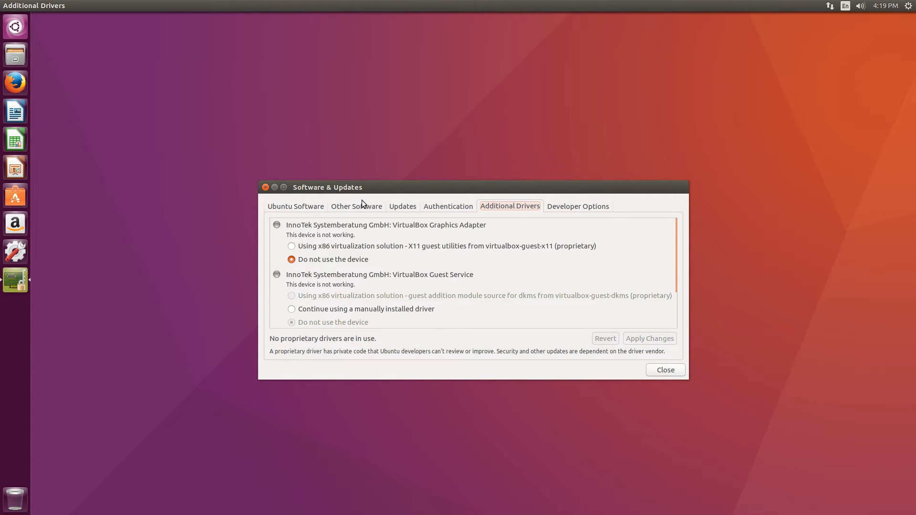
# Step: Select proprietary Intel microcode, proprietary VirtualBox graphics and the manually installed guest service driver
pyautogui.scroll(-3)
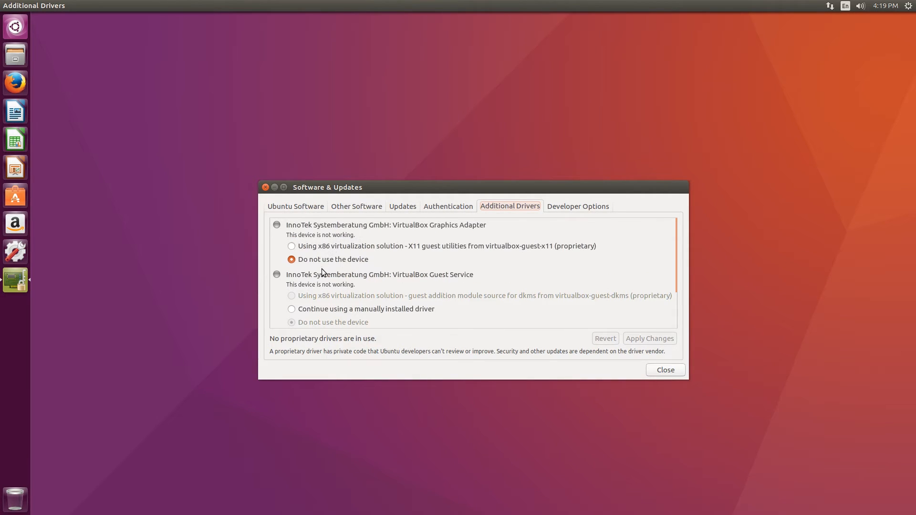
pyautogui.scroll(-3)
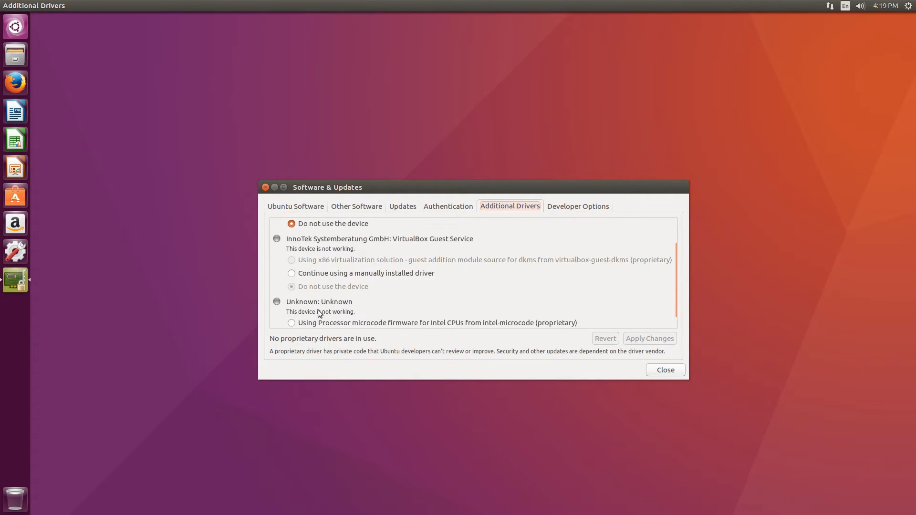
pyautogui.click(291, 322)
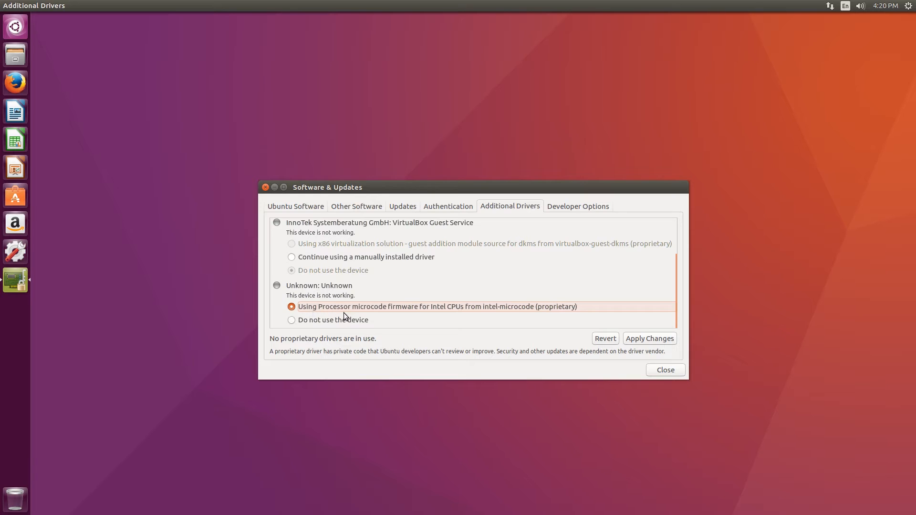
pyautogui.moveTo(677, 296)
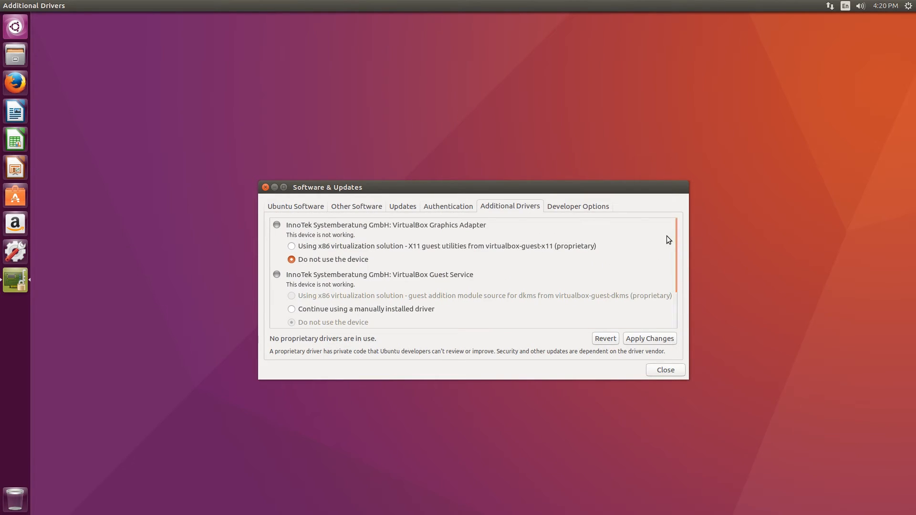
pyautogui.click(291, 246)
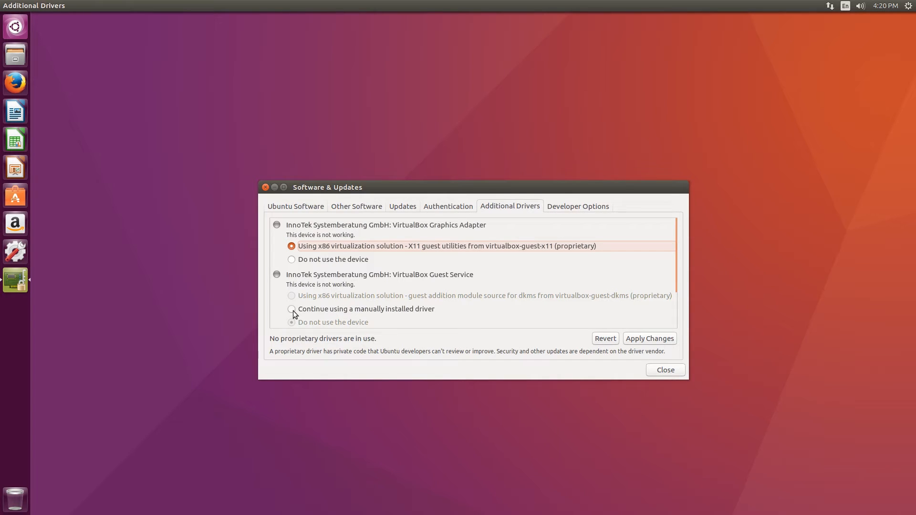
pyautogui.click(292, 310)
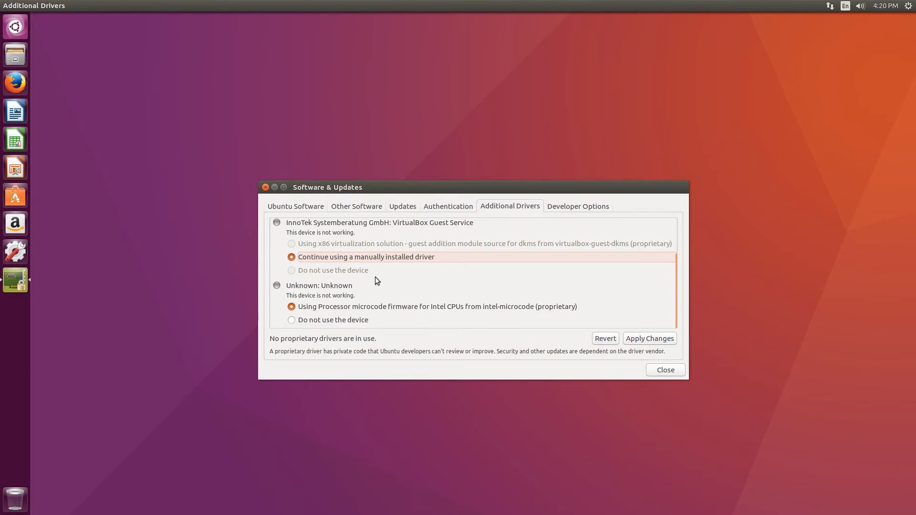
pyautogui.moveTo(651, 347)
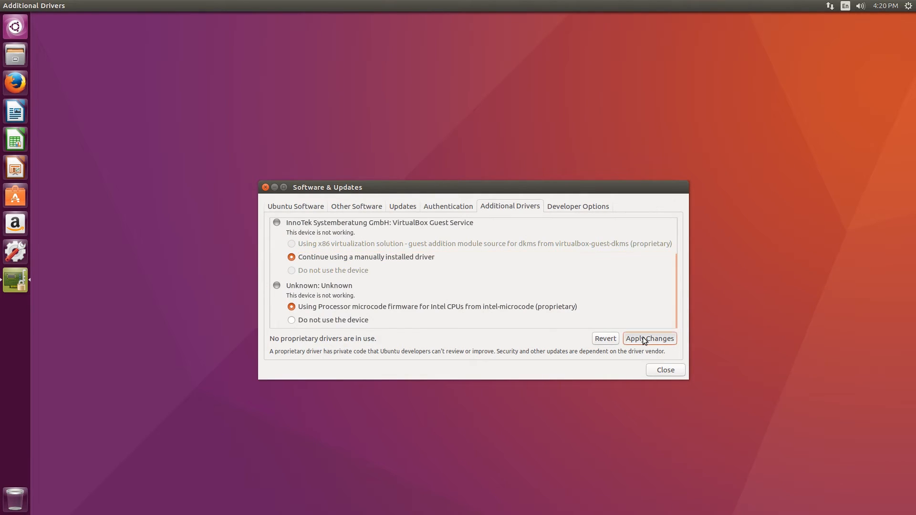
# Step: Apply the driver changes and authenticate with the password
pyautogui.click(649, 338)
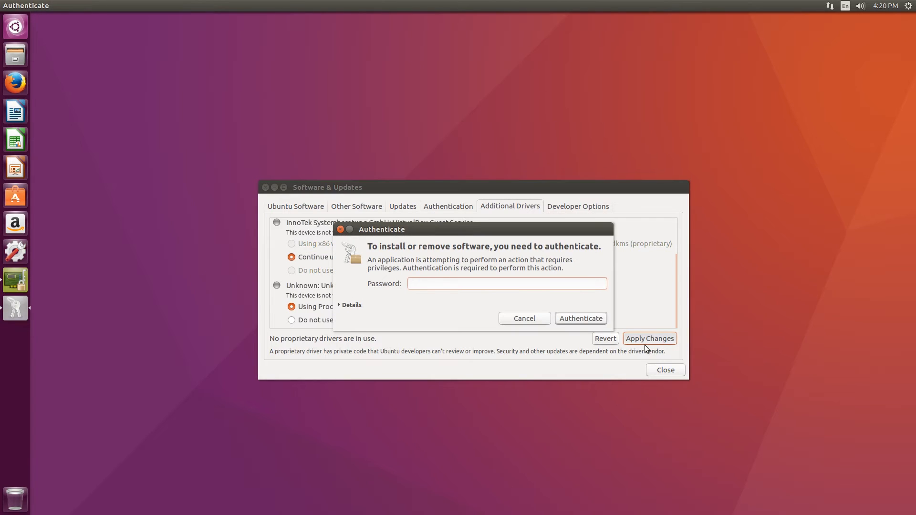
pyautogui.write('*')
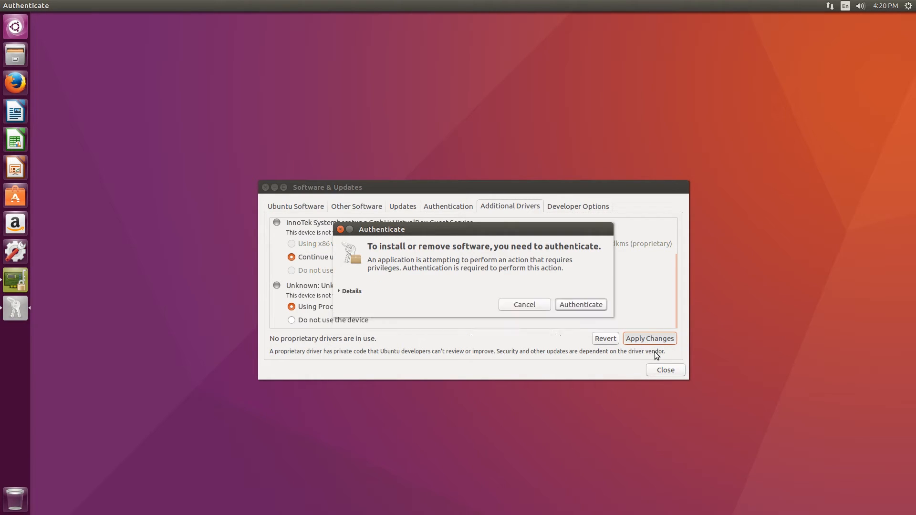
pyautogui.click(580, 304)
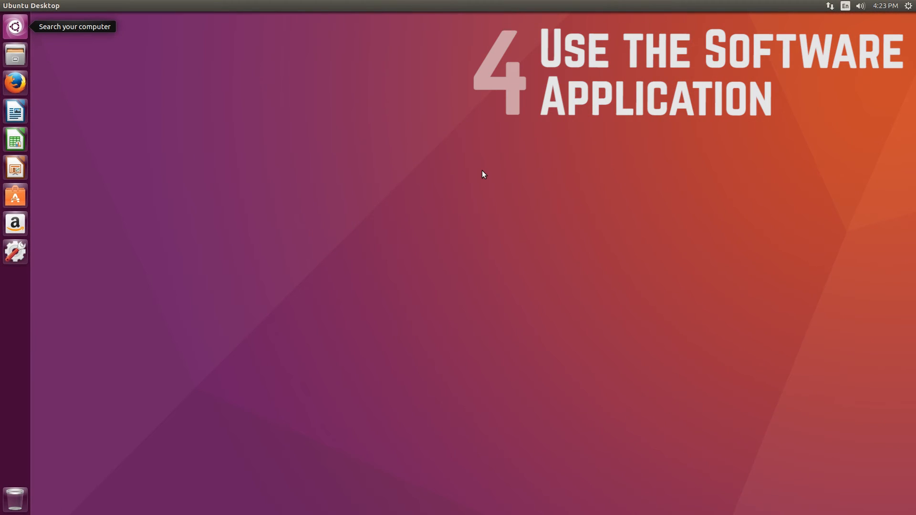
pyautogui.moveTo(471, 168)
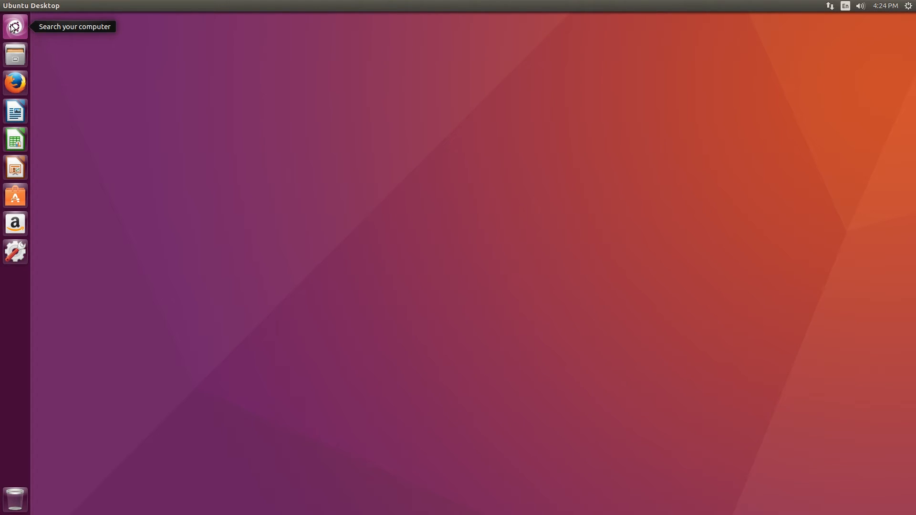
# Step: Search the Dash for 'software' and launch Ubuntu Software
pyautogui.write('software')
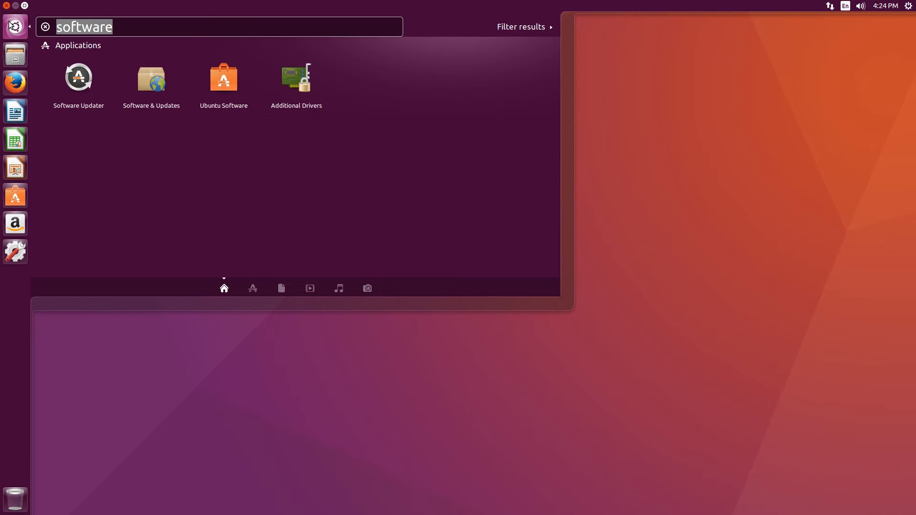
pyautogui.moveTo(110, 115)
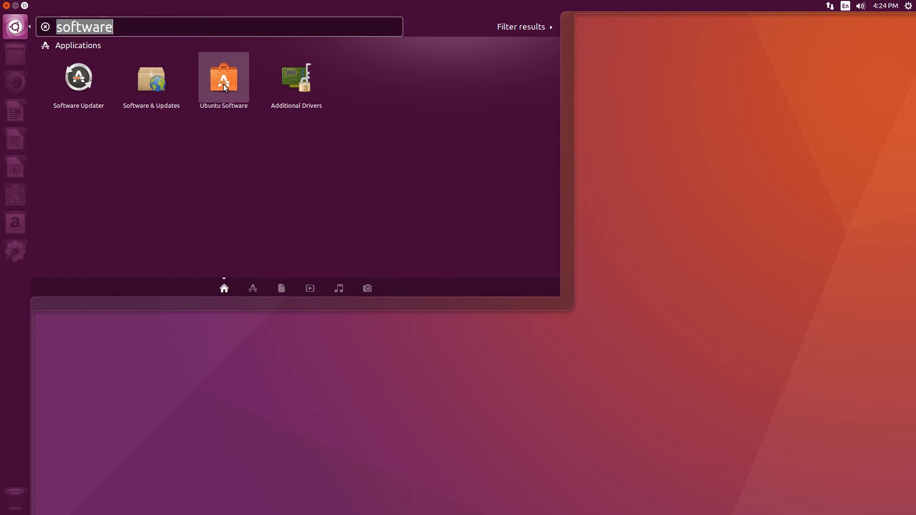
pyautogui.click(223, 77)
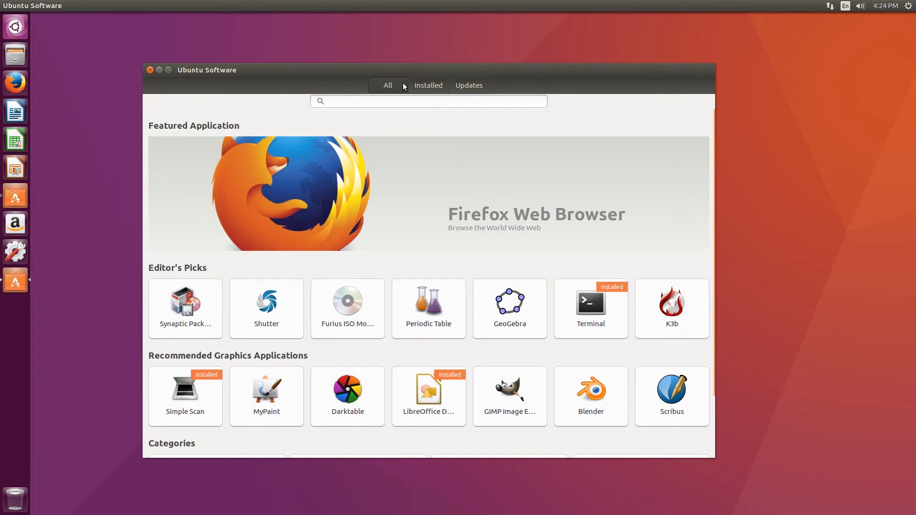
pyautogui.moveTo(391, 89)
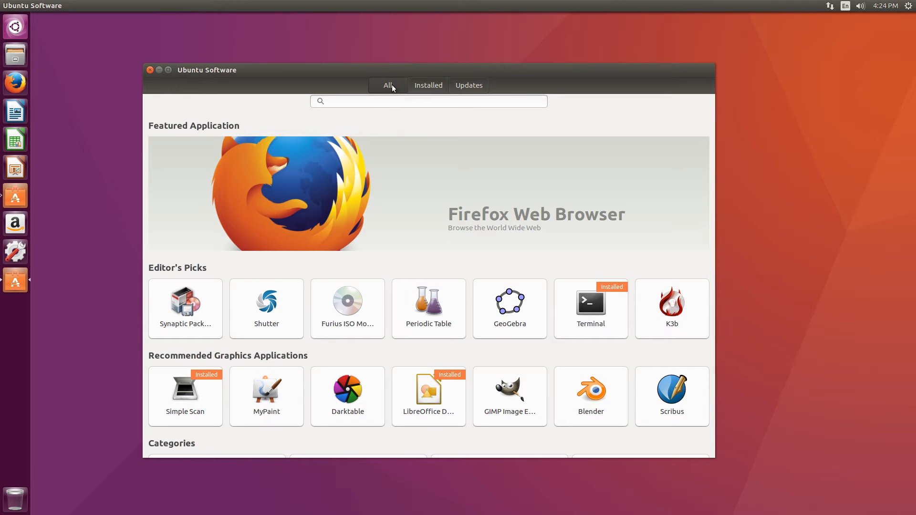
pyautogui.click(427, 85)
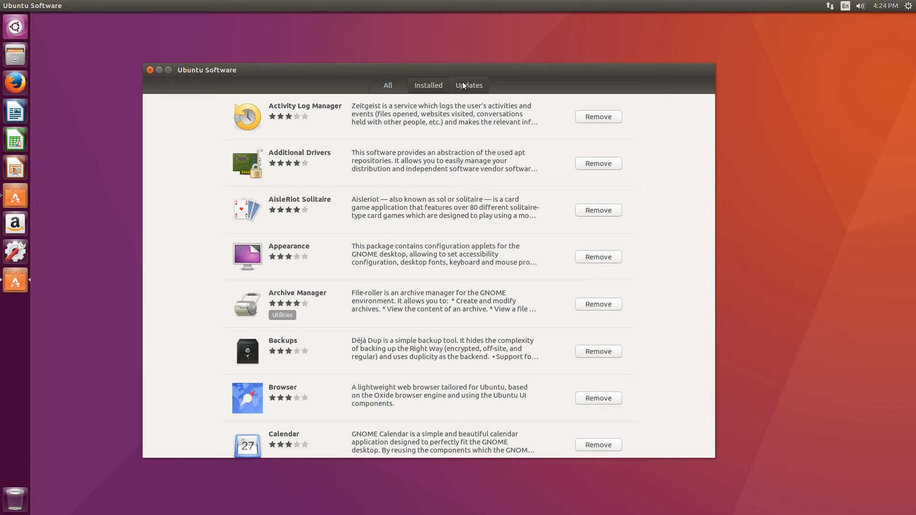
pyautogui.click(387, 85)
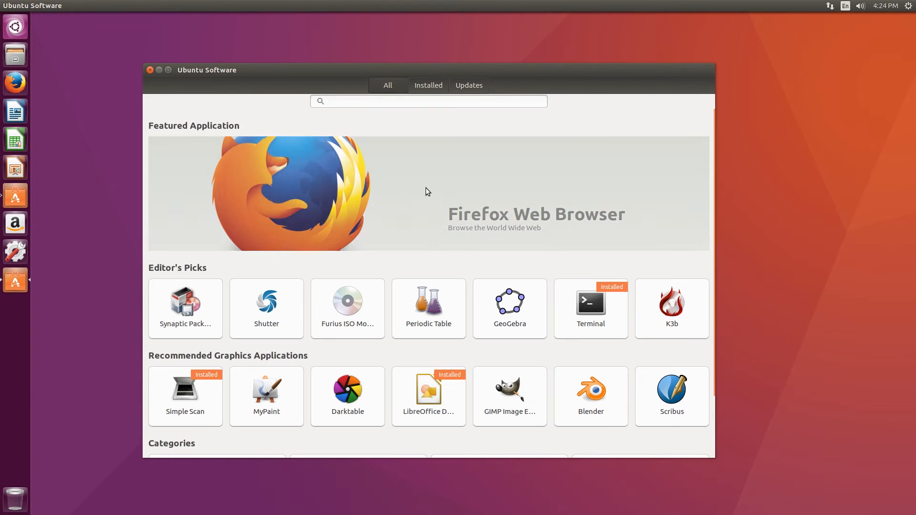
pyautogui.click(405, 101)
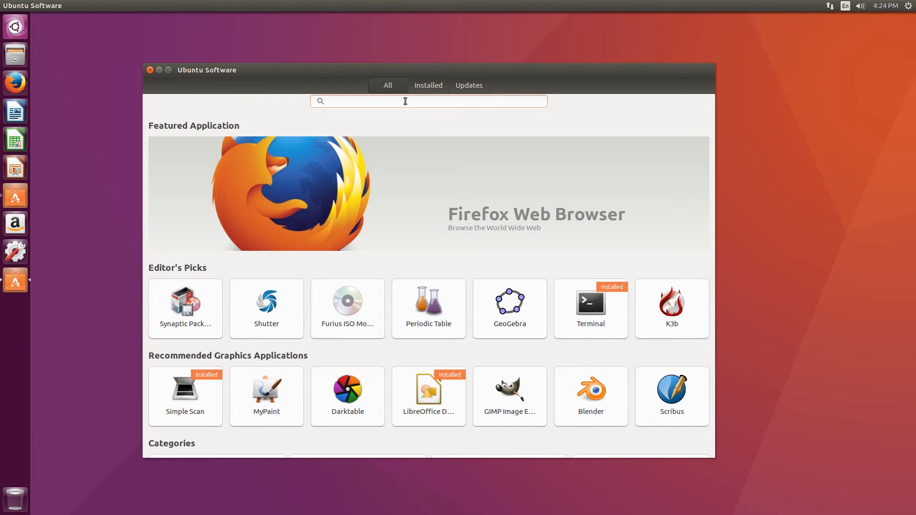
pyautogui.click(405, 101)
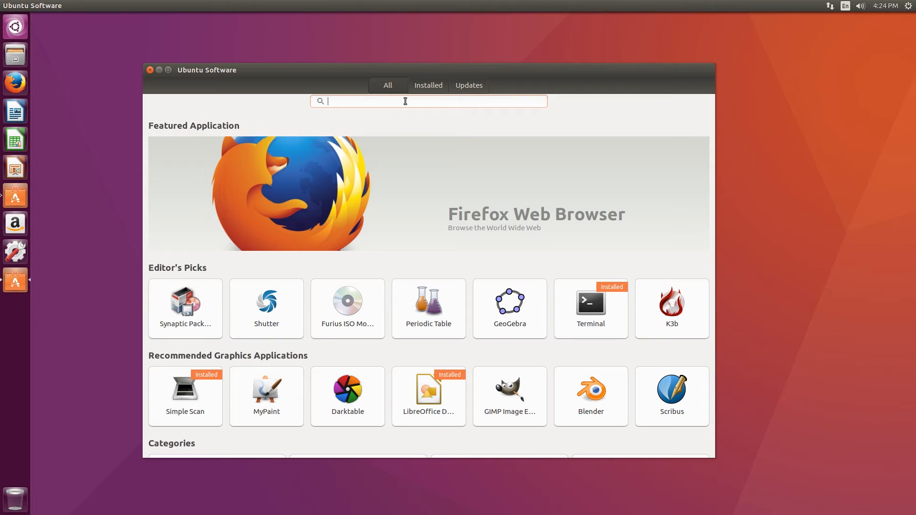
pyautogui.moveTo(498, 347)
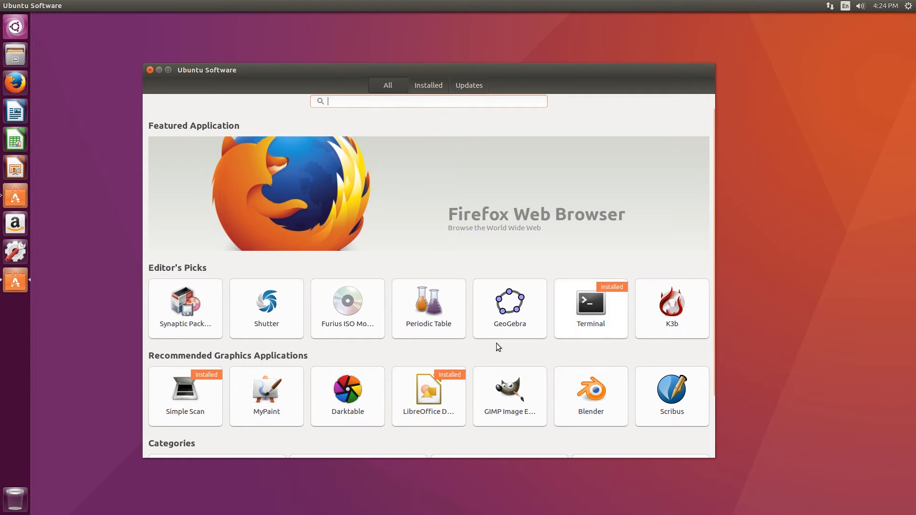
pyautogui.scroll(-3)
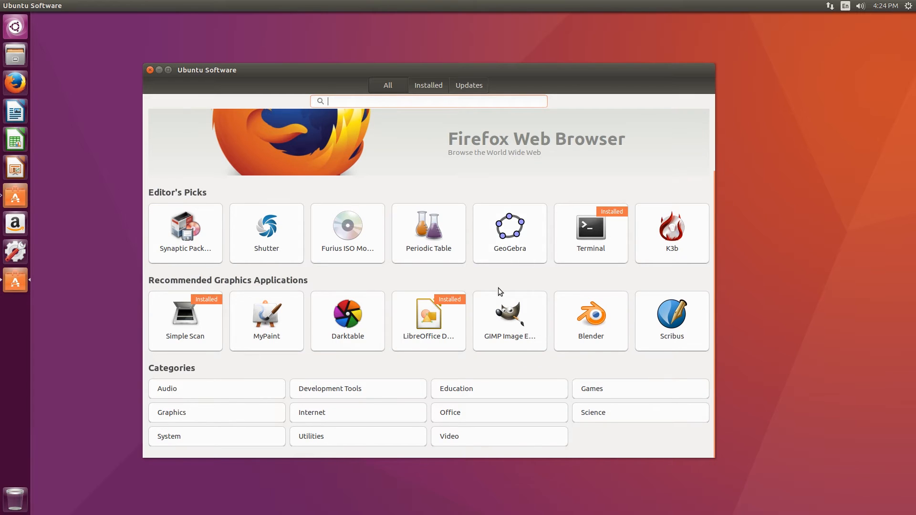
# Step: Search for 'gimp' and review the GIMP Image Editor details page
pyautogui.write('gimp')
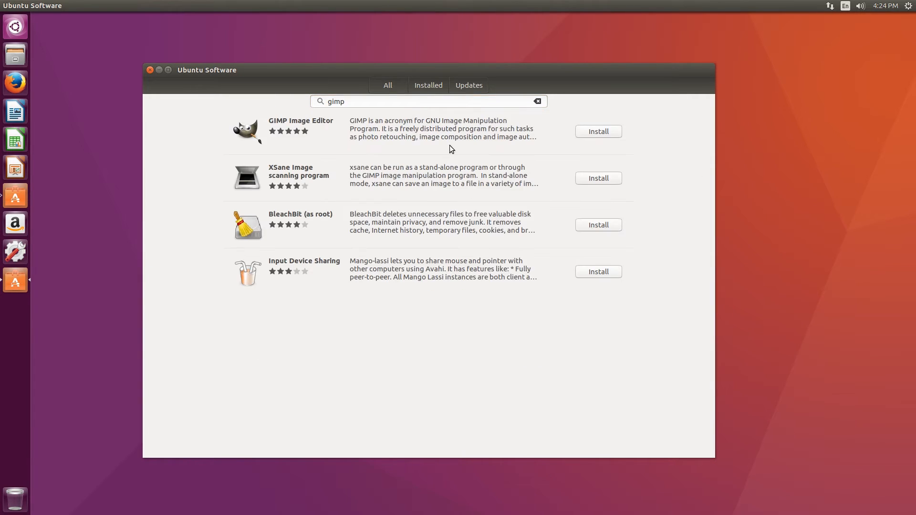
pyautogui.moveTo(268, 130)
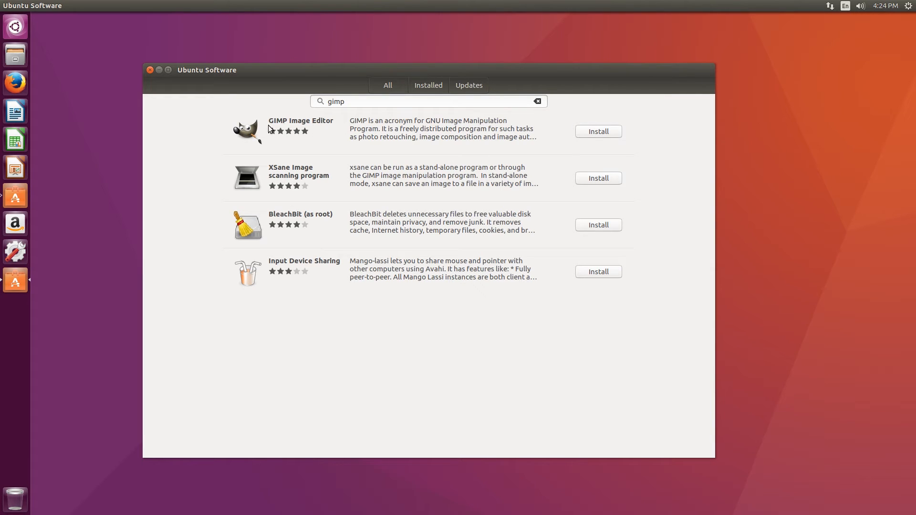
pyautogui.moveTo(505, 135)
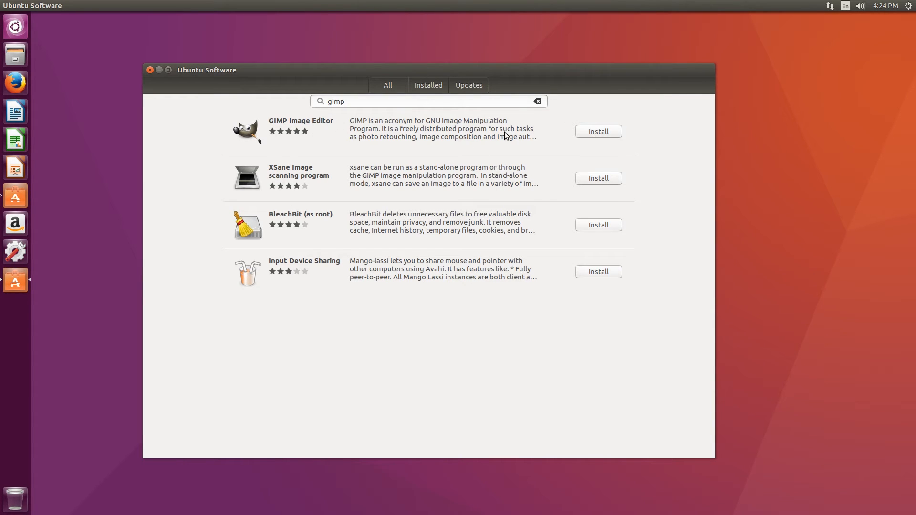
pyautogui.moveTo(592, 135)
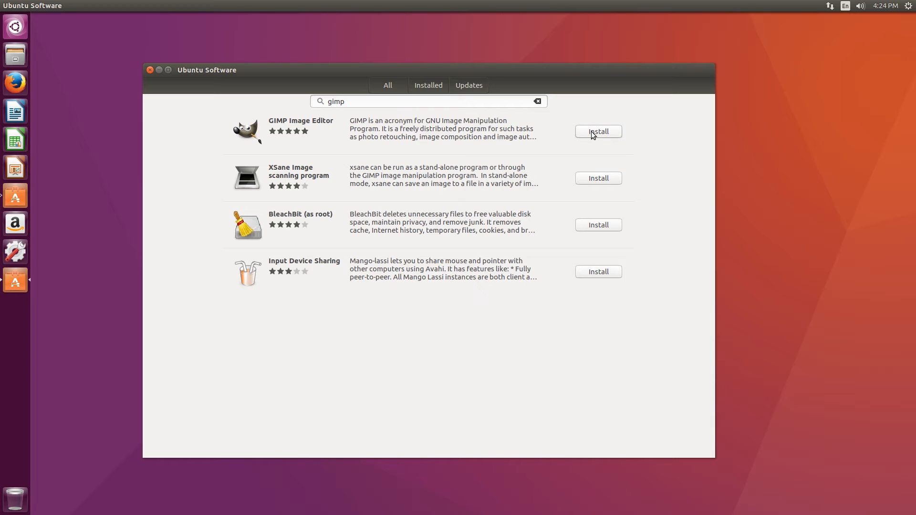
pyautogui.moveTo(465, 141)
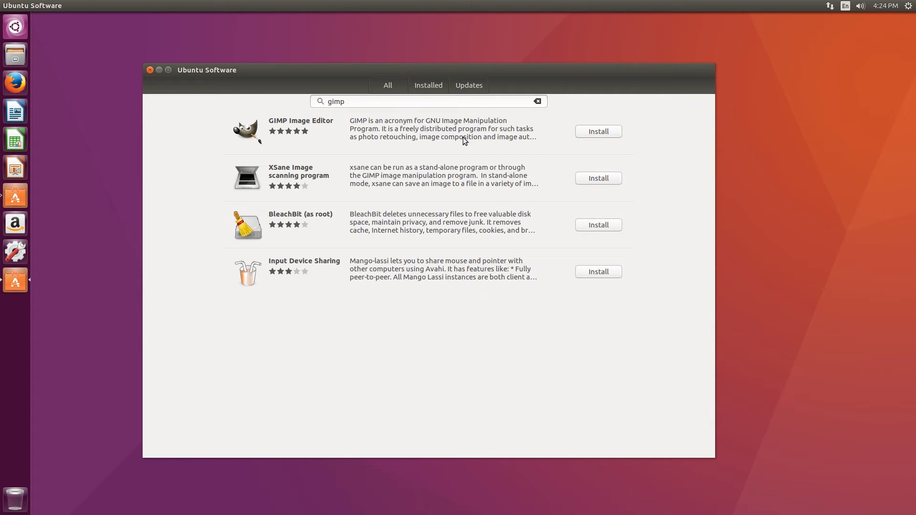
pyautogui.moveTo(393, 152)
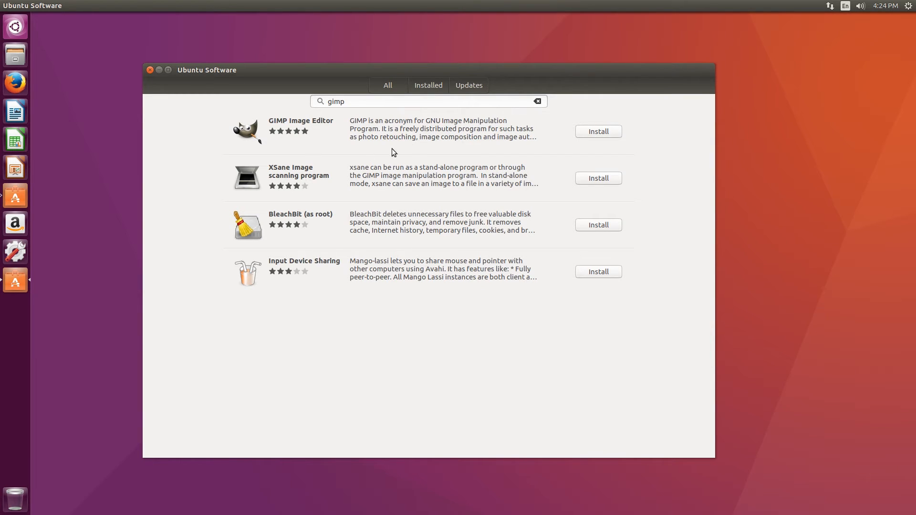
pyautogui.click(301, 121)
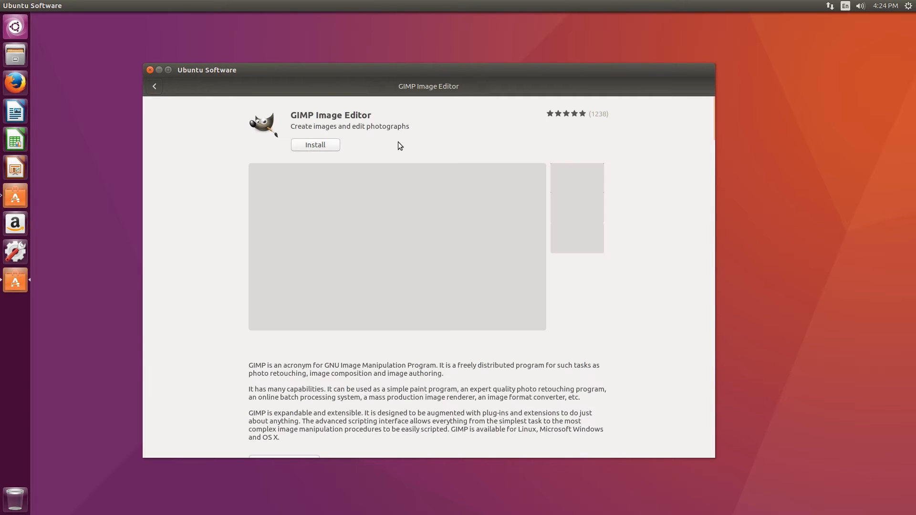
pyautogui.scroll(-3)
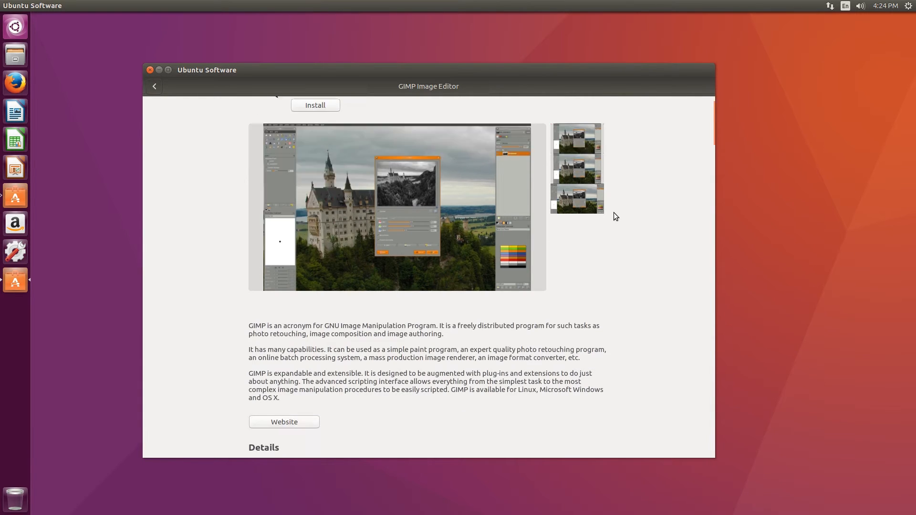
pyautogui.scroll(-3)
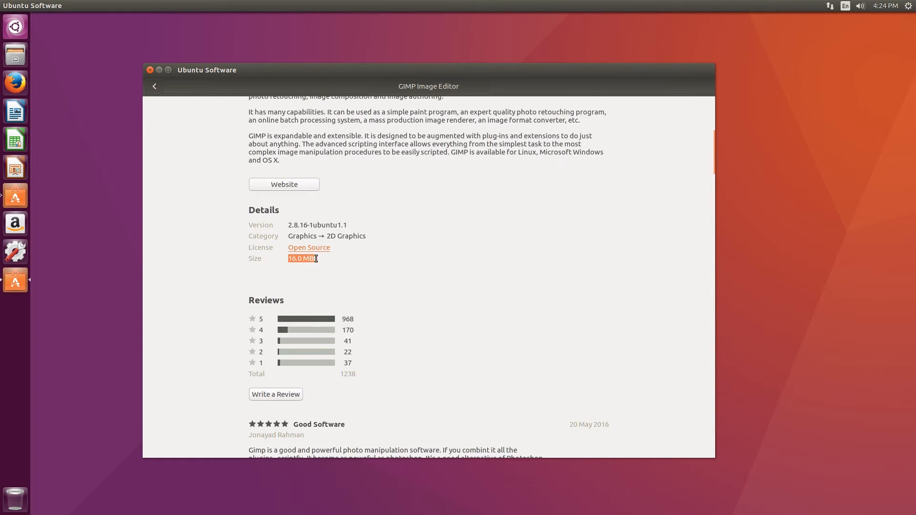
pyautogui.scroll(3)
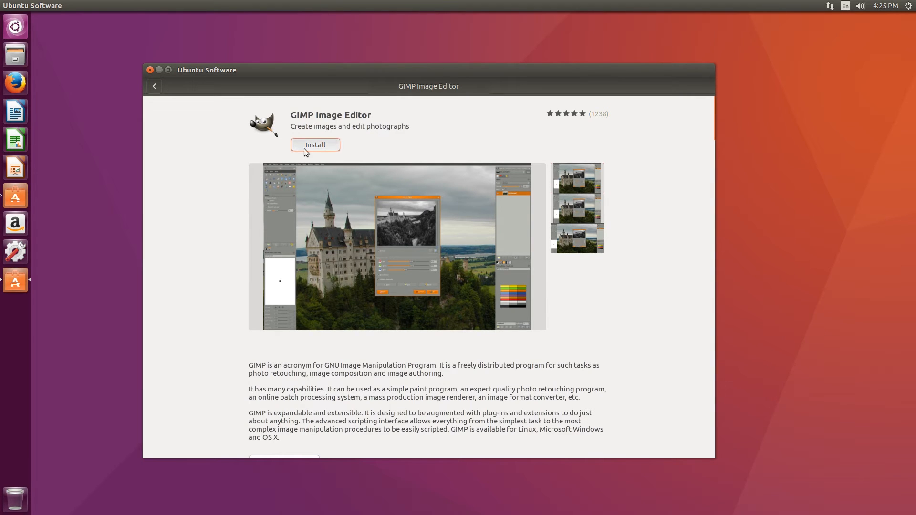
# Step: Install GIMP Image Editor, authorizing the installation with the password
pyautogui.click(315, 145)
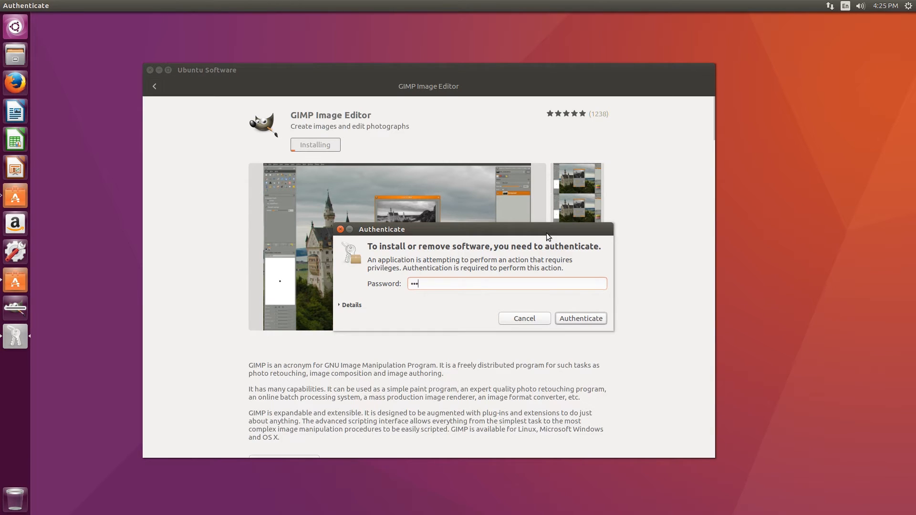
pyautogui.click(580, 319)
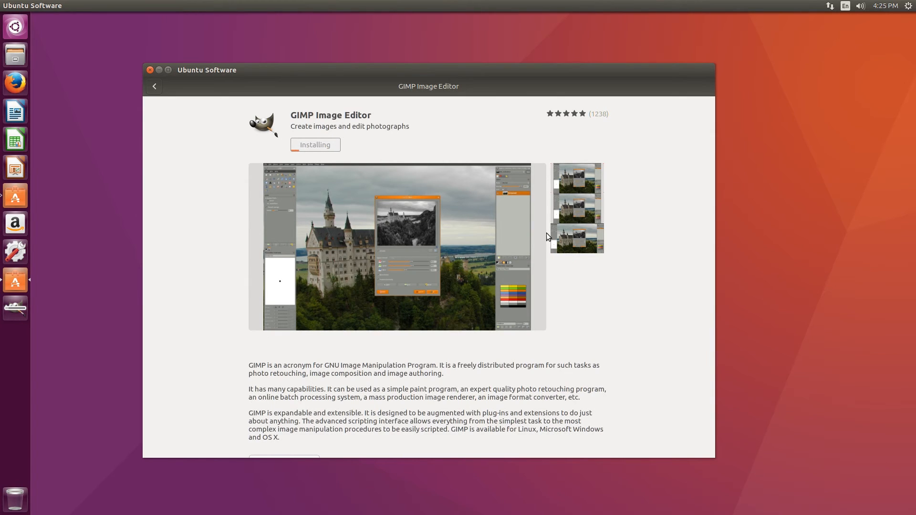
pyautogui.moveTo(638, 206)
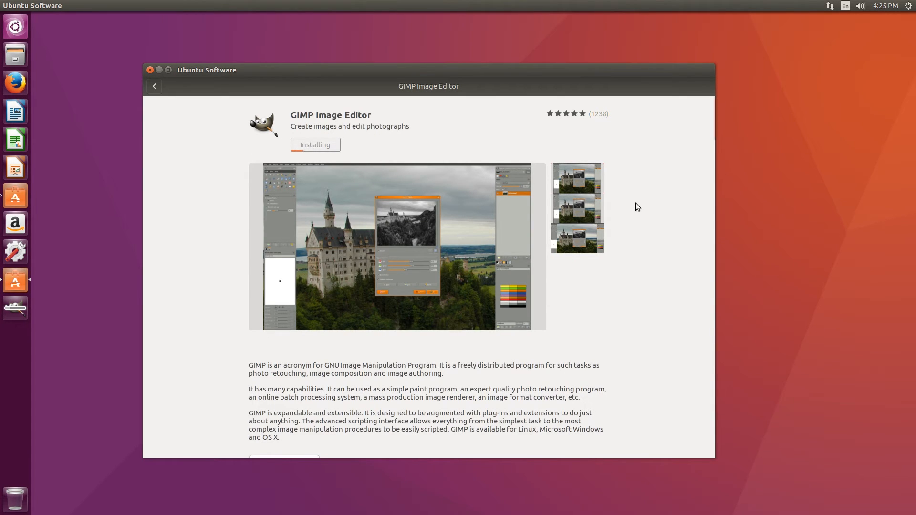
pyautogui.moveTo(15, 315)
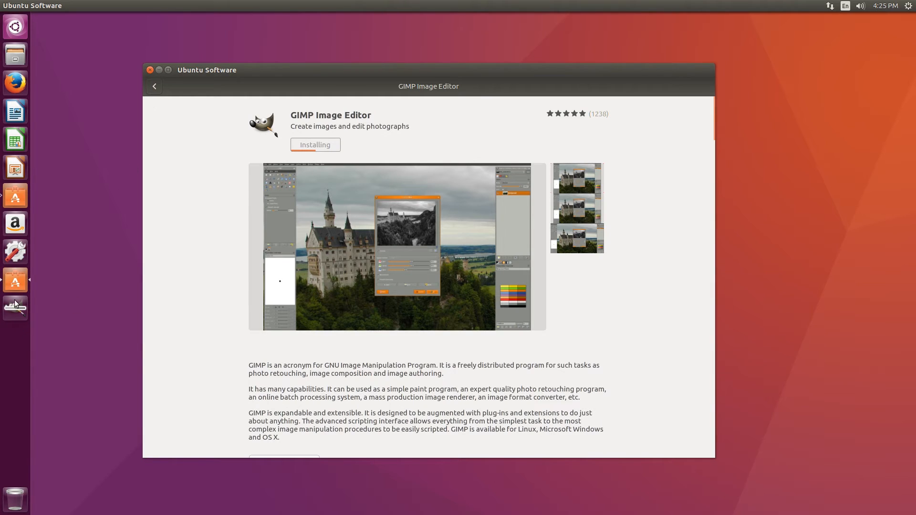
pyautogui.moveTo(34, 321)
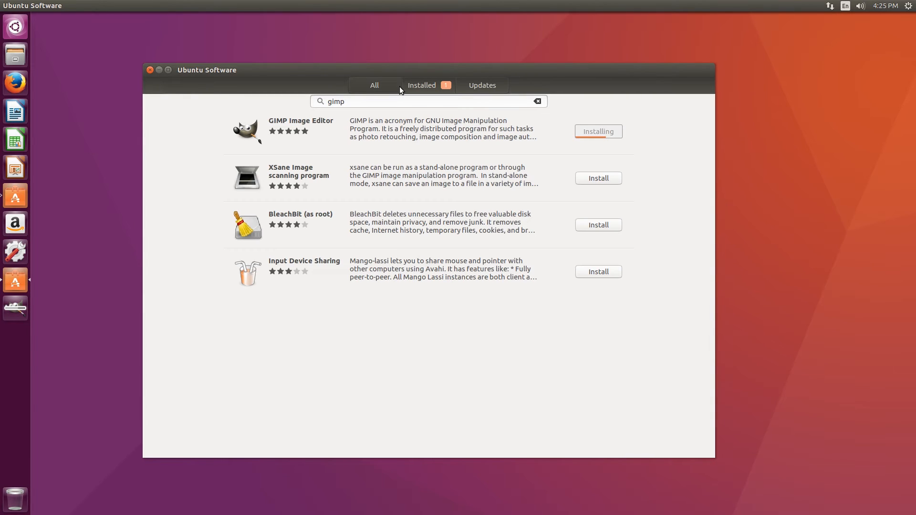
# Step: Browse the Installed applications list down to the LibreOffice entries while GIMP installs
pyautogui.click(428, 84)
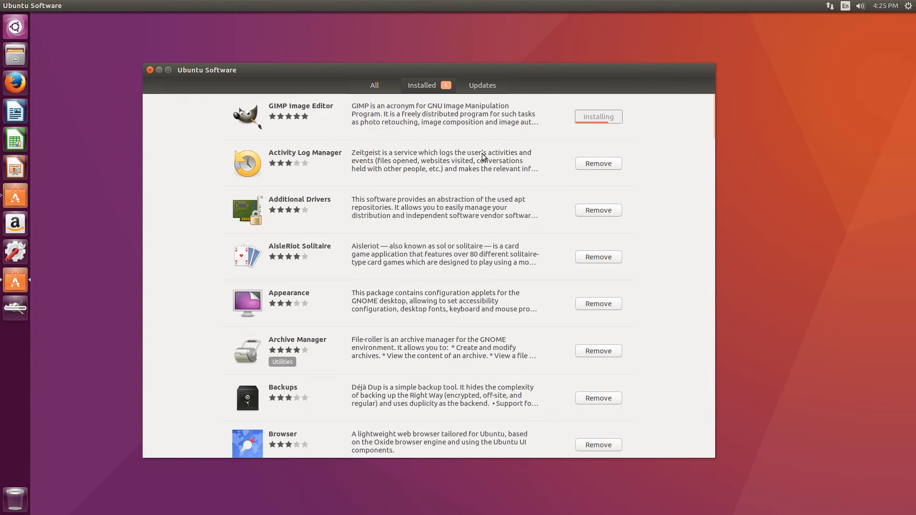
pyautogui.scroll(-3)
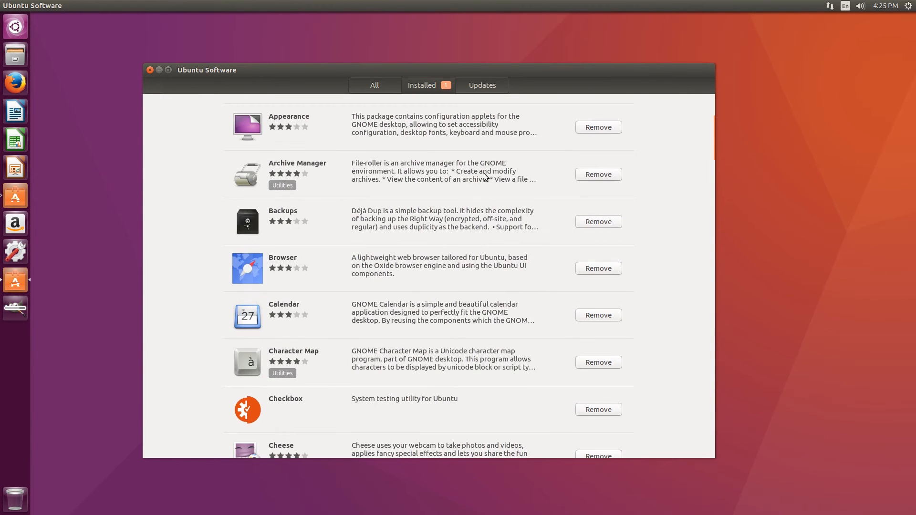
pyautogui.scroll(-3)
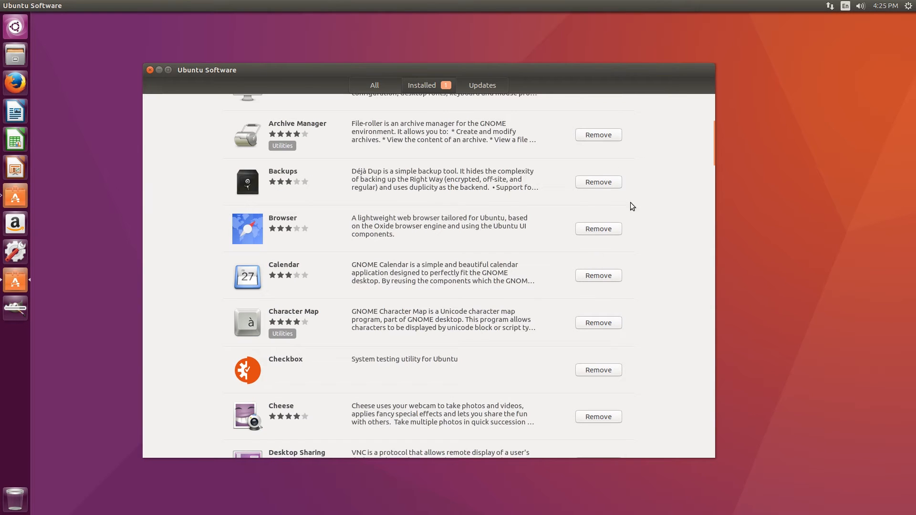
pyautogui.moveTo(607, 182)
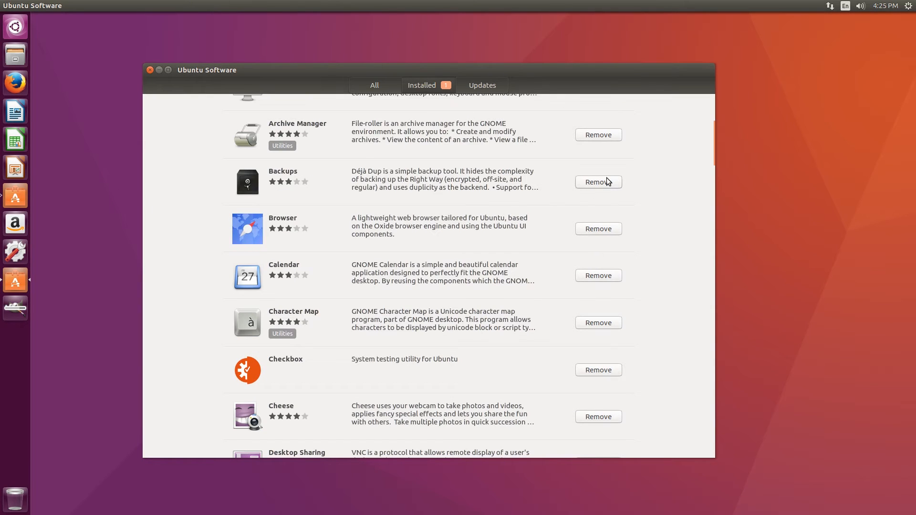
pyautogui.scroll(-3)
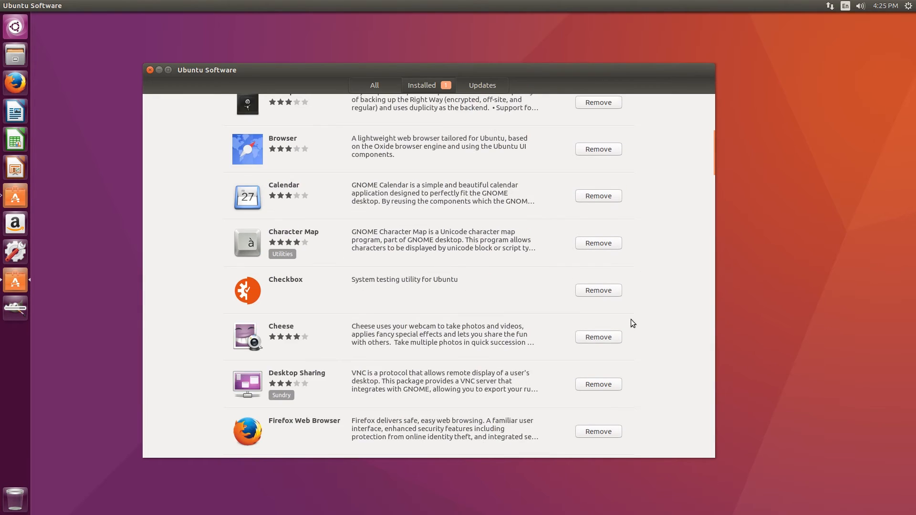
pyautogui.scroll(-3)
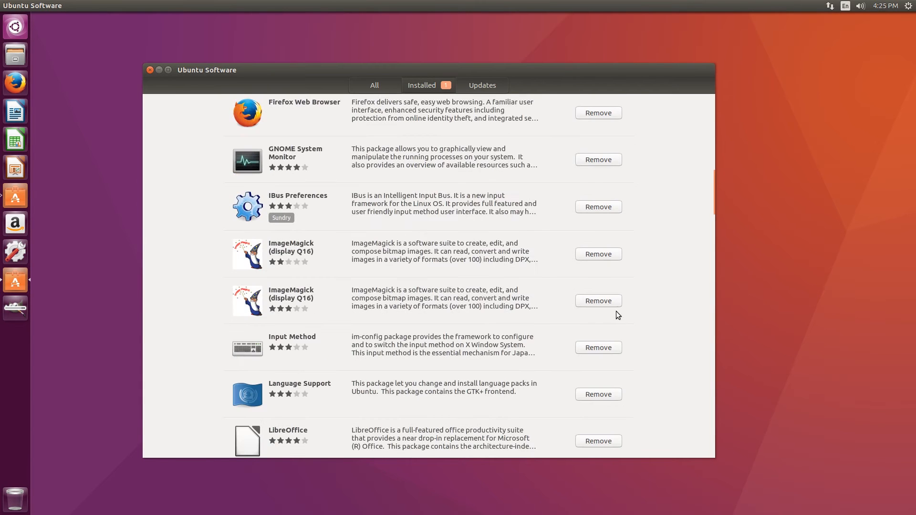
pyautogui.moveTo(649, 334)
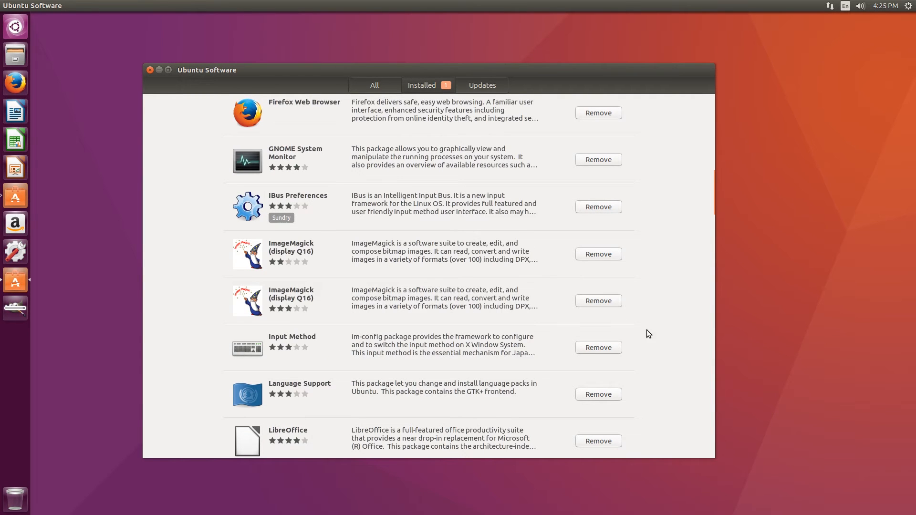
pyautogui.scroll(-3)
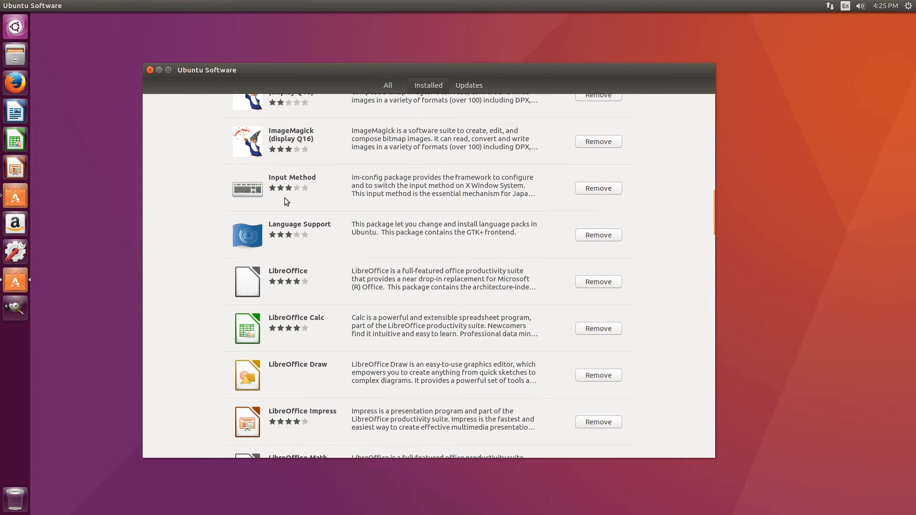
pyautogui.moveTo(15, 308)
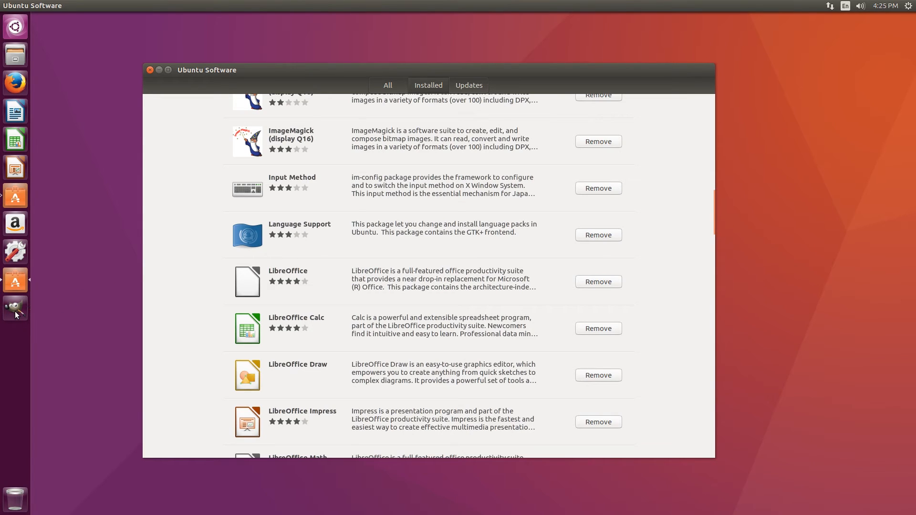
# Step: Check the Updates page and confirm the software is up to date
pyautogui.click(469, 86)
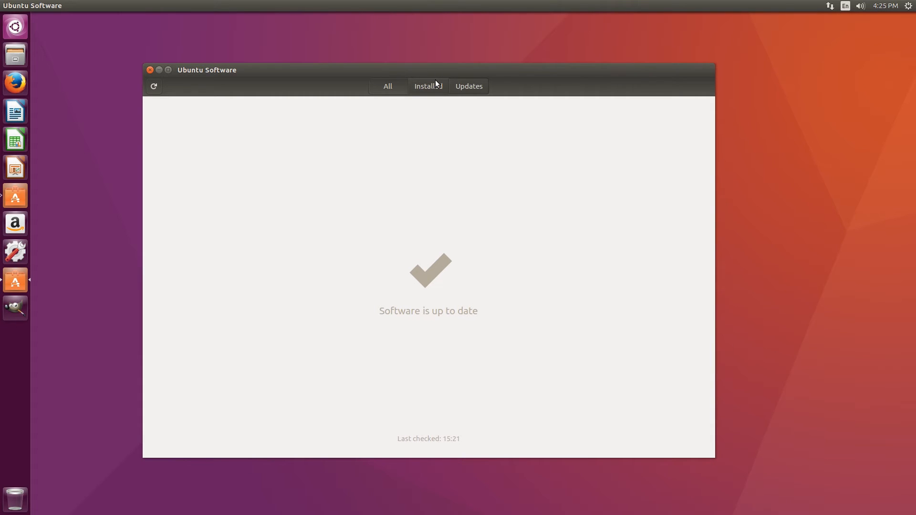
pyautogui.moveTo(459, 113)
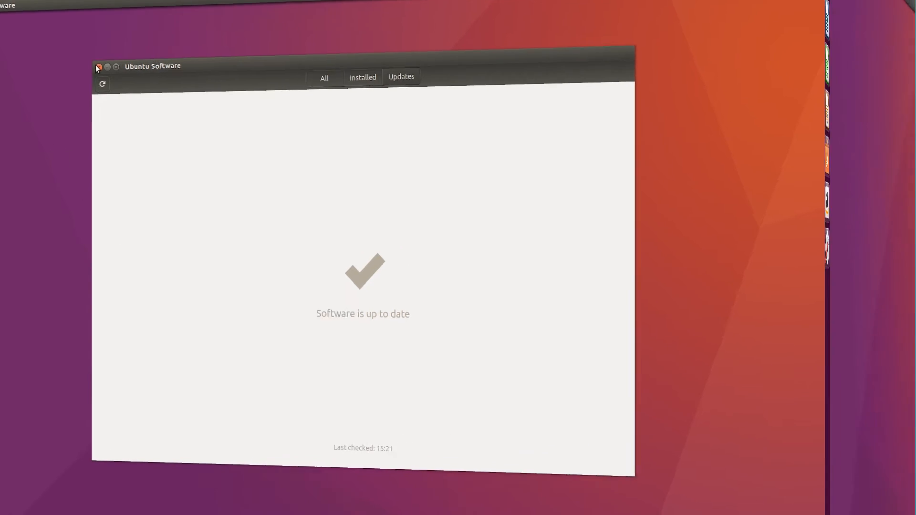
# Step: Close Ubuntu Software and search the Dash for 'software' again
pyautogui.click(98, 67)
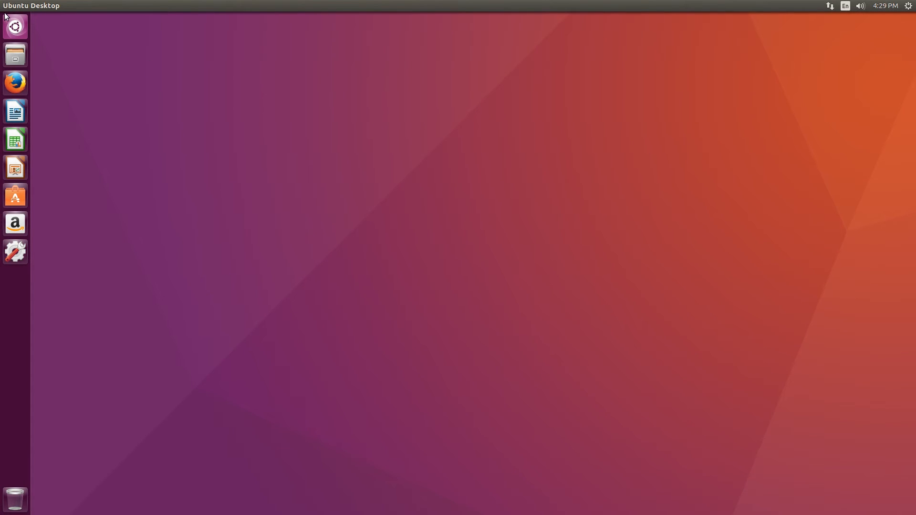
pyautogui.moveTo(15, 27)
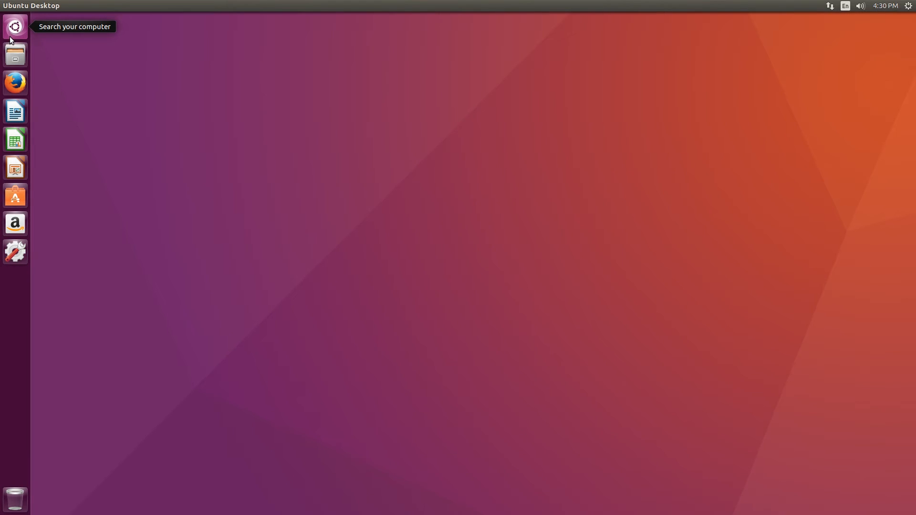
pyautogui.write('software')
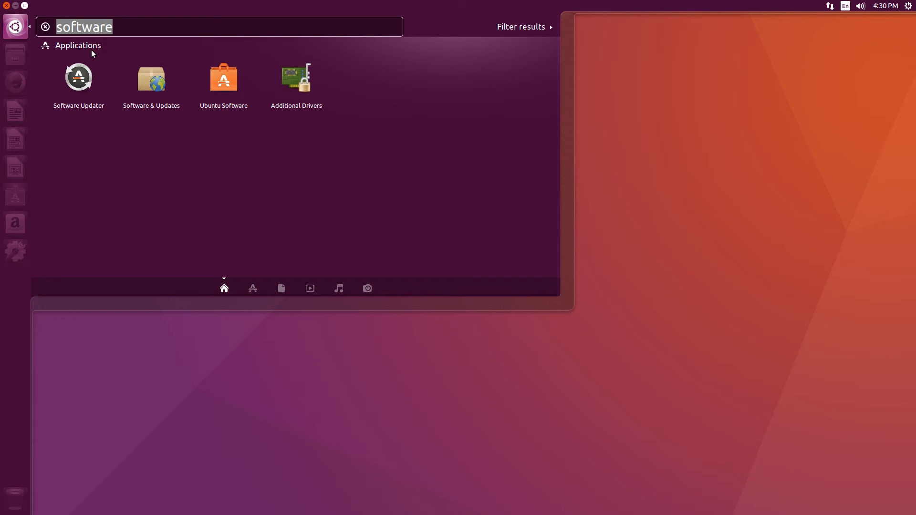
pyautogui.moveTo(97, 31)
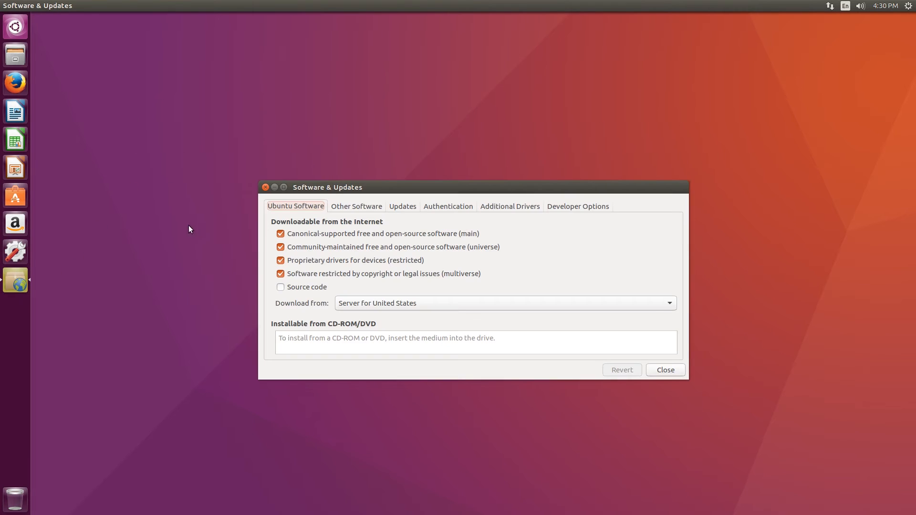
pyautogui.moveTo(342, 209)
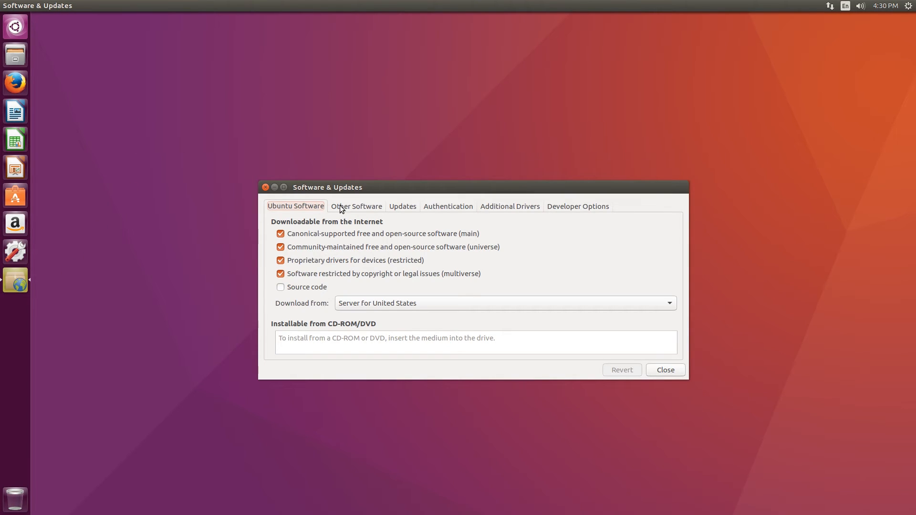
# Step: Enable the Canonical Partners source under Other Software, authenticate, close and reload software information
pyautogui.click(356, 206)
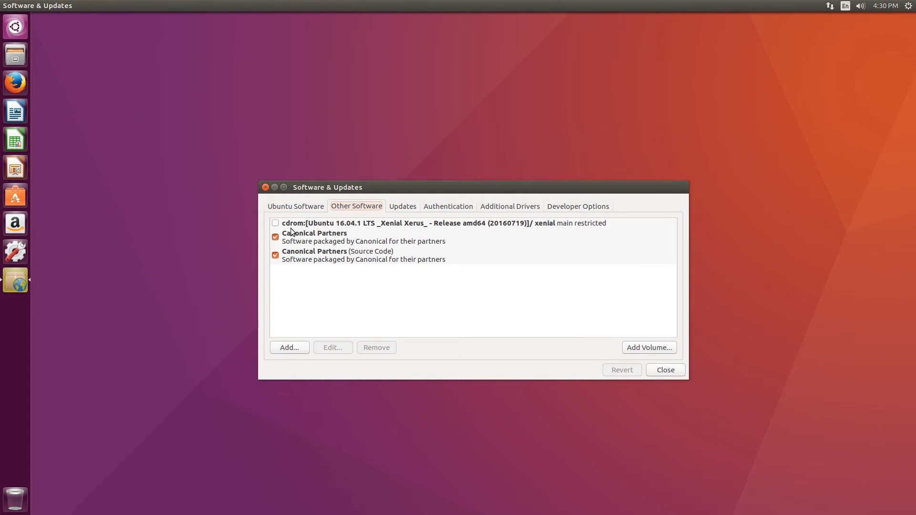
pyautogui.click(275, 255)
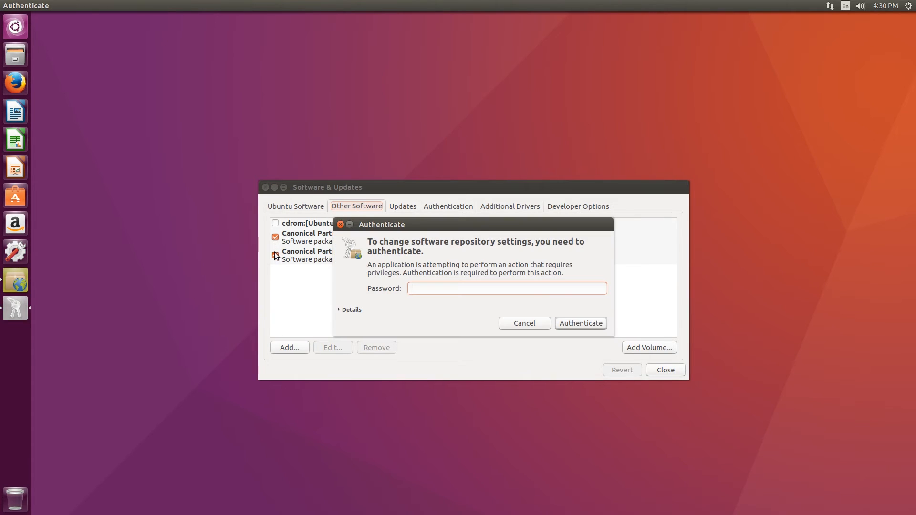
pyautogui.write('•••')
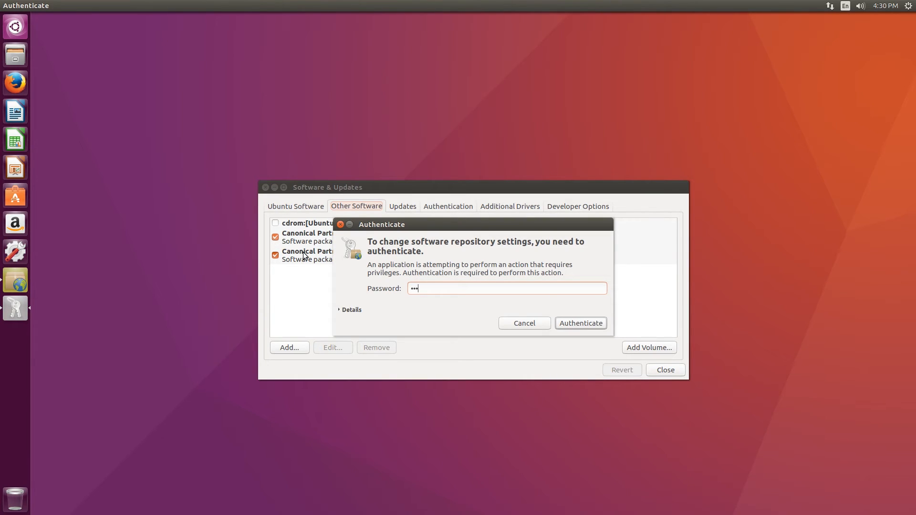
pyautogui.click(580, 322)
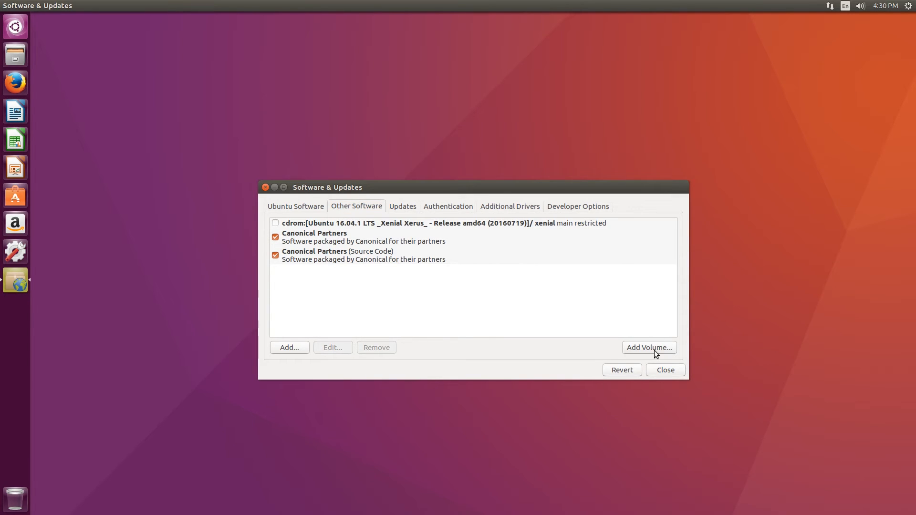
pyautogui.click(665, 371)
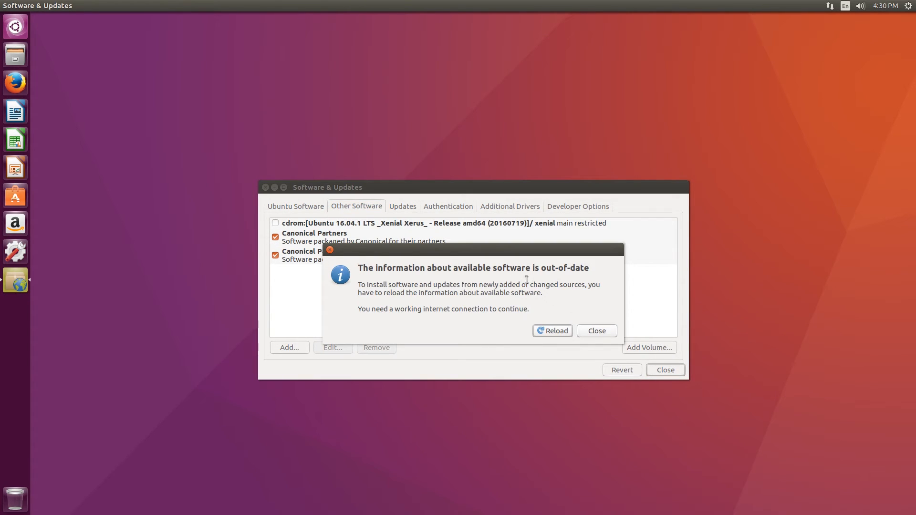
pyautogui.moveTo(547, 312)
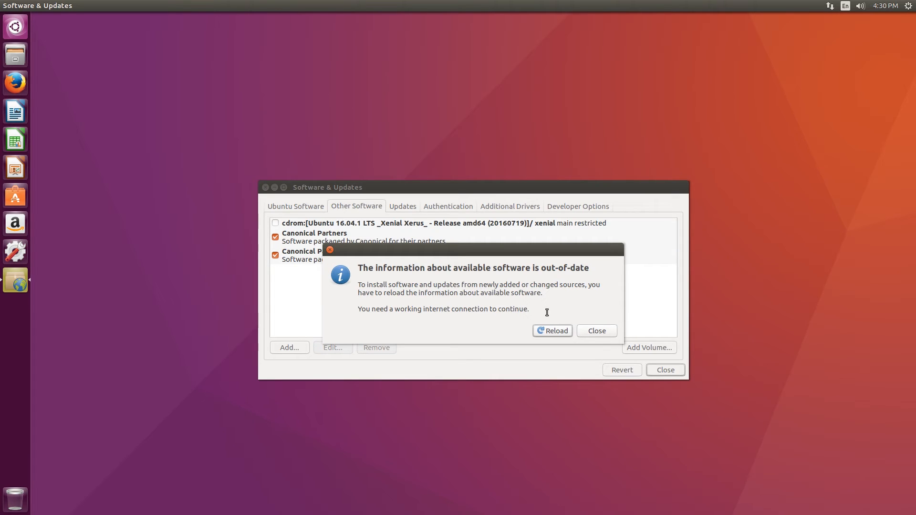
pyautogui.moveTo(540, 298)
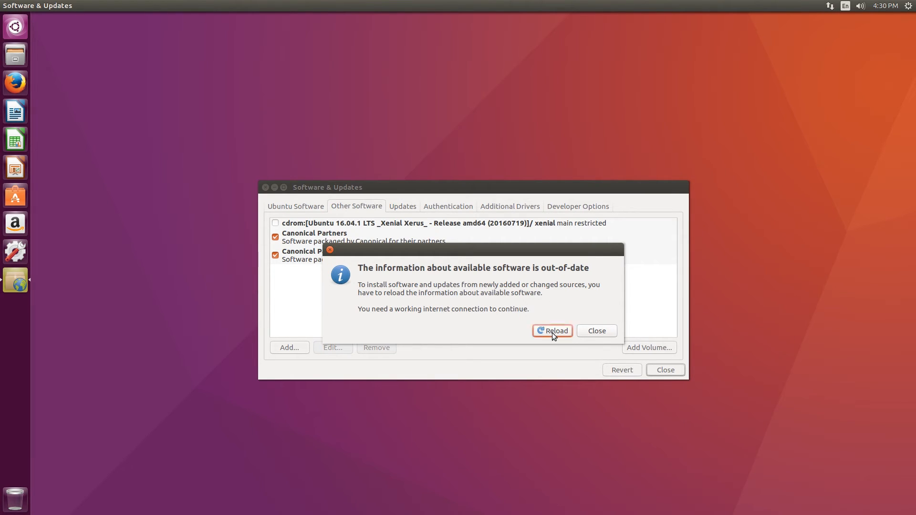
pyautogui.click(596, 330)
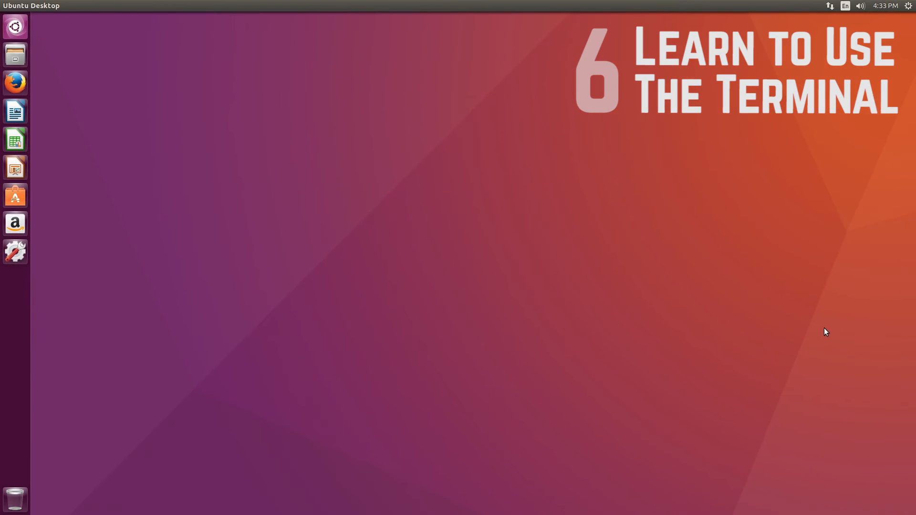
pyautogui.moveTo(817, 321)
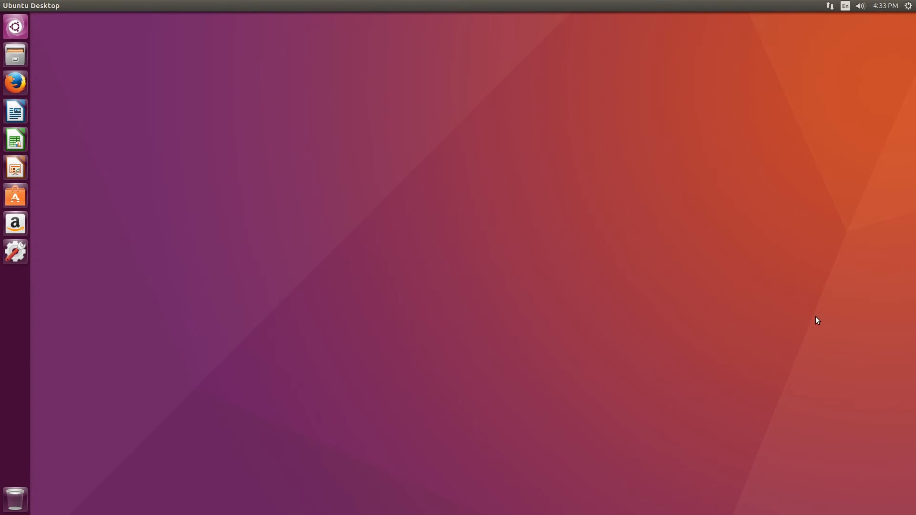
pyautogui.moveTo(805, 319)
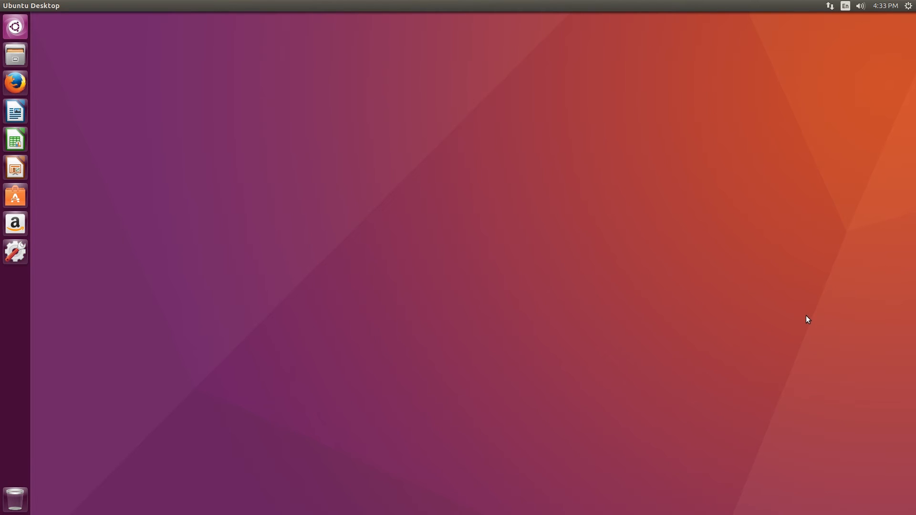
pyautogui.moveTo(7, 27)
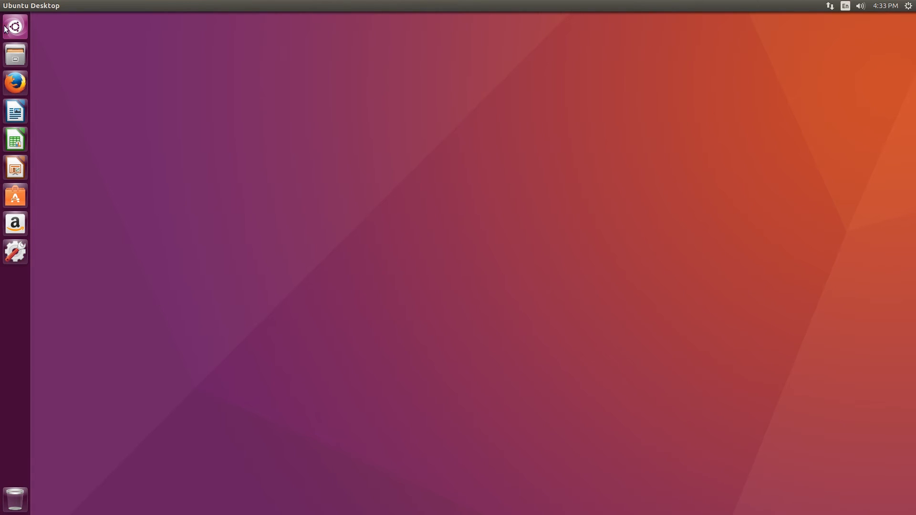
# Step: Open a Terminal from the desktop's right-click menu, then close it
pyautogui.write('termin')
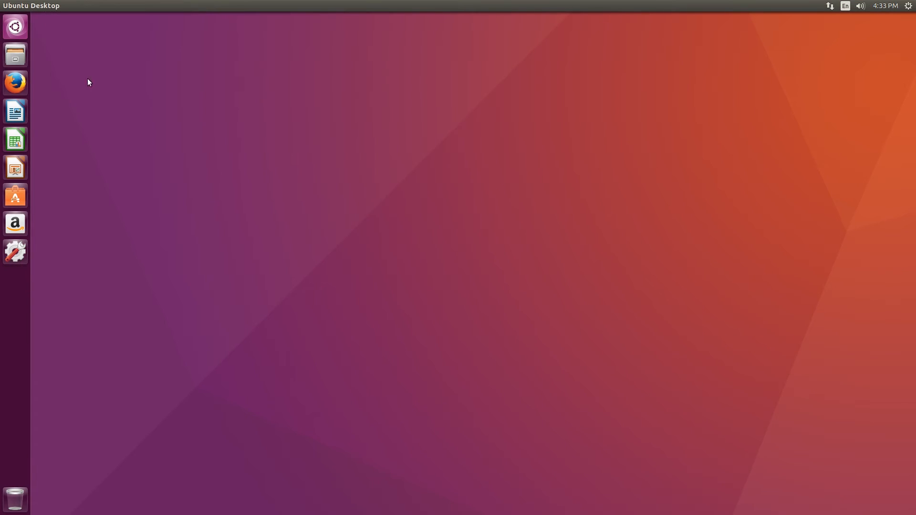
pyautogui.moveTo(213, 197)
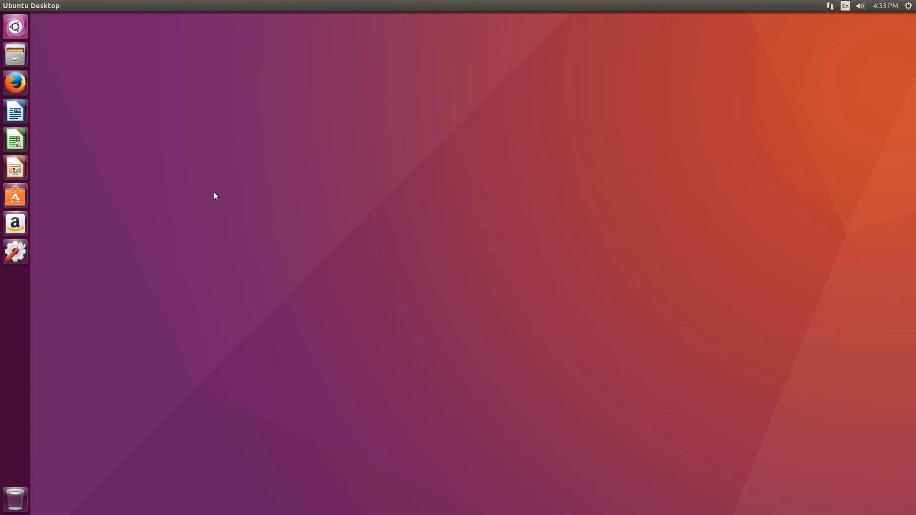
pyautogui.rightClick(216, 196)
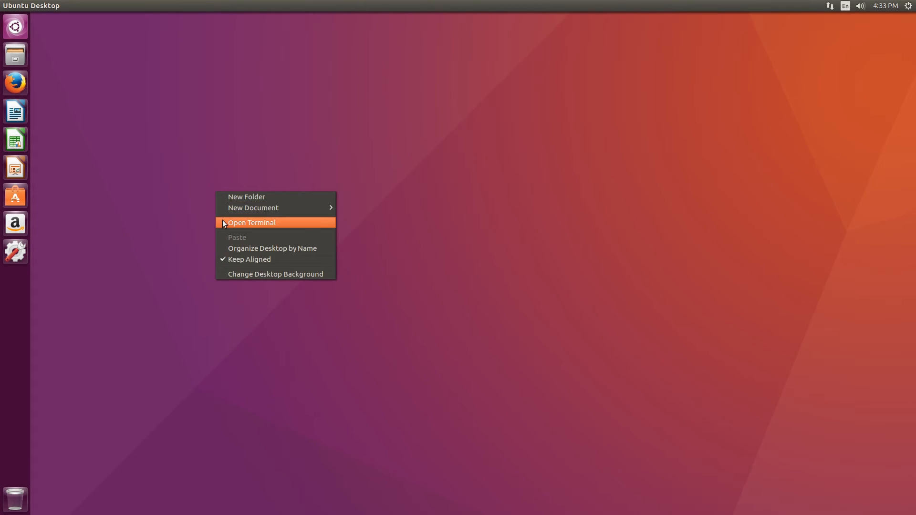
pyautogui.click(252, 222)
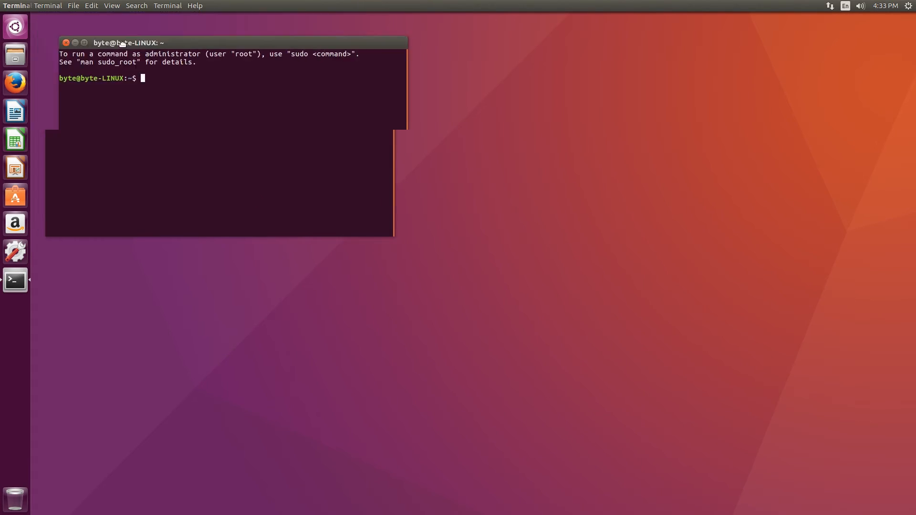
pyautogui.click(65, 43)
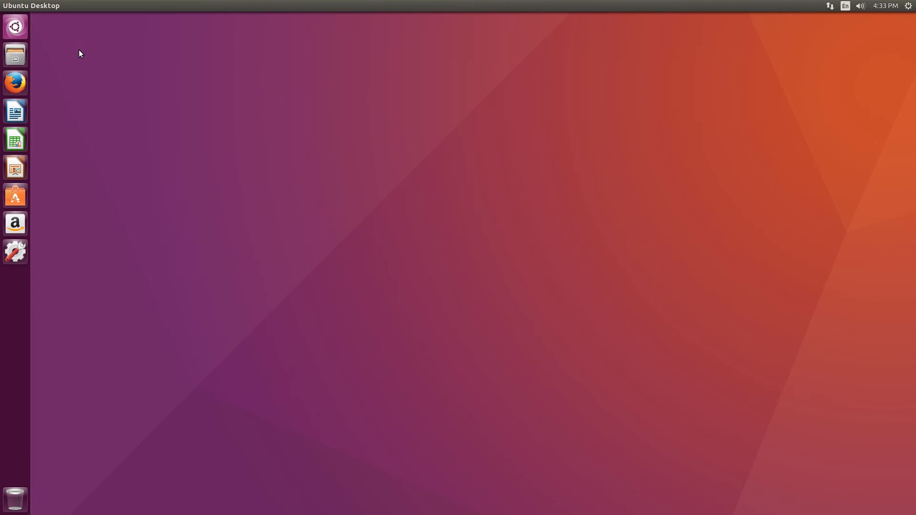
pyautogui.moveTo(76, 68)
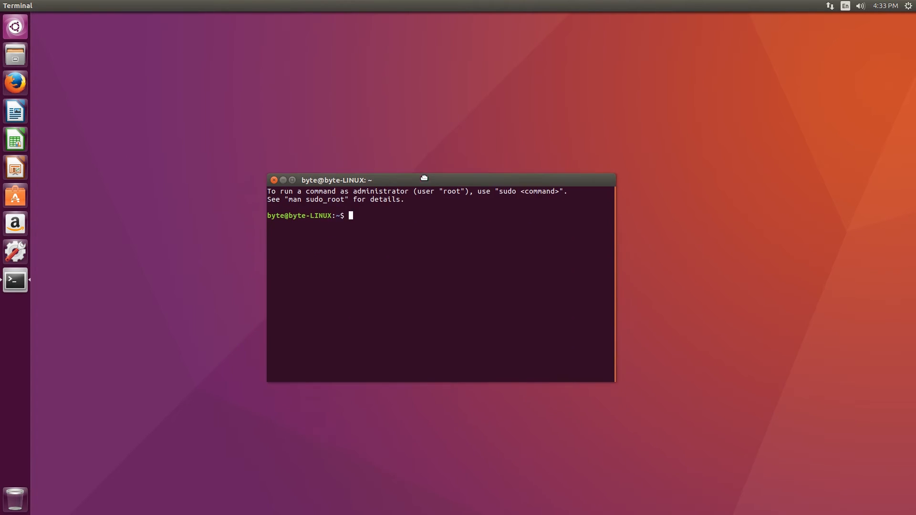
# Step: Run cd Desktop, cd .. back to the home folder, and ls to list its contents
pyautogui.moveTo(423, 180); pyautogui.dragTo(418, 172)
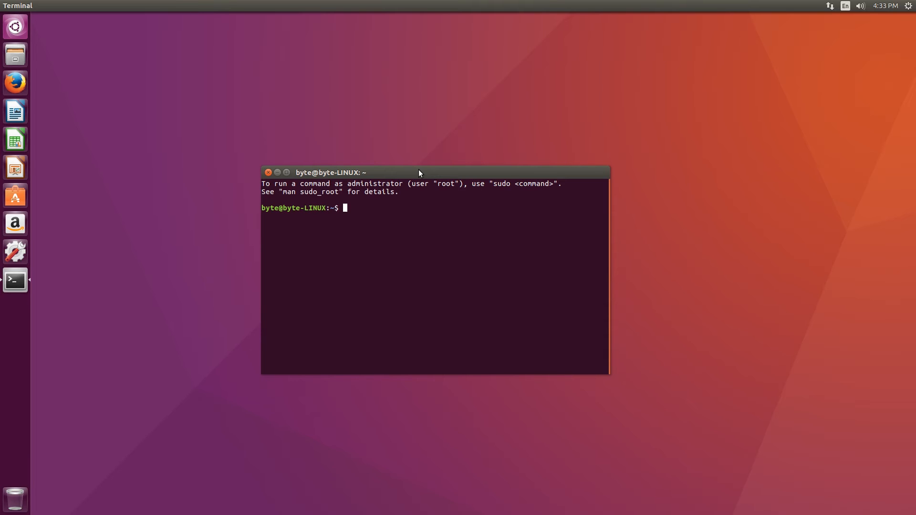
pyautogui.write('cd')
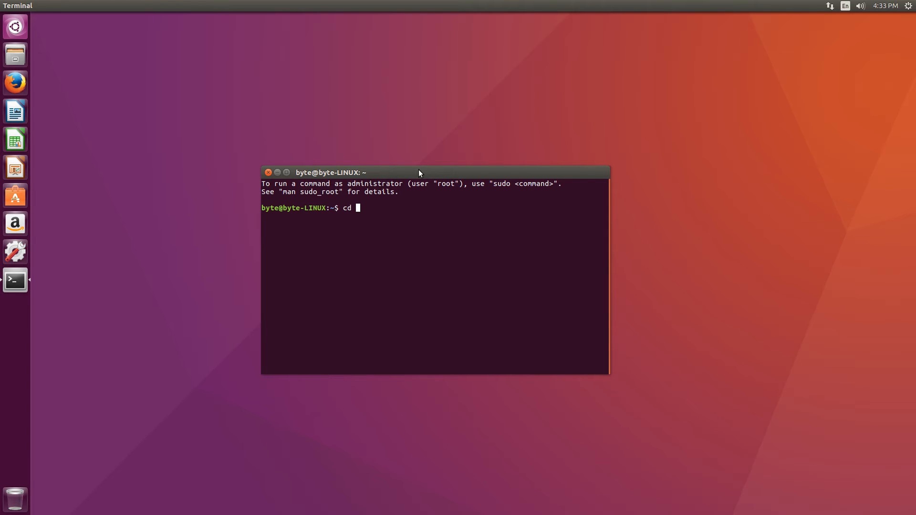
pyautogui.write('Desktop')
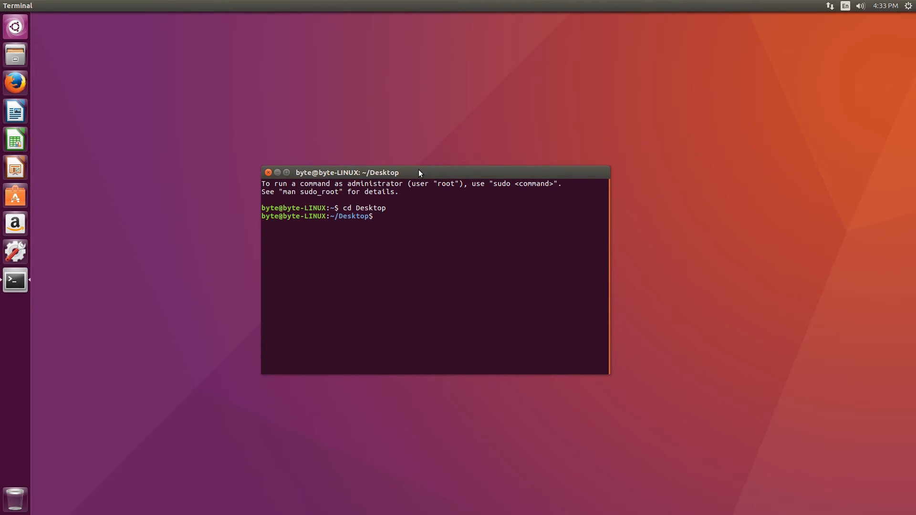
pyautogui.write('cd .')
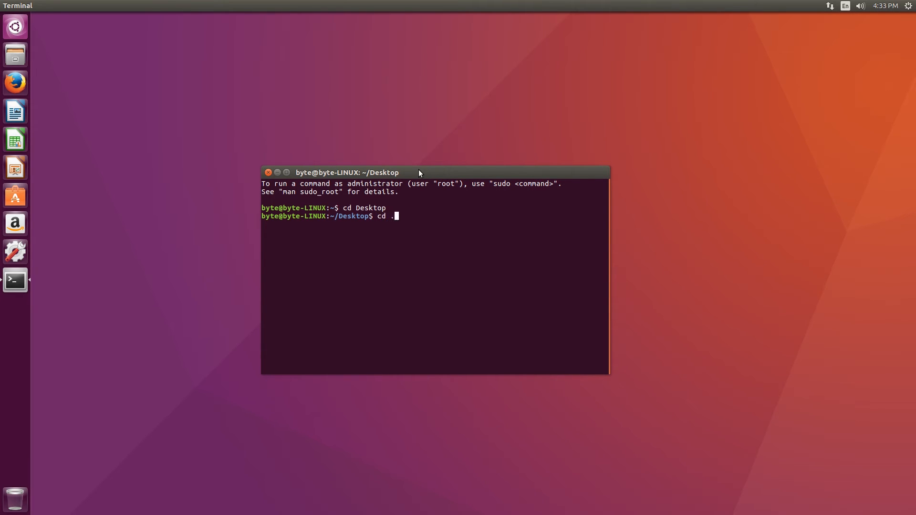
pyautogui.press('Return')
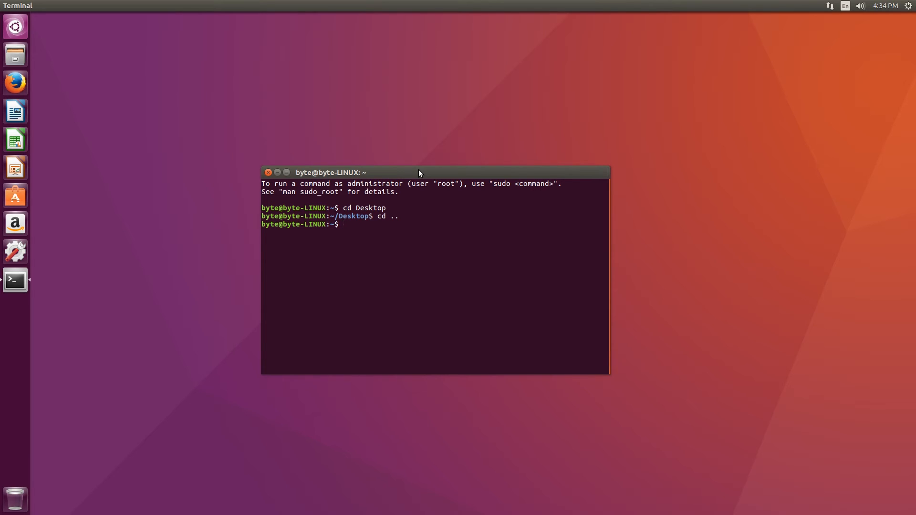
pyautogui.write('ls')
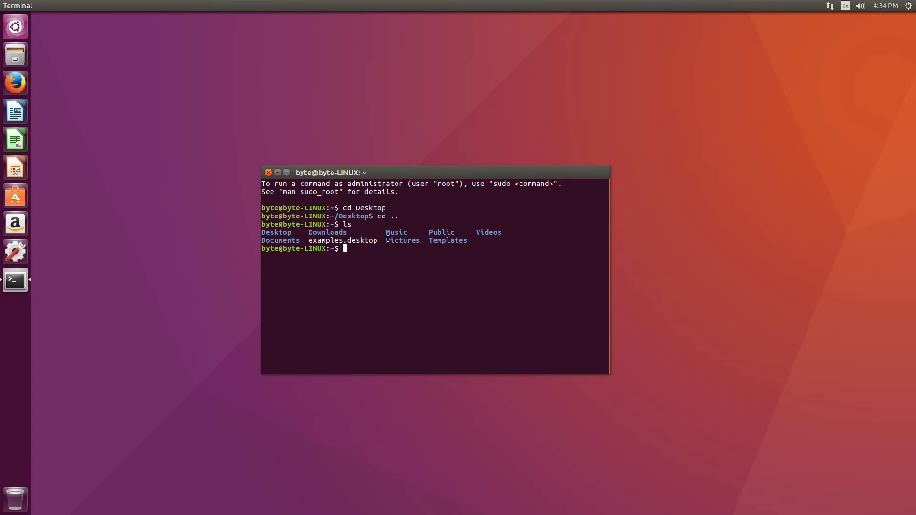
# Step: Enter Documents, then run sudo with no arguments to show its usage summary
pyautogui.write('cd Document')
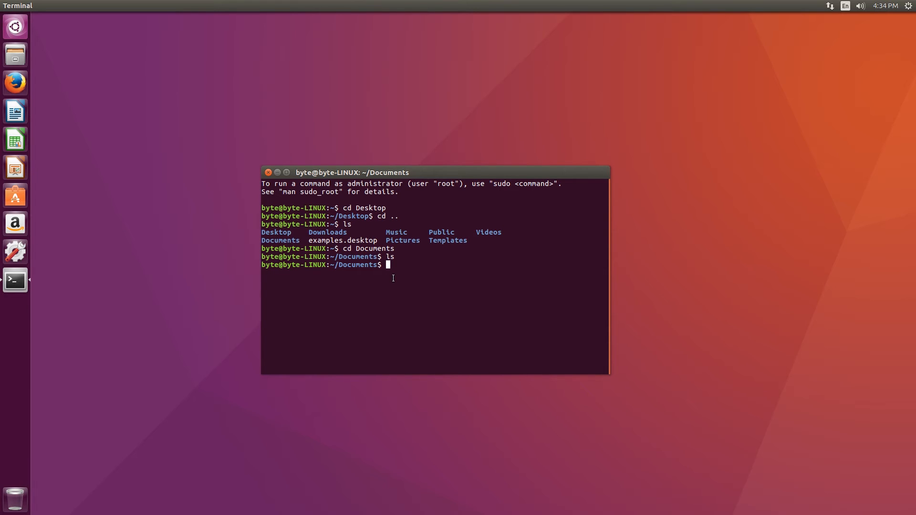
pyautogui.write('sudo')
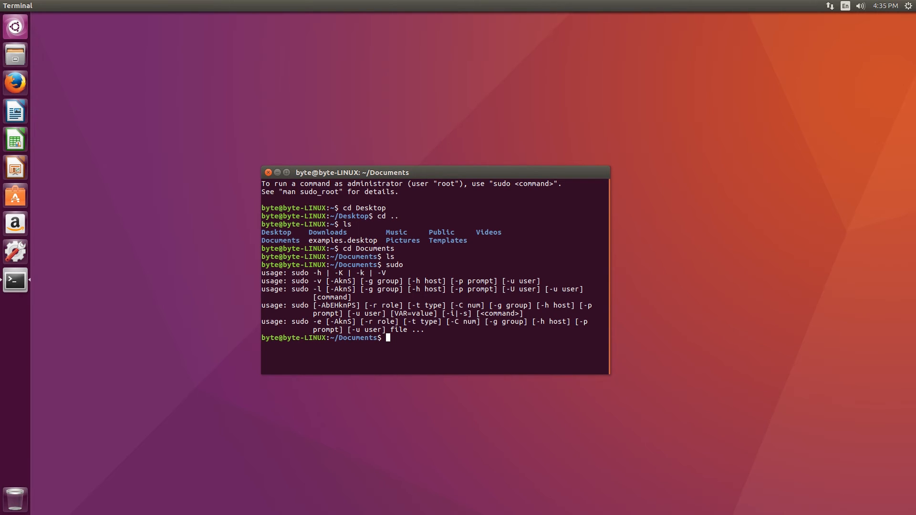
pyautogui.write('sudo')
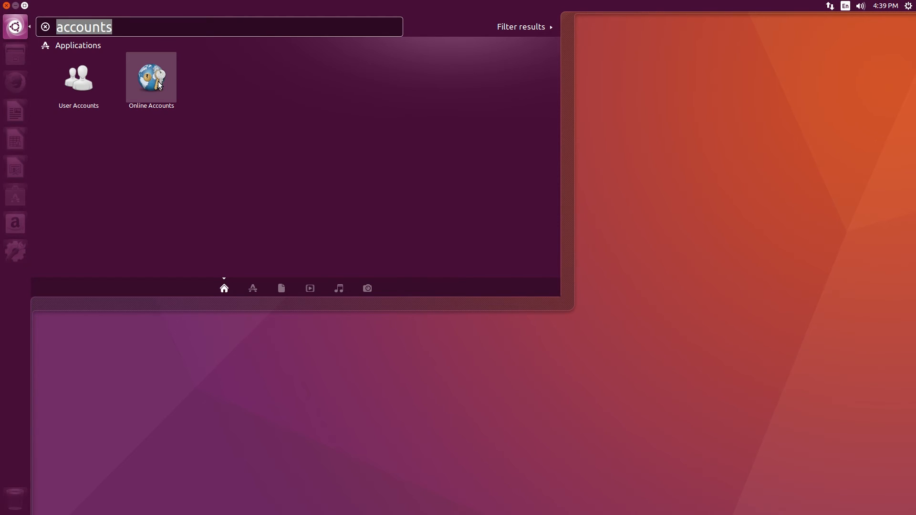
# Step: Add a Google account in Online Accounts: enter email and password, sign in and allow access
pyautogui.click(150, 77)
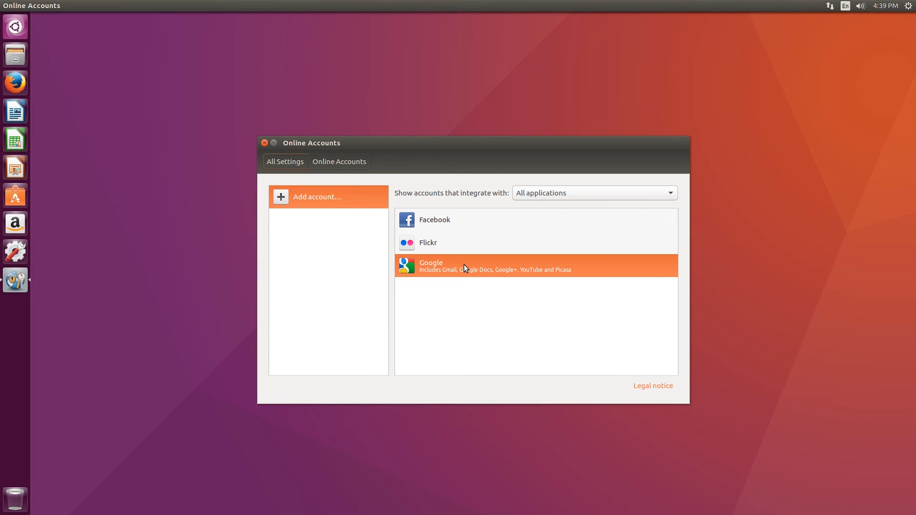
pyautogui.click(483, 265)
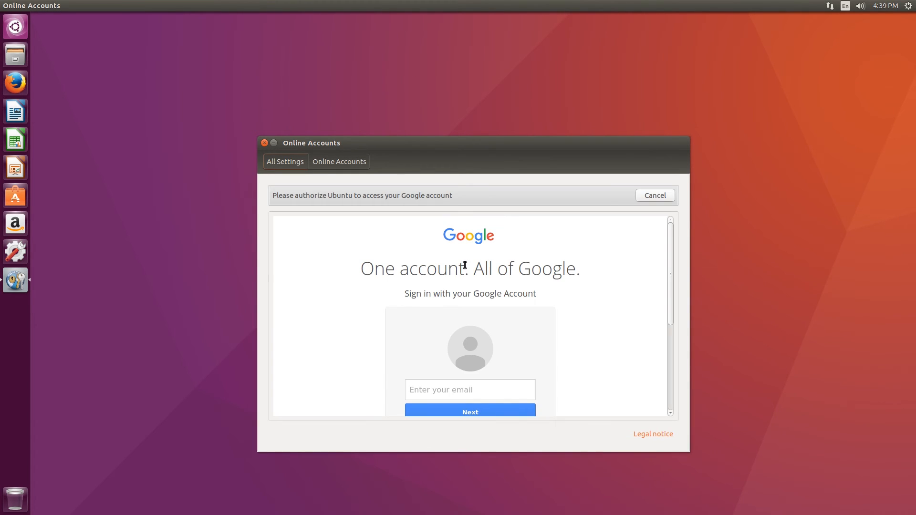
pyautogui.click(470, 390)
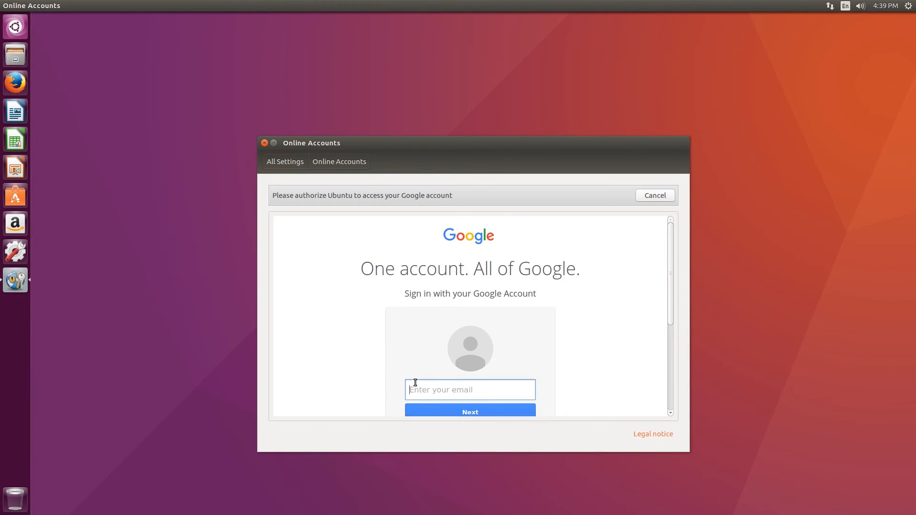
pyautogui.click(469, 413)
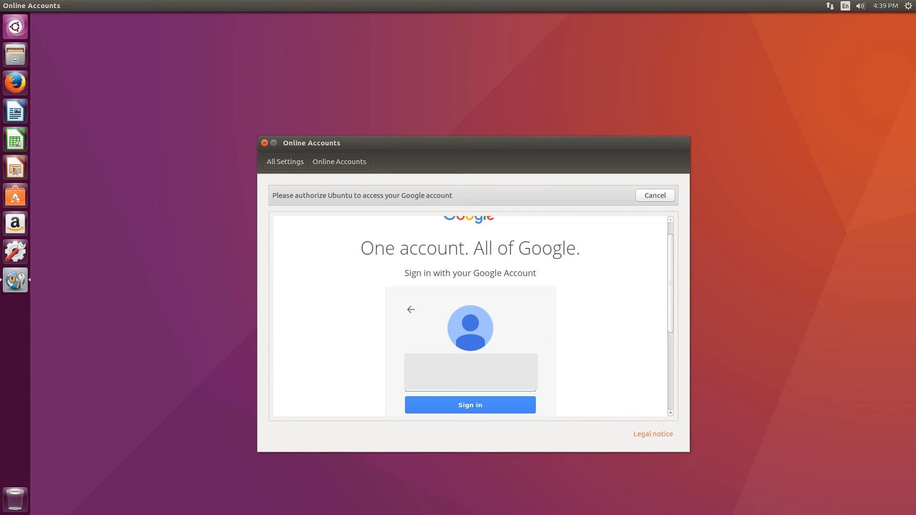
pyautogui.click(469, 405)
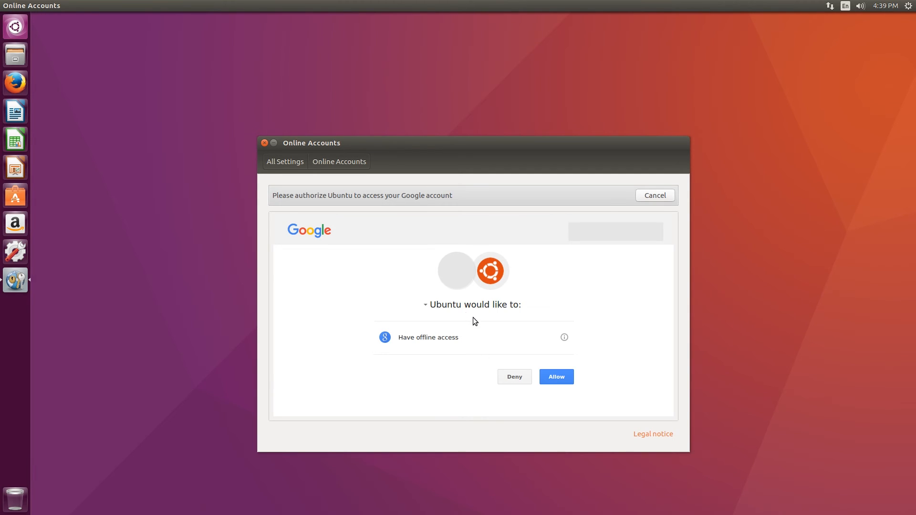
pyautogui.moveTo(591, 318)
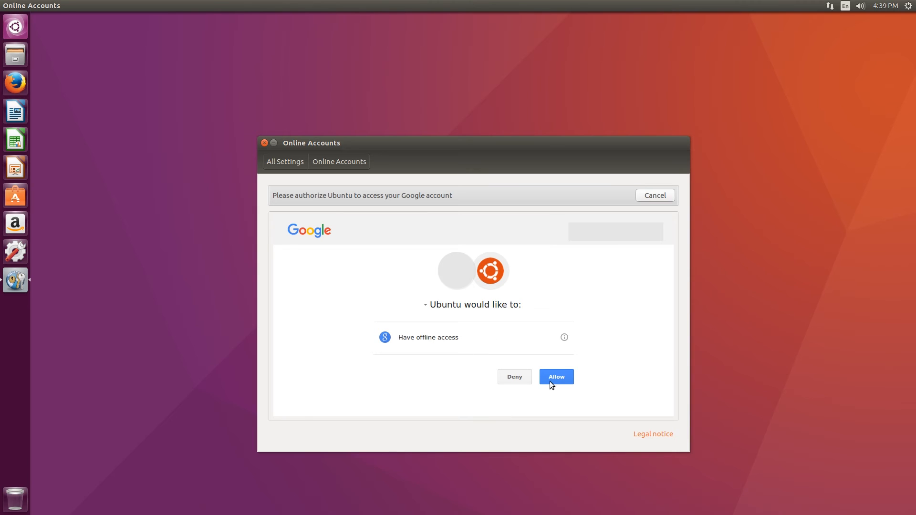
pyautogui.click(556, 377)
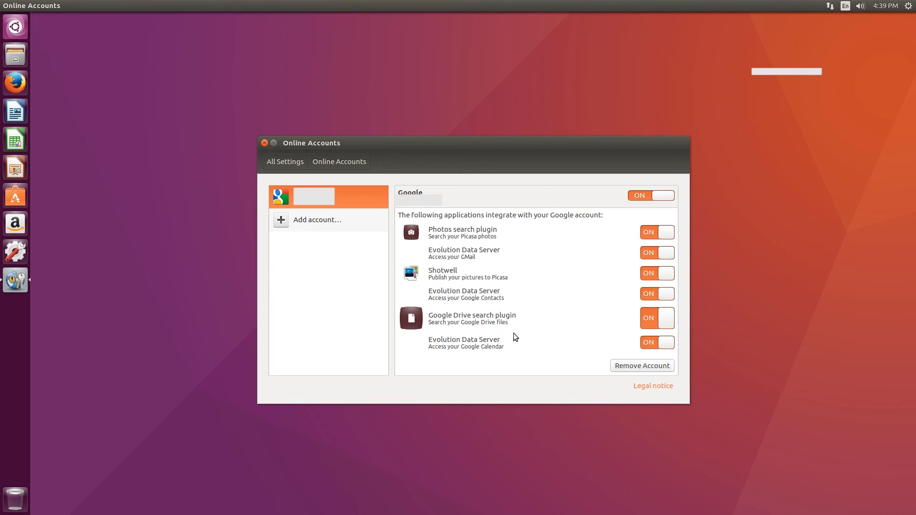
# Step: Switch off the Google account's access and its Photos search integration, then close Online Accounts
pyautogui.click(650, 195)
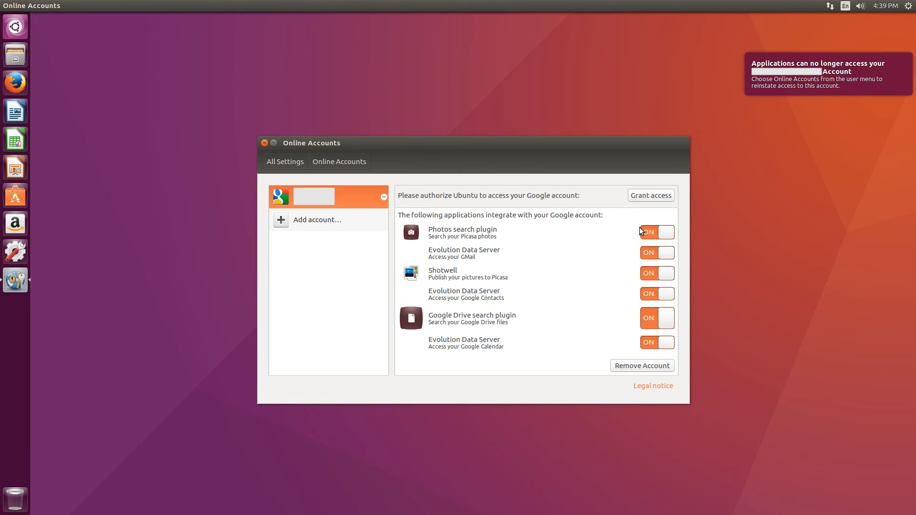
pyautogui.moveTo(365, 196)
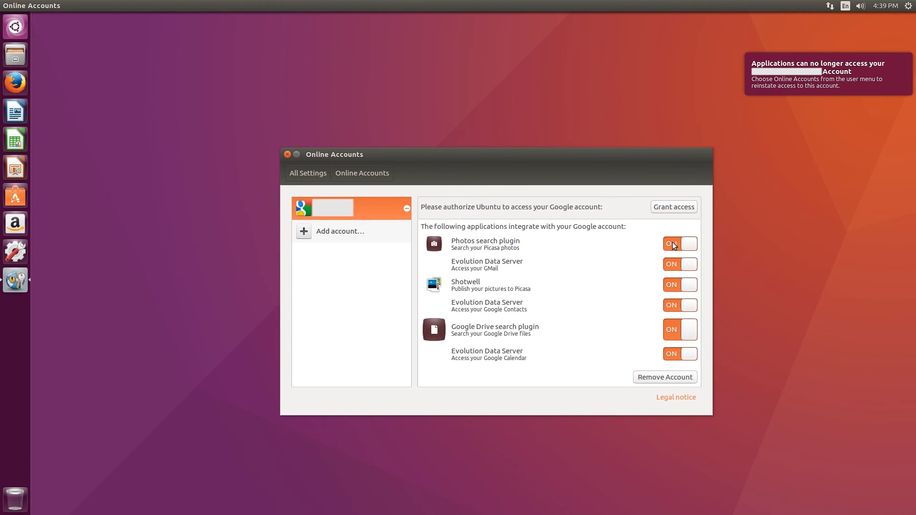
pyautogui.moveTo(682, 269)
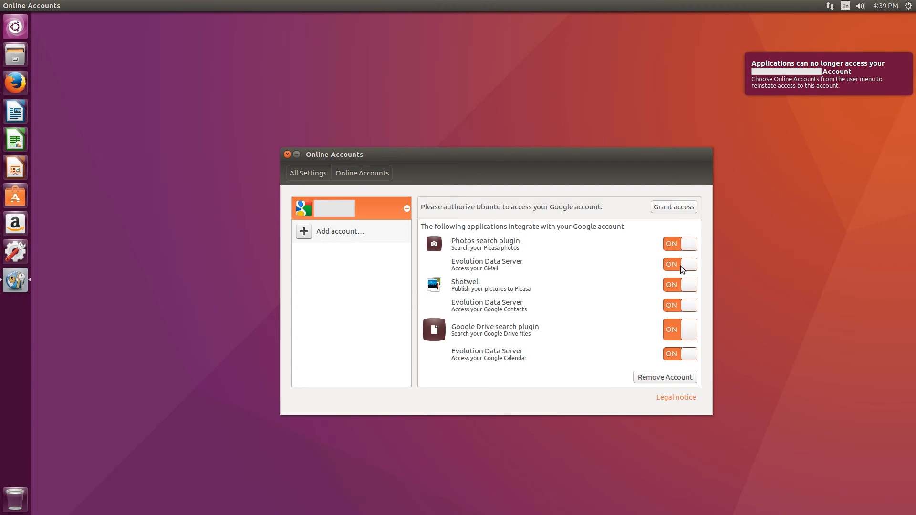
pyautogui.moveTo(530, 298)
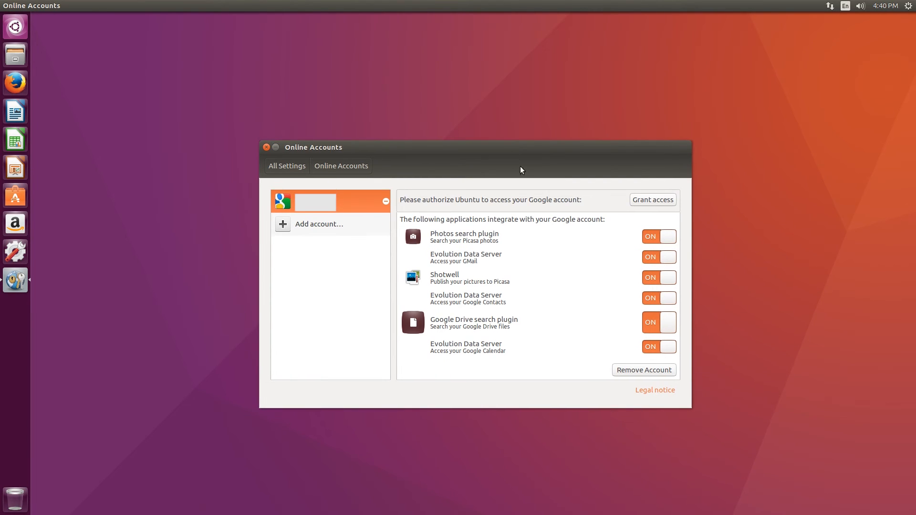
pyautogui.click(658, 258)
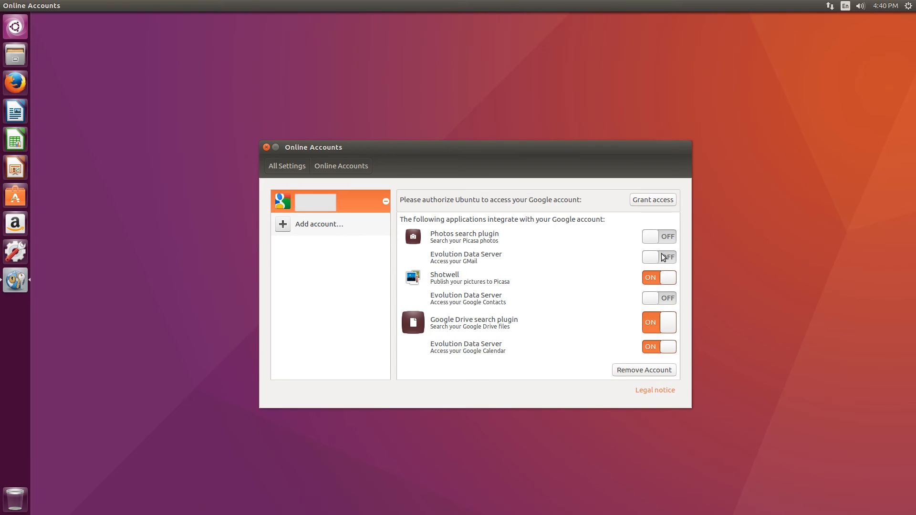
pyautogui.click(658, 257)
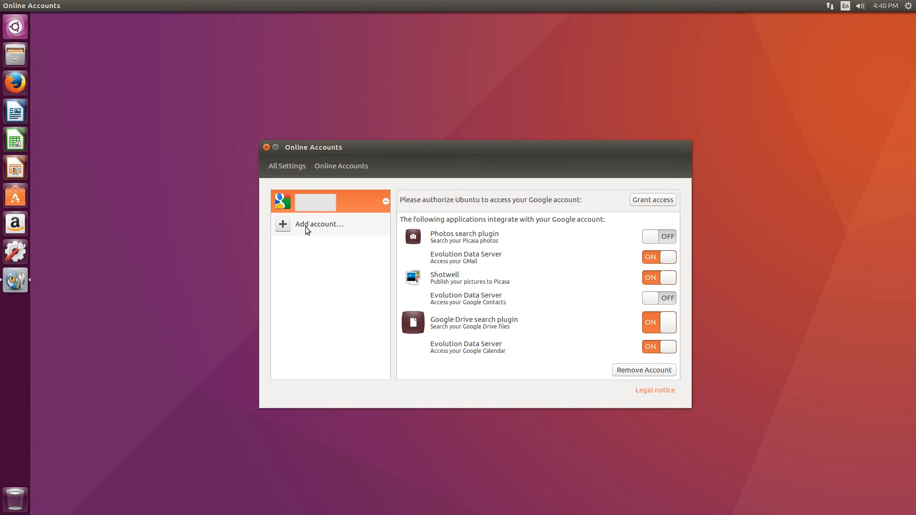
pyautogui.click(318, 223)
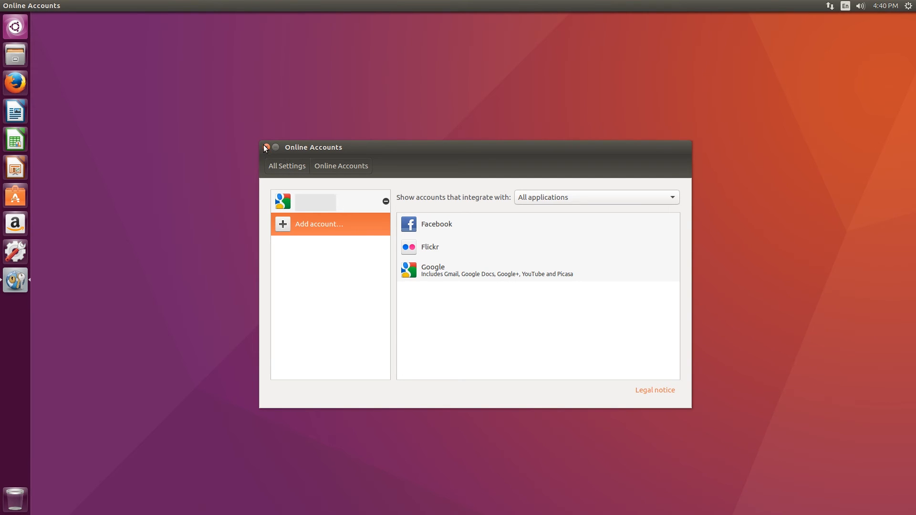
pyautogui.click(266, 147)
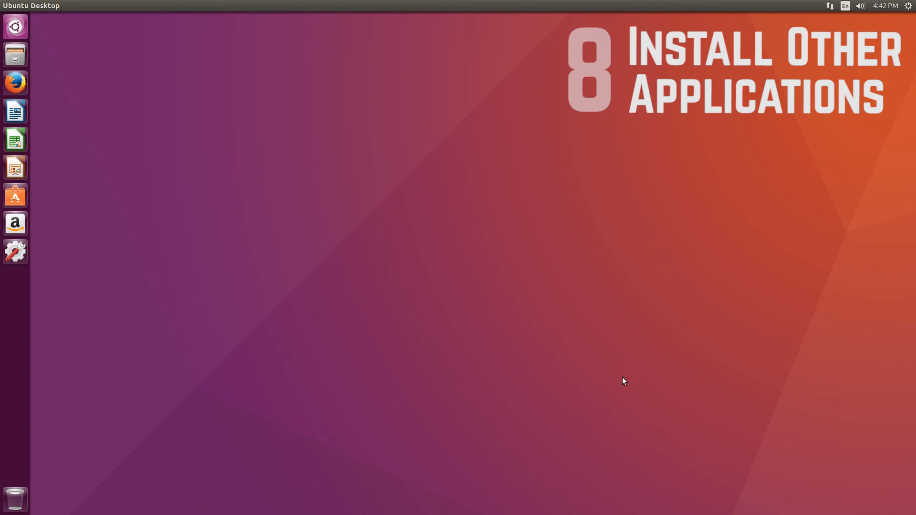
pyautogui.moveTo(14, 55)
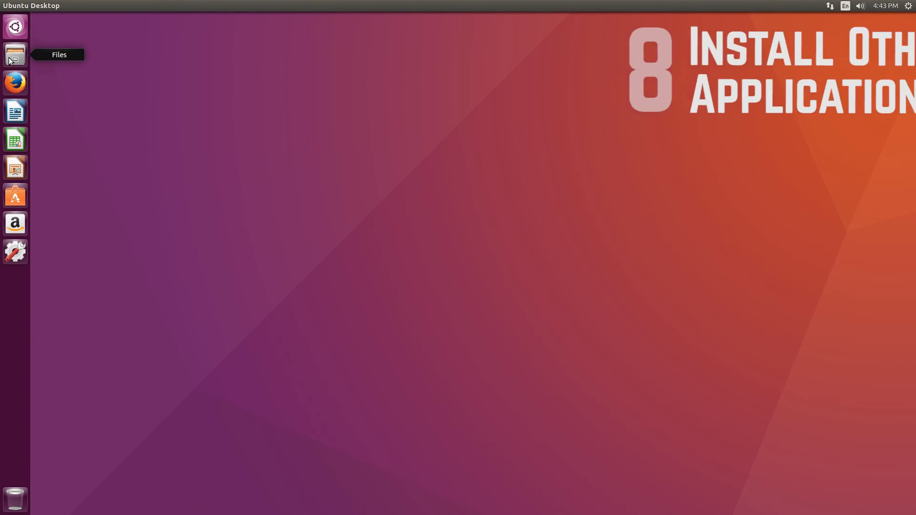
pyautogui.moveTo(15, 196)
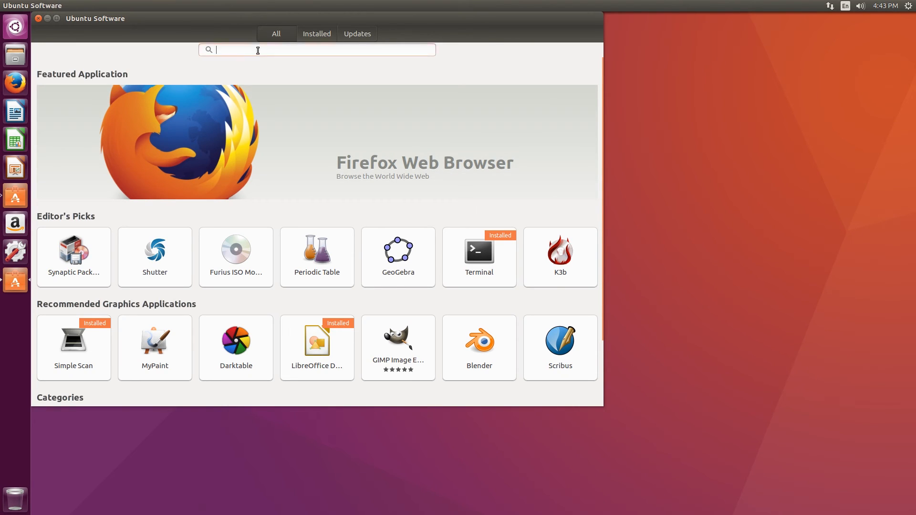
# Step: Find Chromium Web Browser by searching 'chrom' and install it
pyautogui.write('chrom')
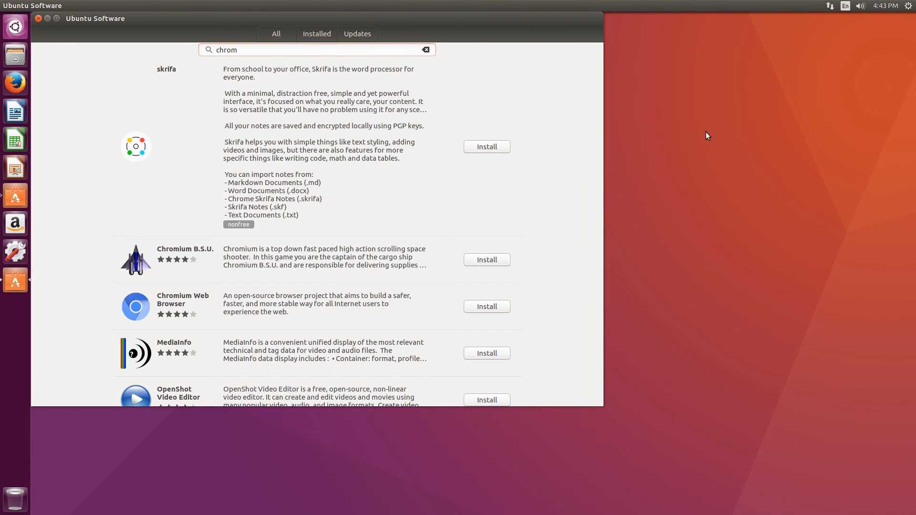
pyautogui.click(183, 307)
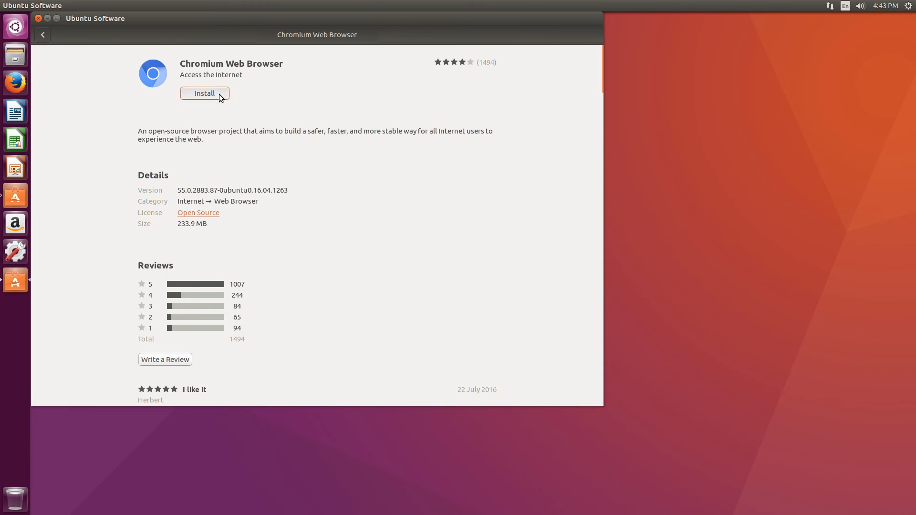
pyautogui.click(205, 93)
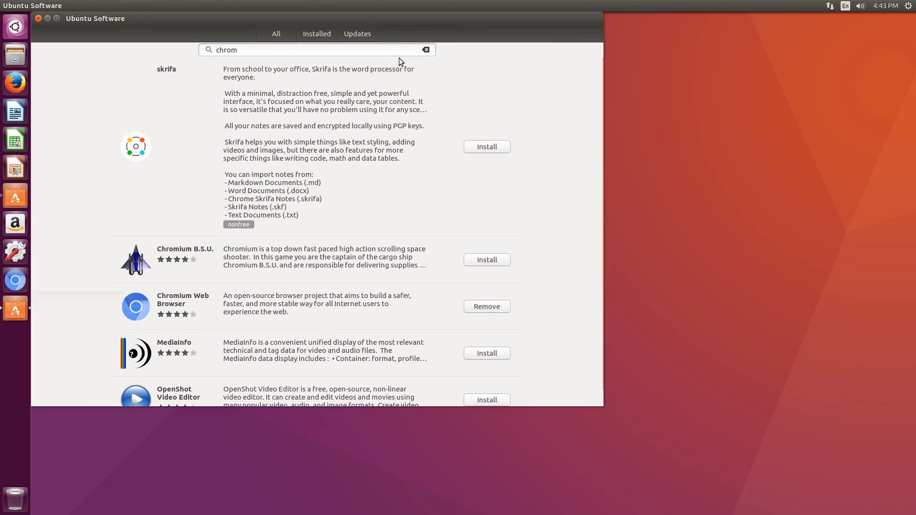
# Step: Clear the search, look up 'gimp', then close Ubuntu Software
pyautogui.click(426, 50)
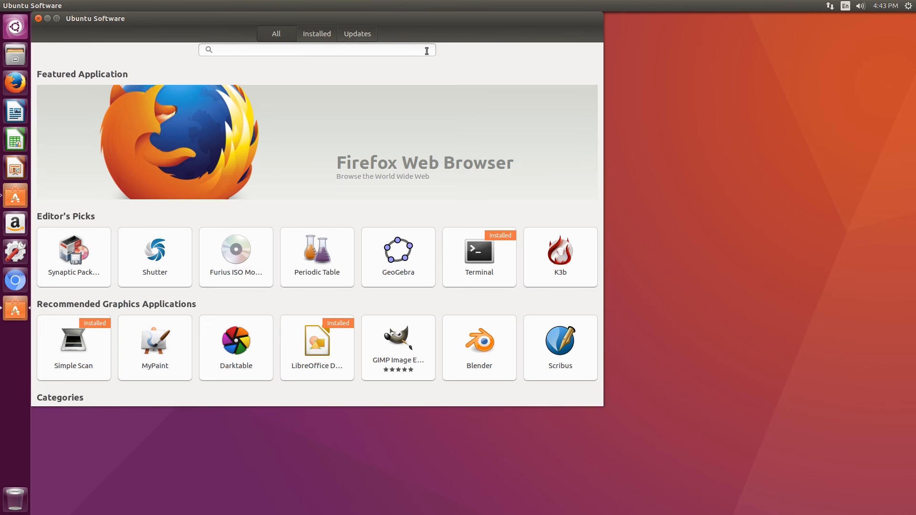
pyautogui.write('gimp')
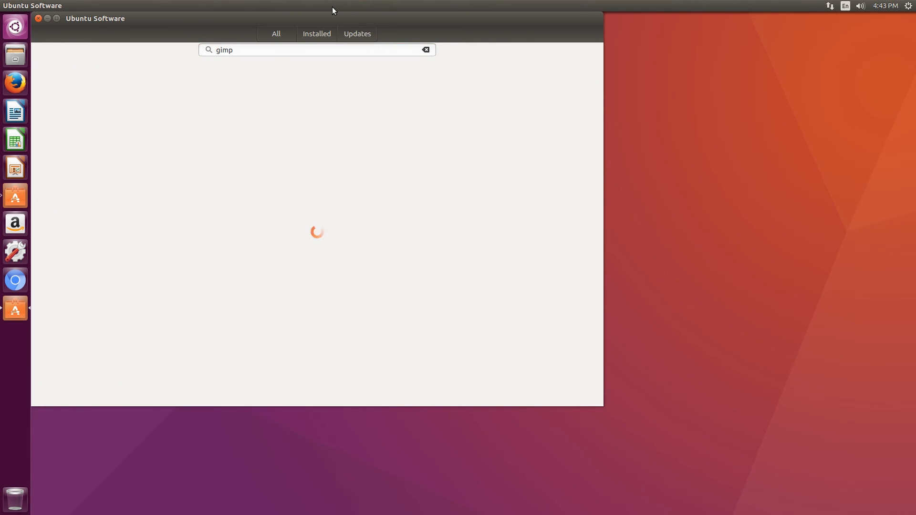
pyautogui.moveTo(202, 30)
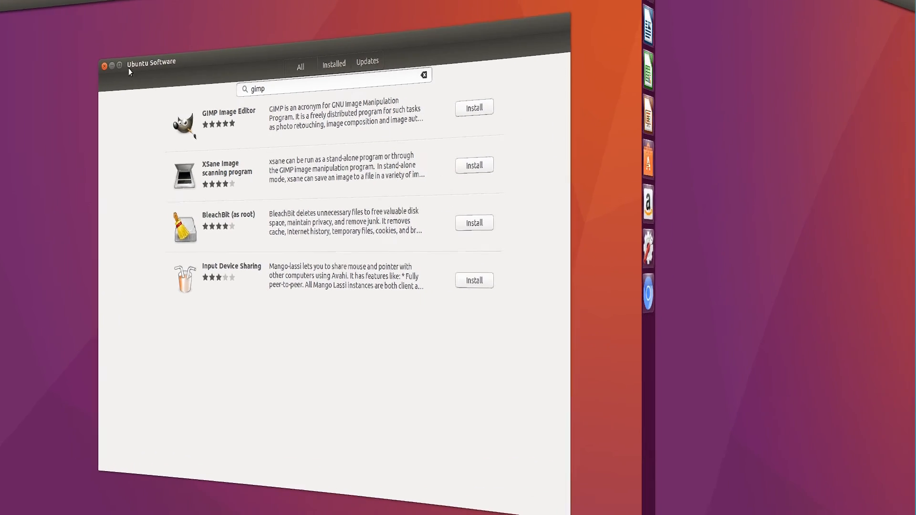
pyautogui.click(104, 66)
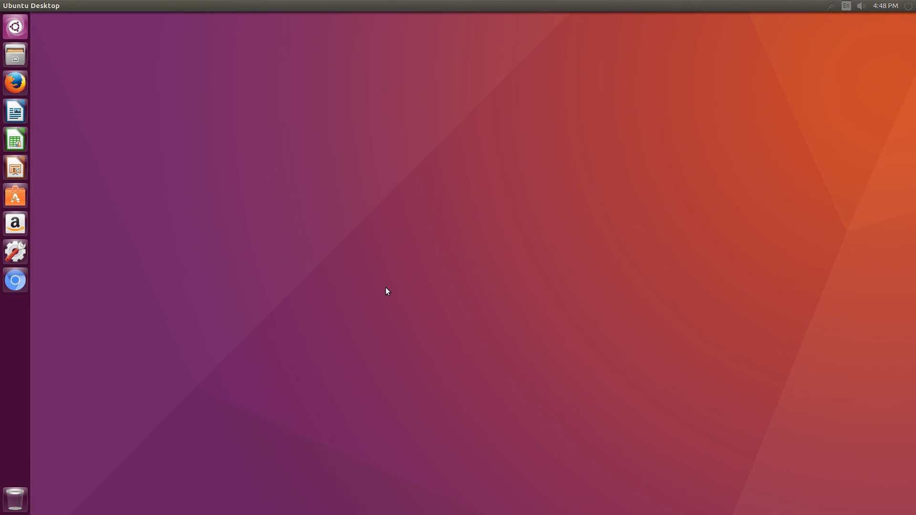
pyautogui.moveTo(383, 281)
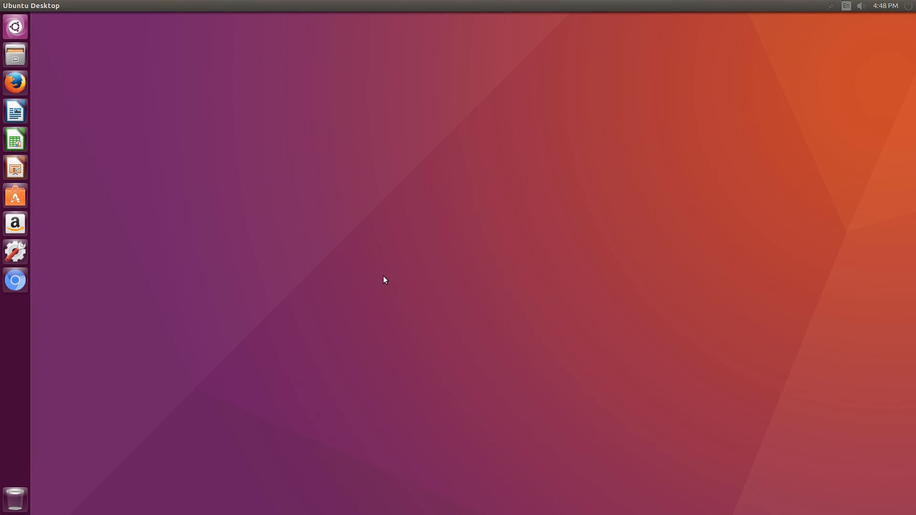
# Step: Set the 'Cielo estrellado' starry sky image as wallpaper from the desktop's background settings
pyautogui.rightClick(386, 281)
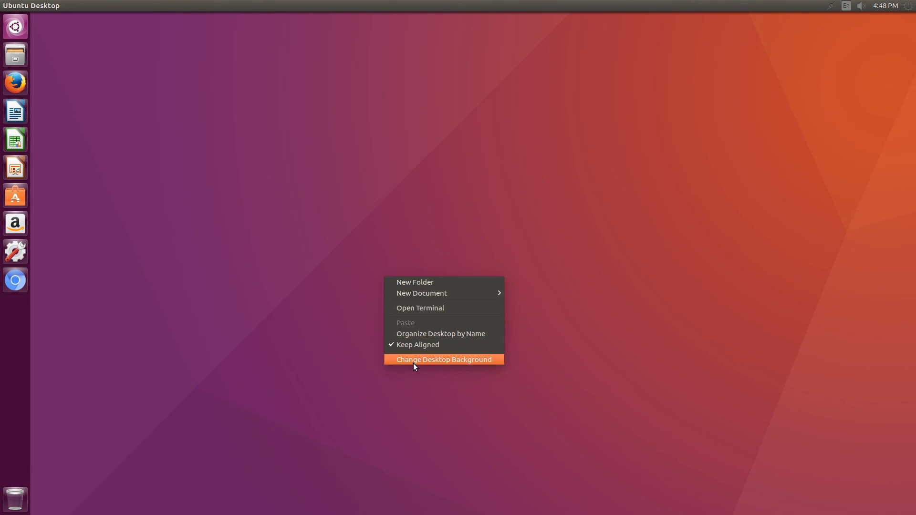
pyautogui.click(443, 359)
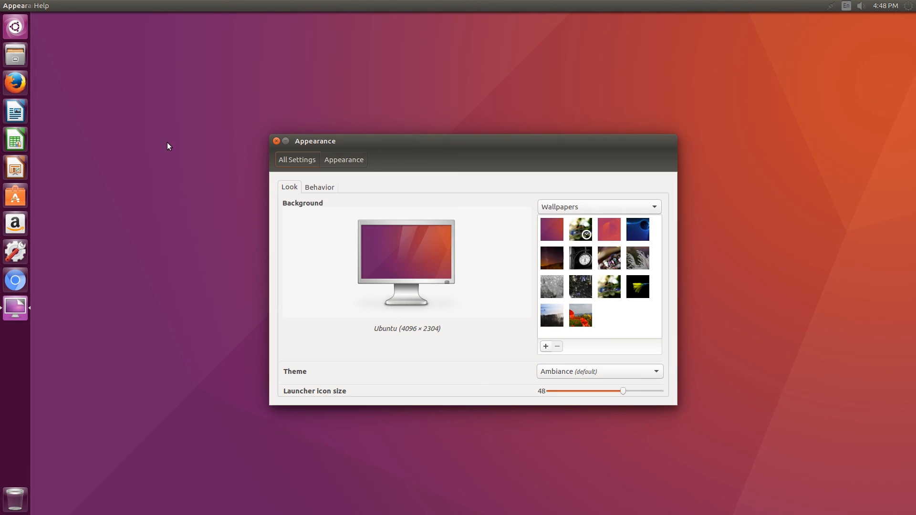
pyautogui.moveTo(179, 250)
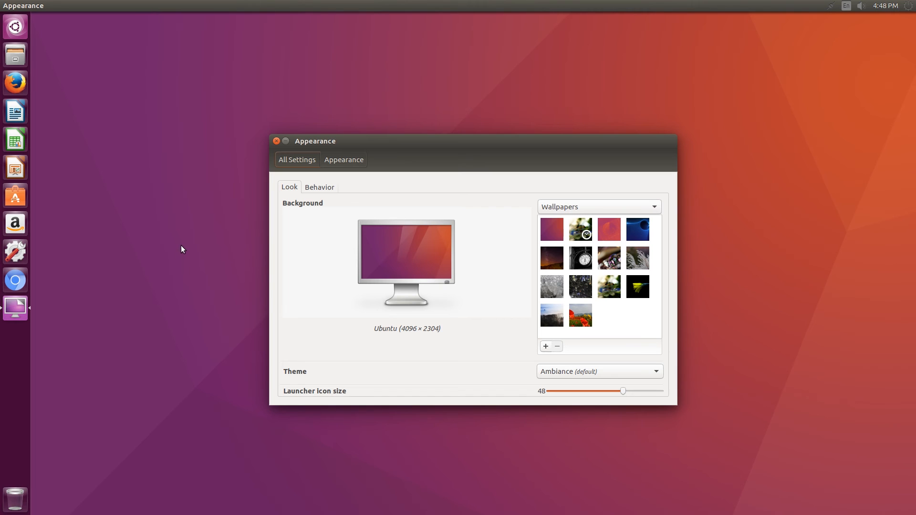
pyautogui.click(552, 258)
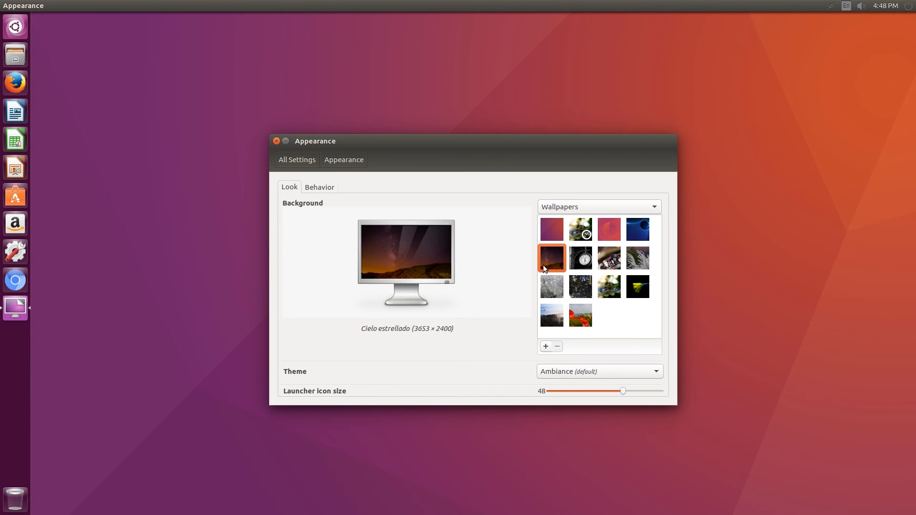
pyautogui.click(276, 141)
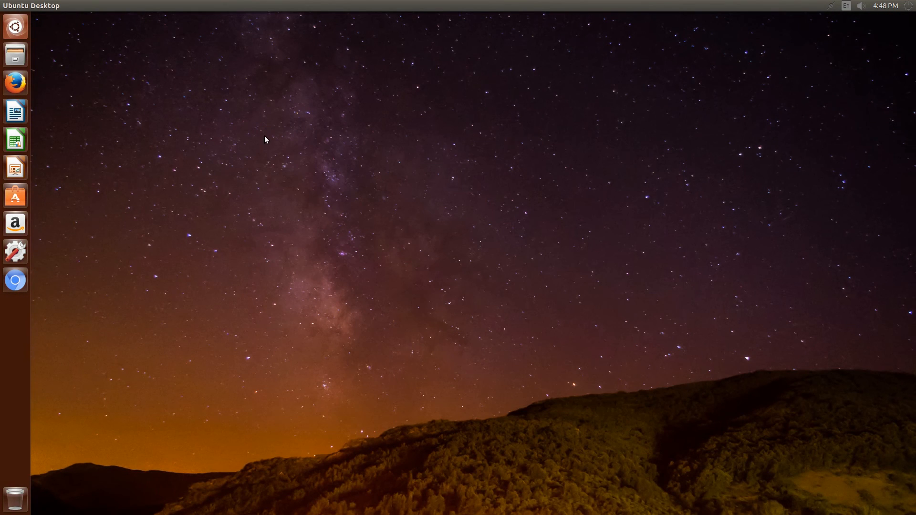
pyautogui.moveTo(61, 182)
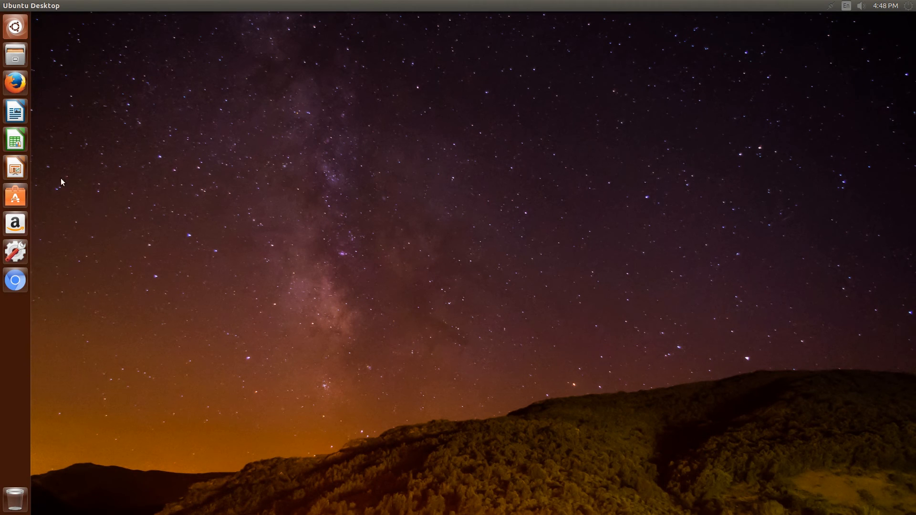
pyautogui.moveTo(15, 194)
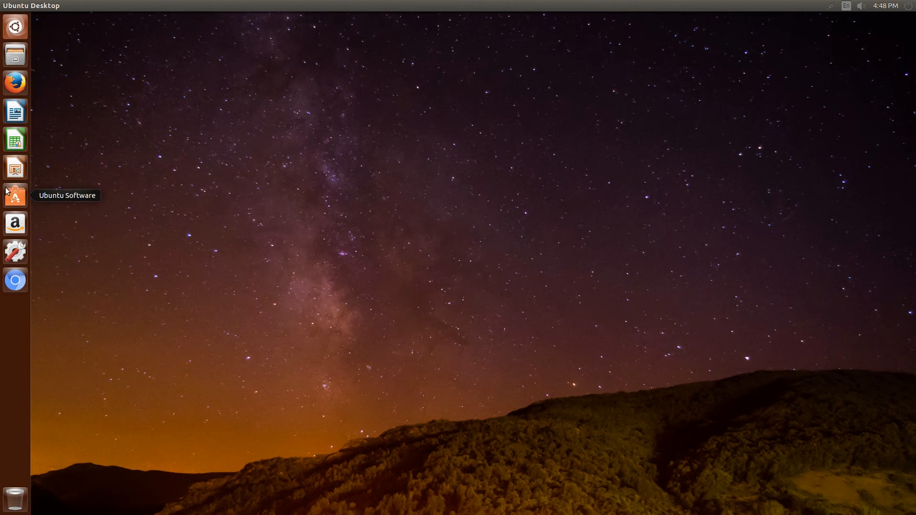
# Step: Search 'tweak tool' in Ubuntu Software and install Unity Tweak Tool
pyautogui.click(15, 194)
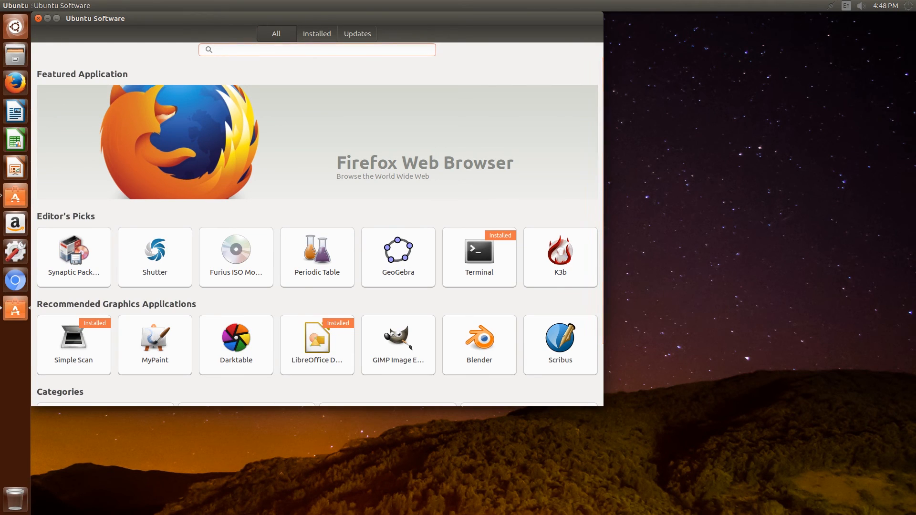
pyautogui.write('tweak tool')
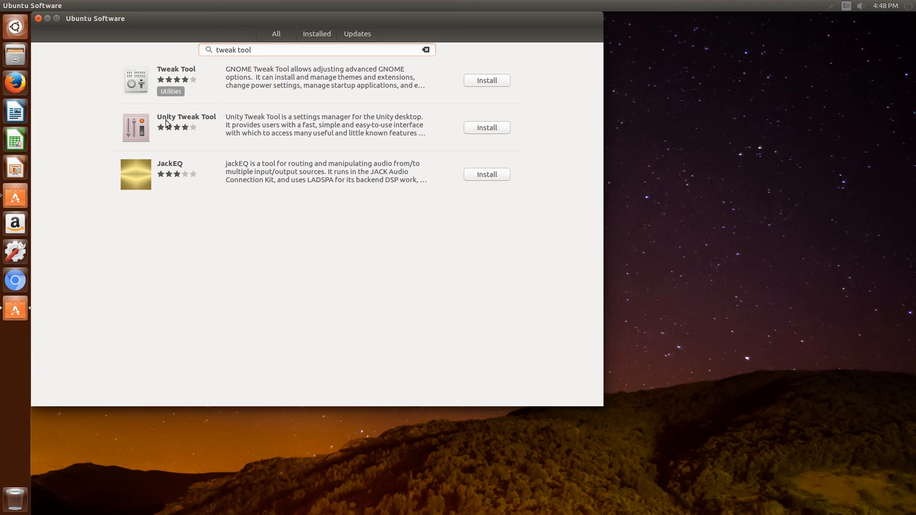
pyautogui.moveTo(283, 145)
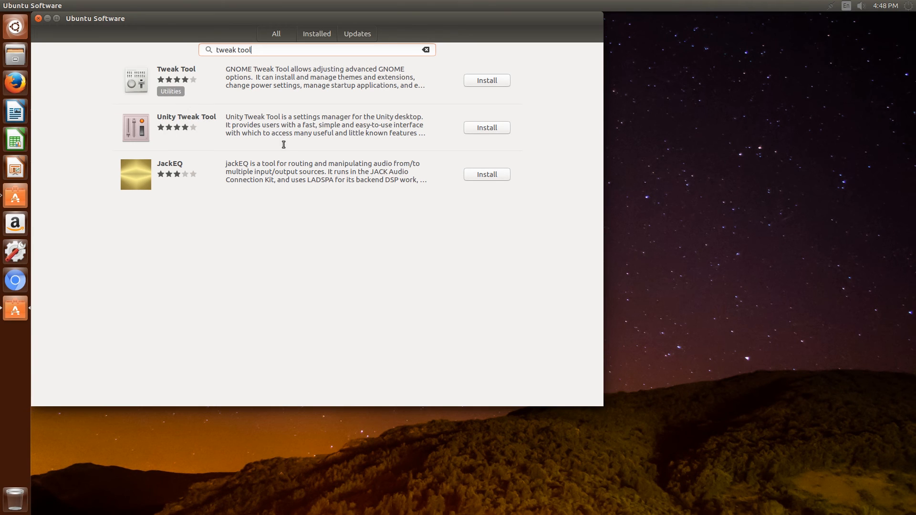
pyautogui.click(486, 128)
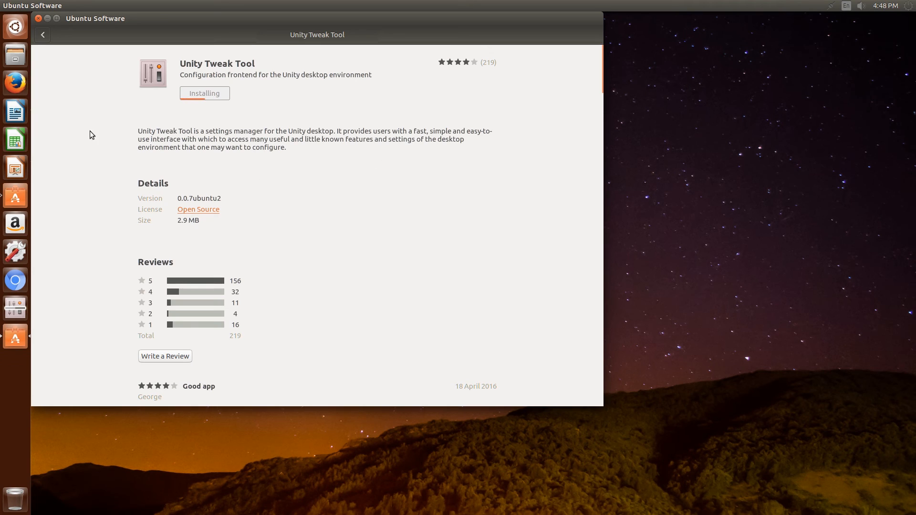
pyautogui.moveTo(72, 218)
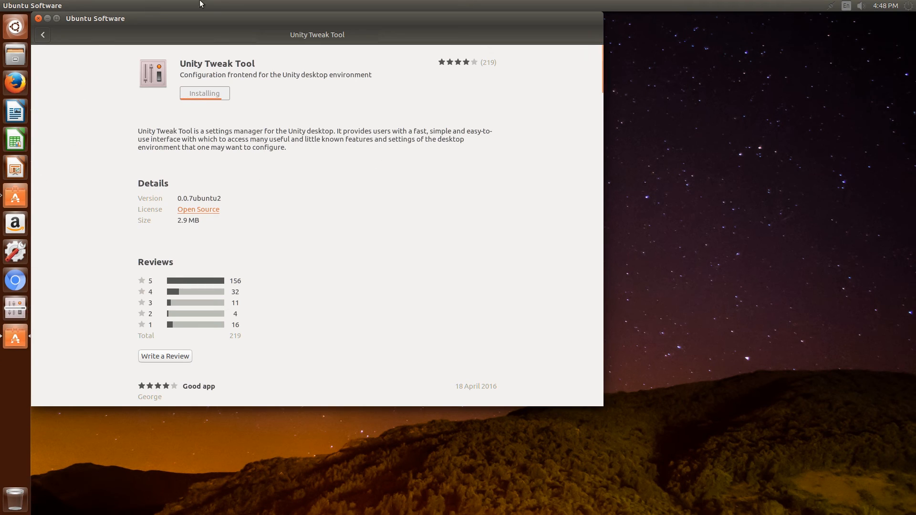
pyautogui.moveTo(198, 4); pyautogui.dragTo(428, 55)
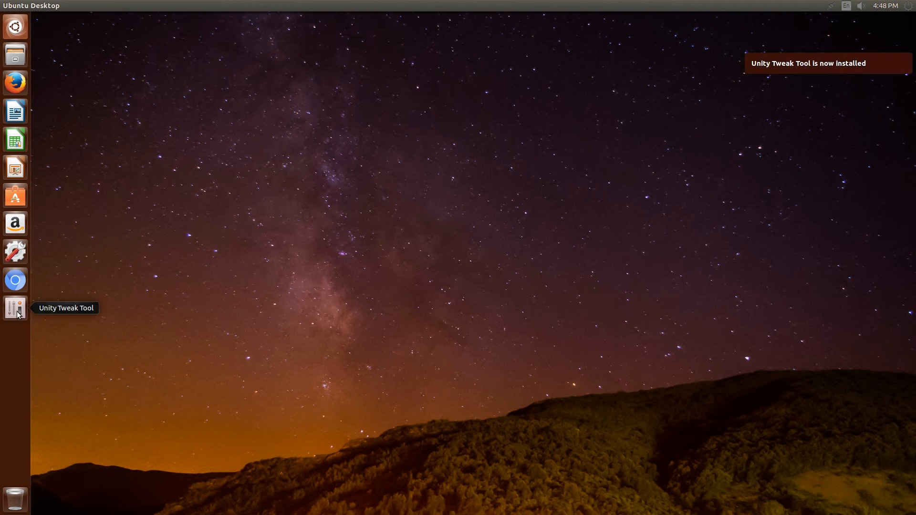
# Step: Launch Unity Tweak Tool and try the Radiance desktop theme
pyautogui.click(15, 307)
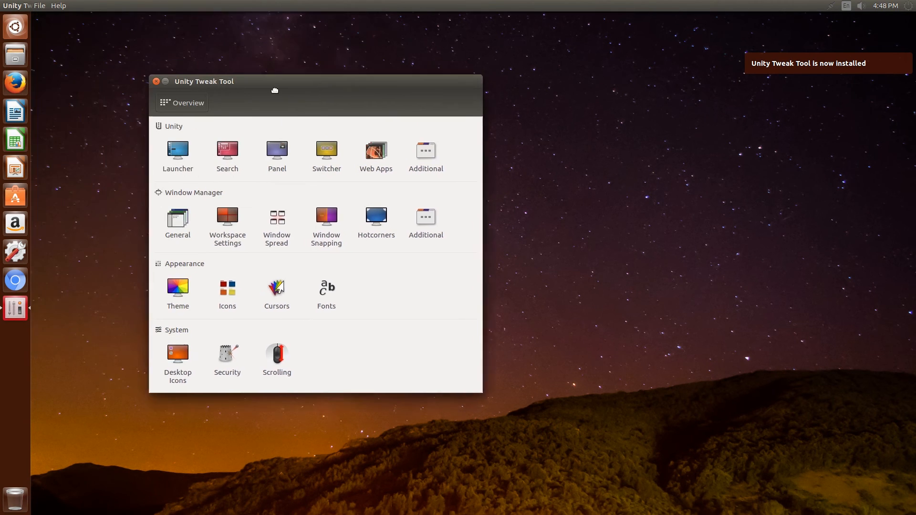
pyautogui.click(178, 288)
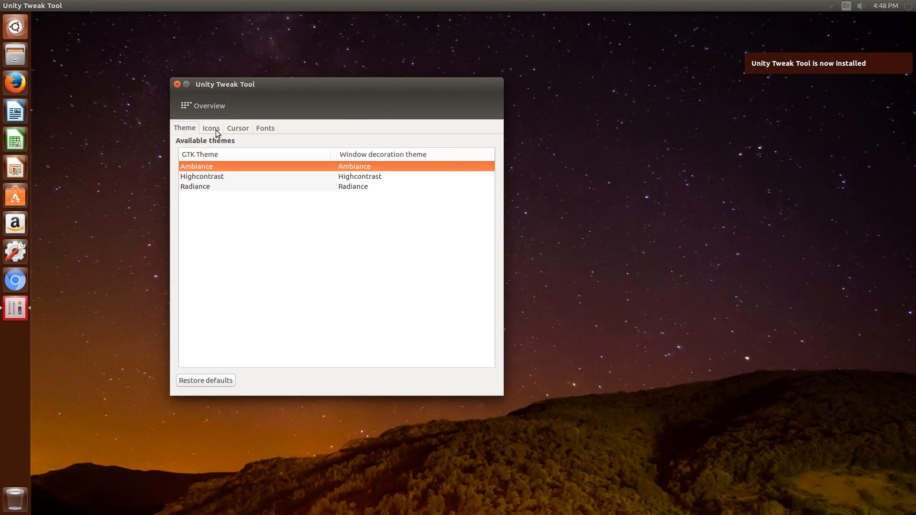
pyautogui.moveTo(208, 180)
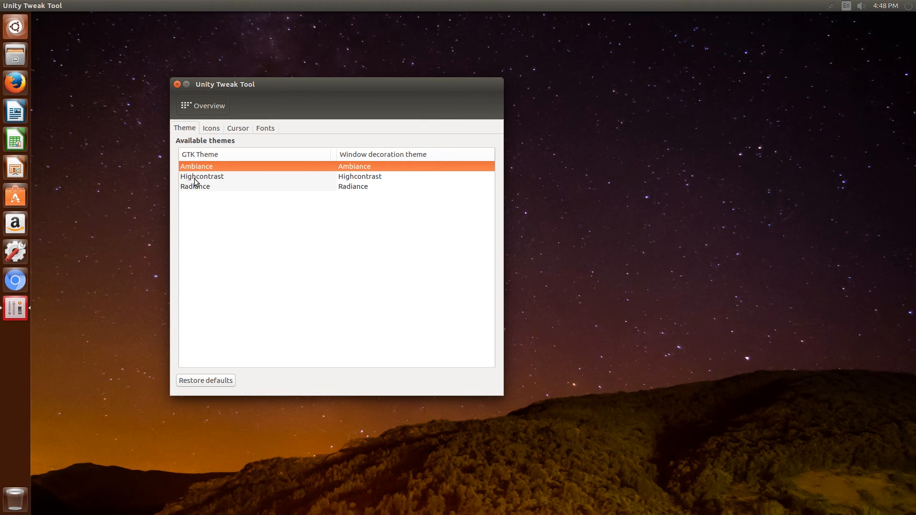
pyautogui.click(195, 186)
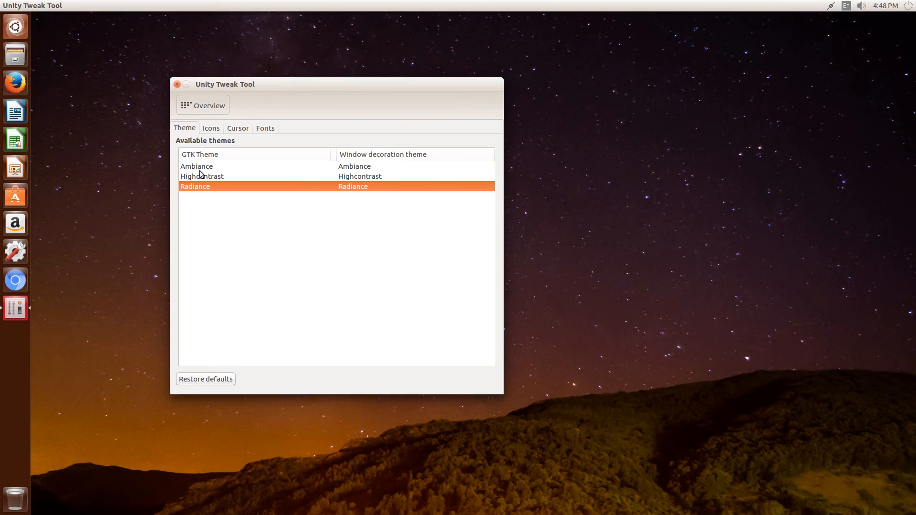
pyautogui.click(202, 105)
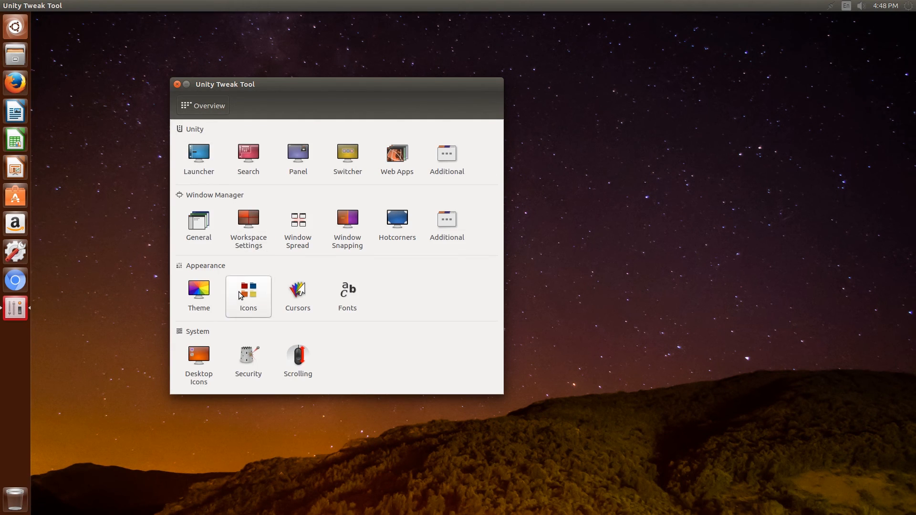
# Step: Choose Gnome icons and apply the Redglass cursor theme
pyautogui.click(248, 290)
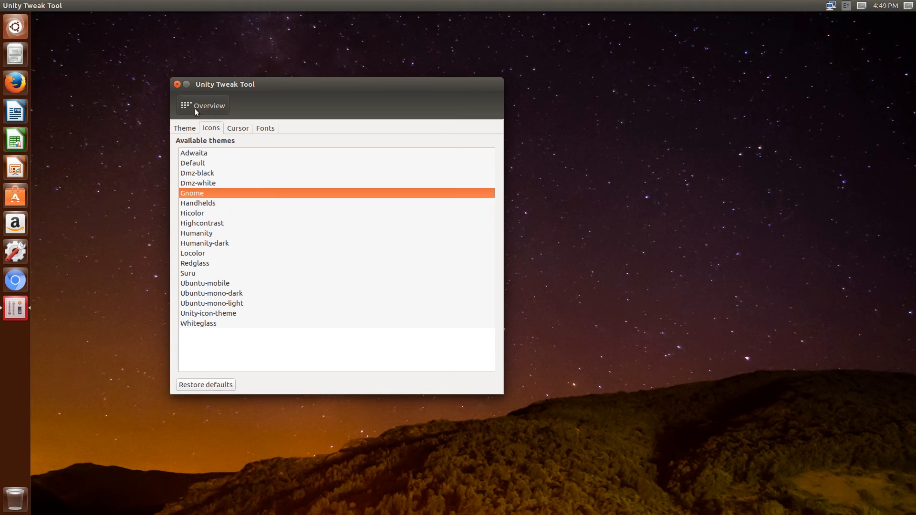
pyautogui.click(238, 128)
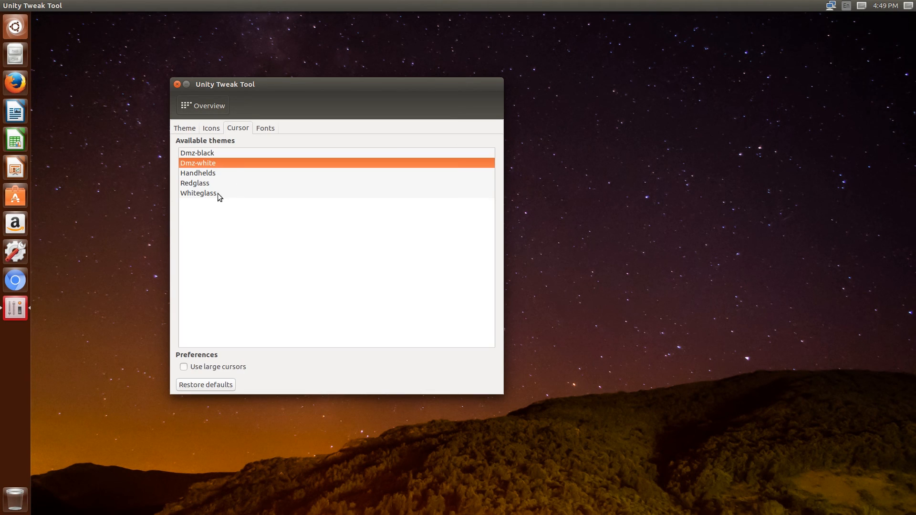
pyautogui.click(214, 183)
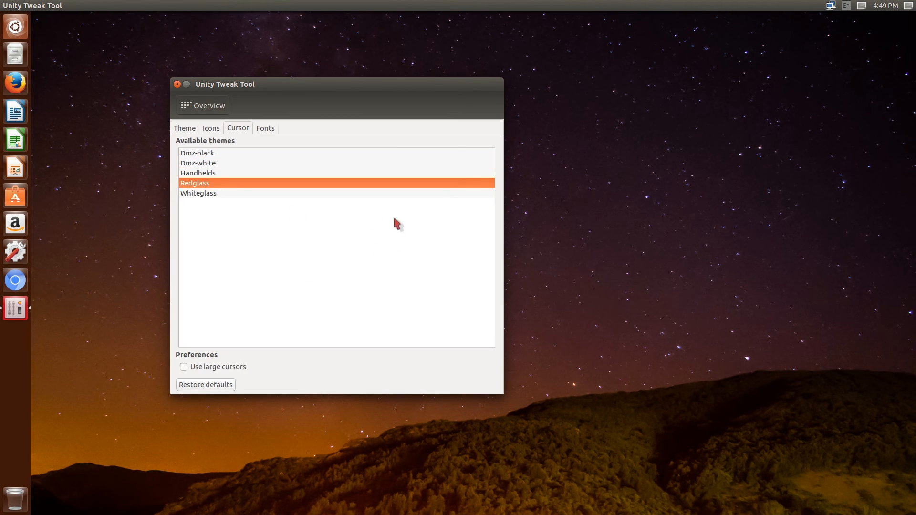
pyautogui.click(203, 105)
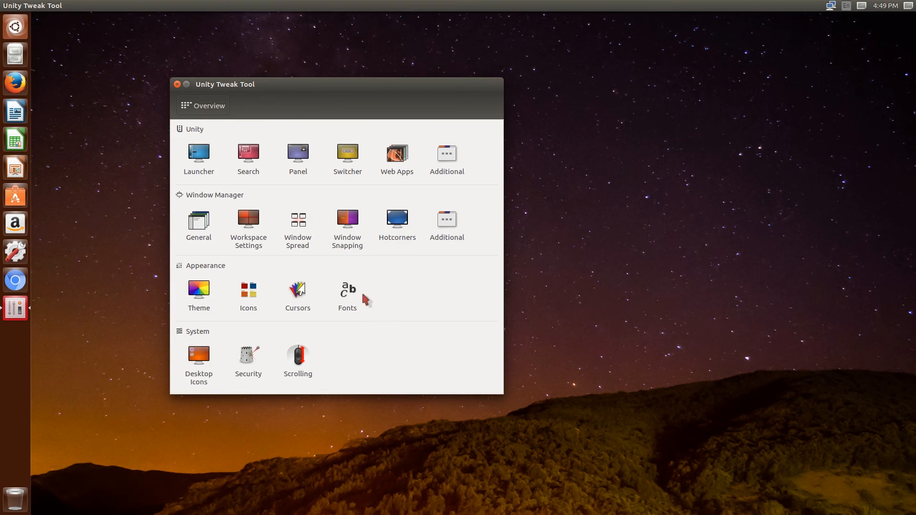
# Step: Review the Fonts settings, cancelling the default font picker without changes
pyautogui.click(347, 288)
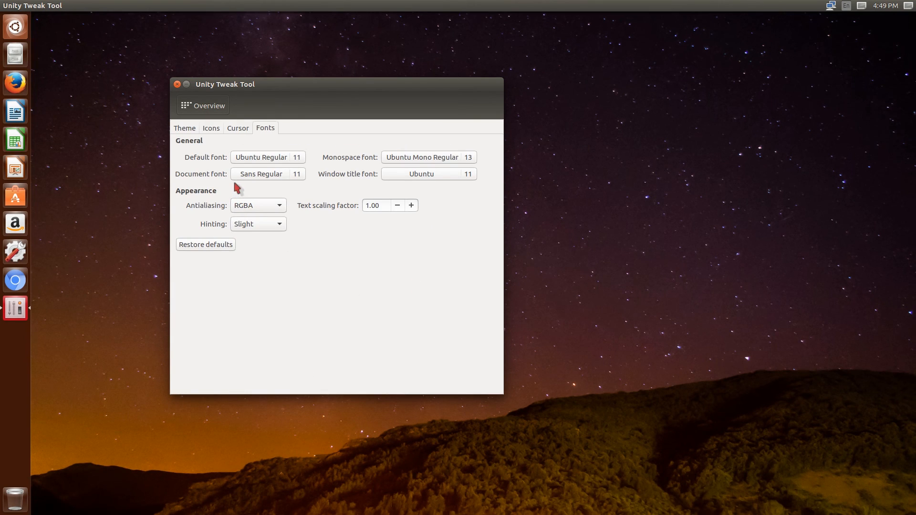
pyautogui.moveTo(499, 208)
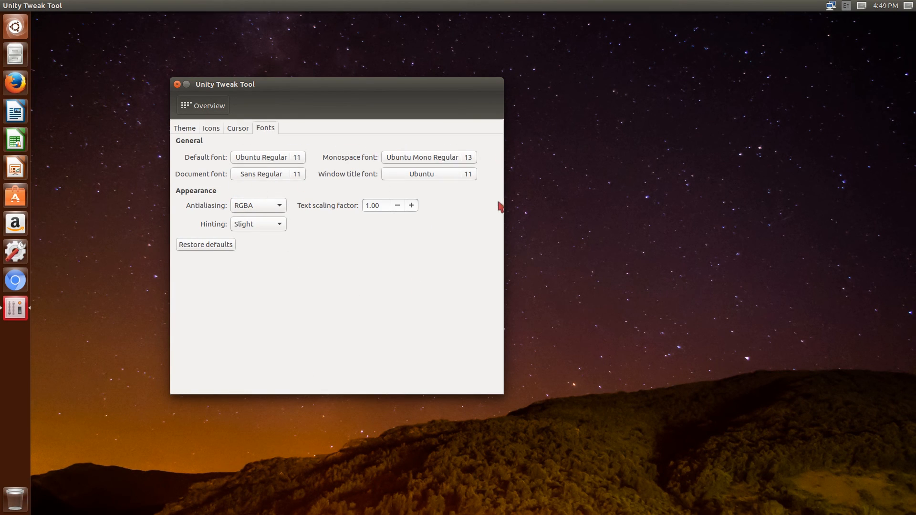
pyautogui.click(260, 156)
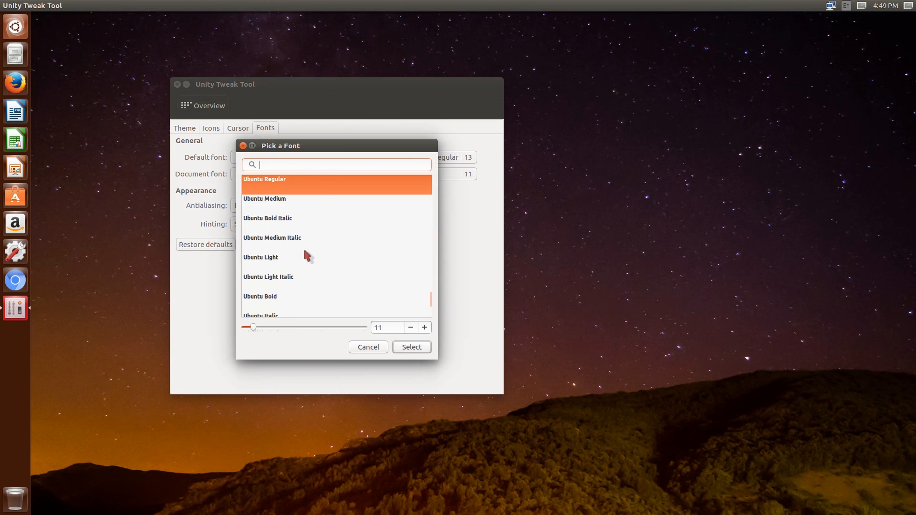
pyautogui.click(411, 347)
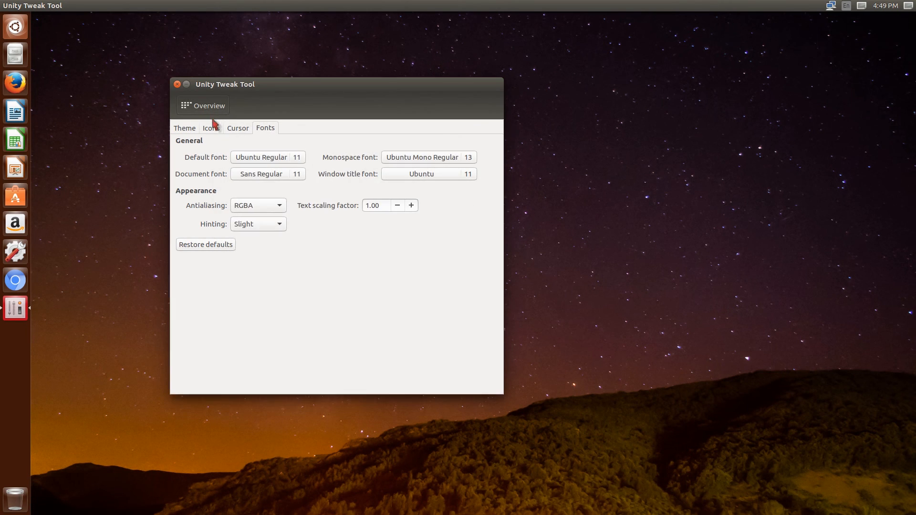
# Step: Set the top-left hot corner to Toggle Desktop and close Unity Tweak Tool
pyautogui.click(203, 105)
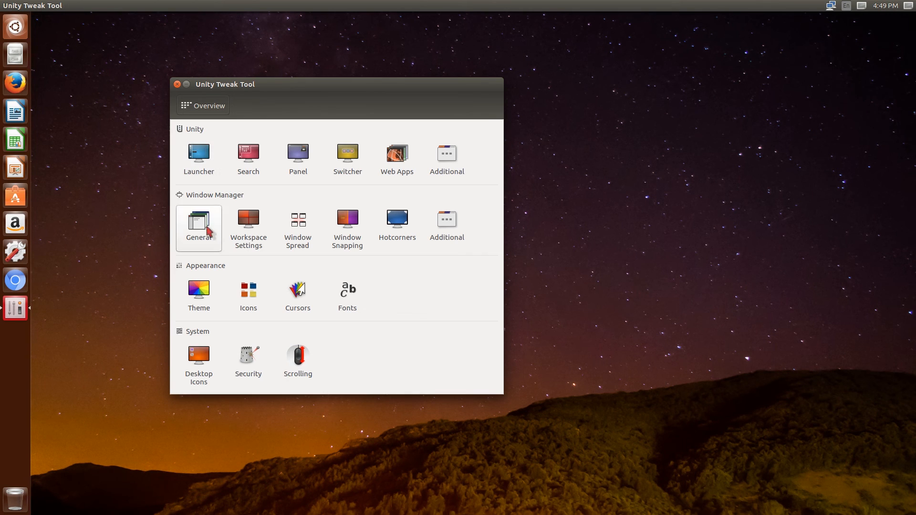
pyautogui.moveTo(399, 197)
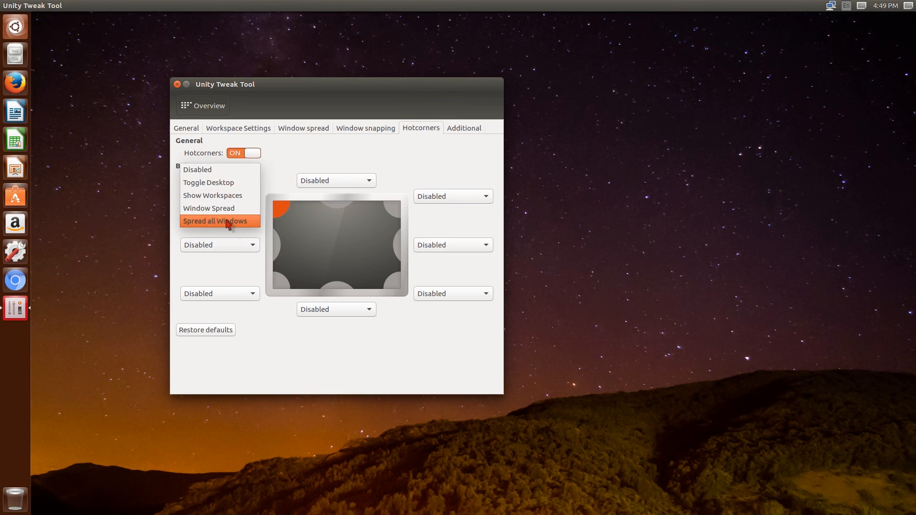
pyautogui.moveTo(218, 184)
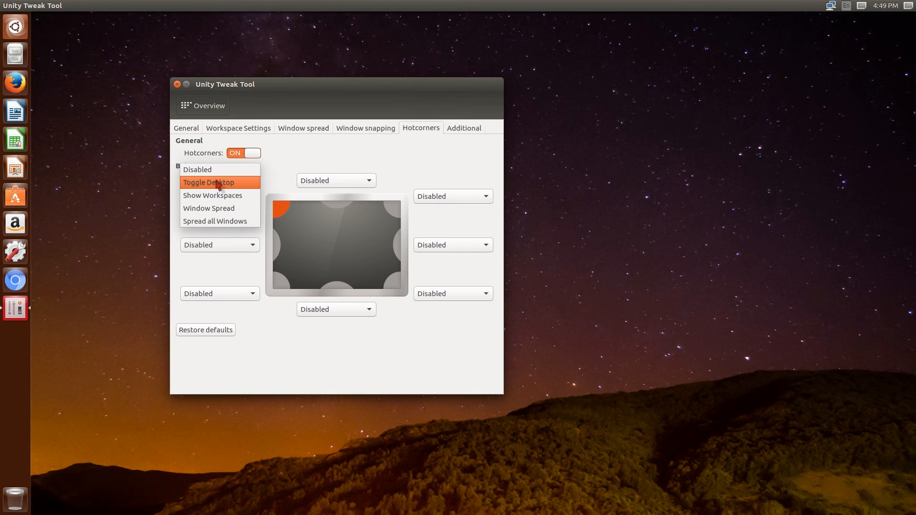
pyautogui.click(220, 183)
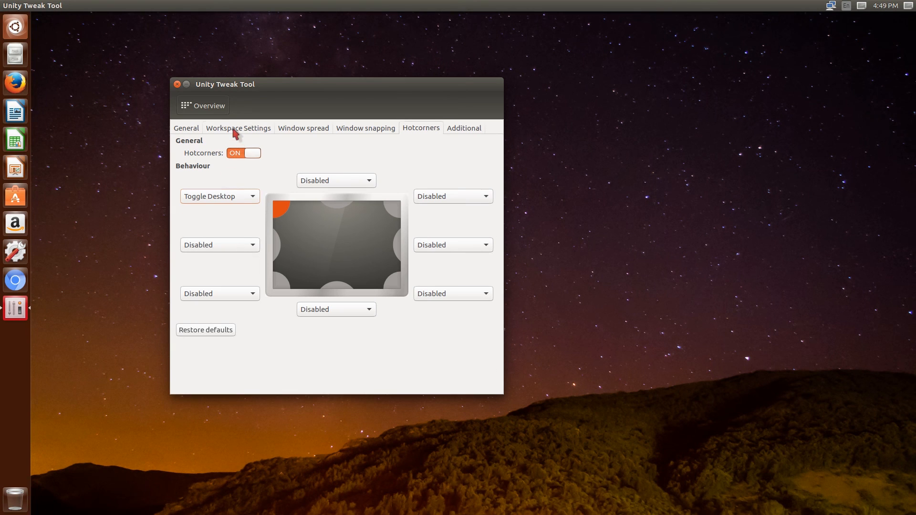
pyautogui.click(203, 105)
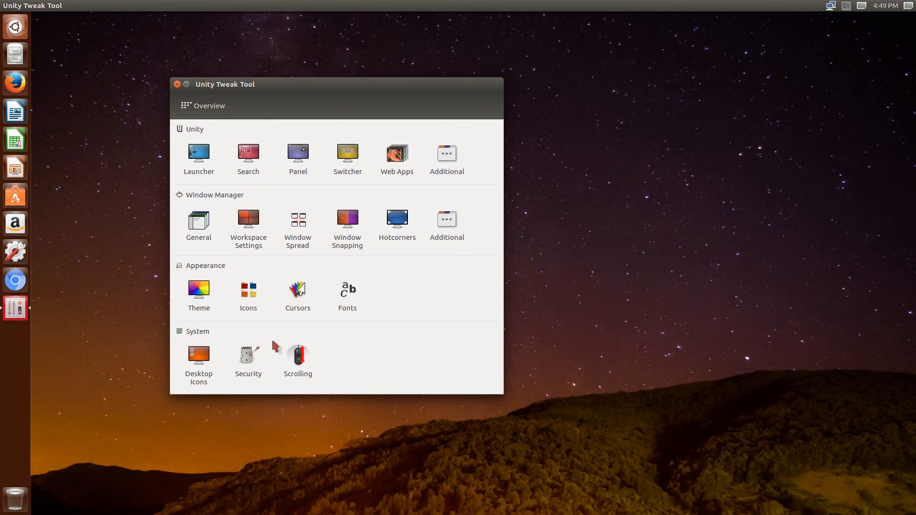
pyautogui.click(177, 84)
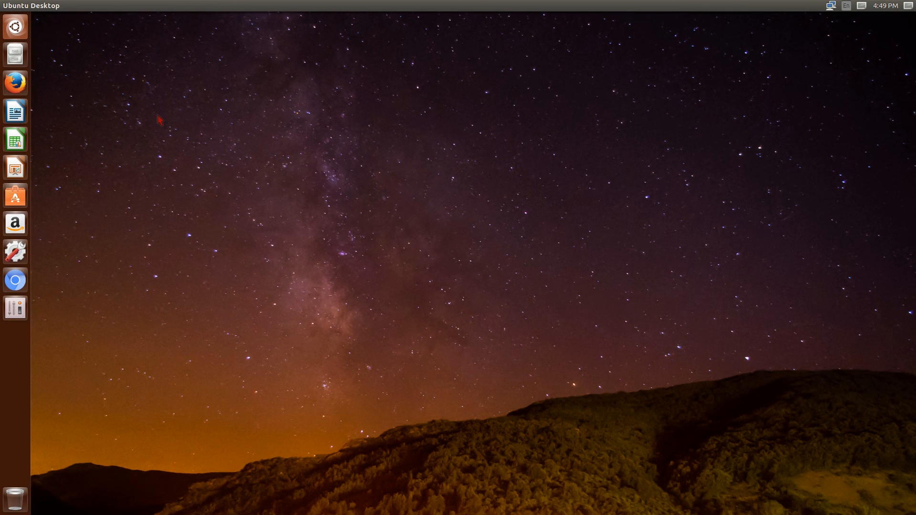
pyautogui.moveTo(130, 73)
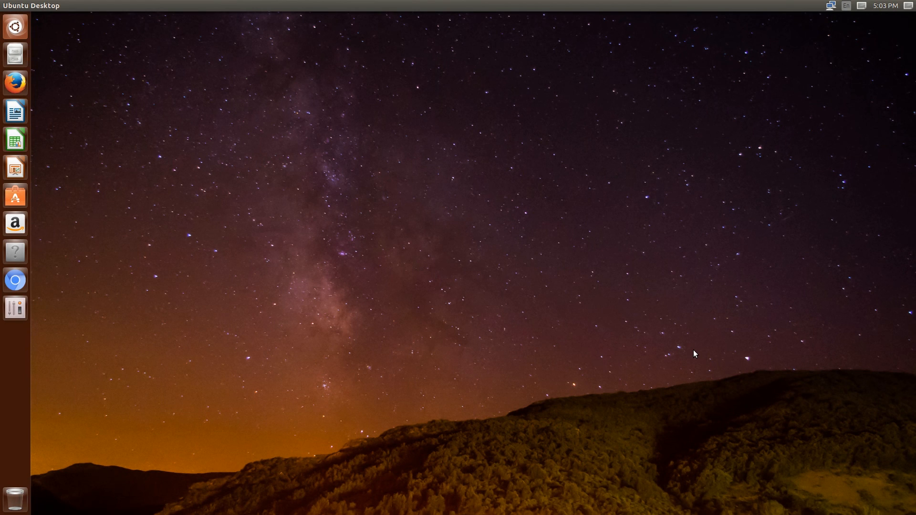
pyautogui.moveTo(78, 3)
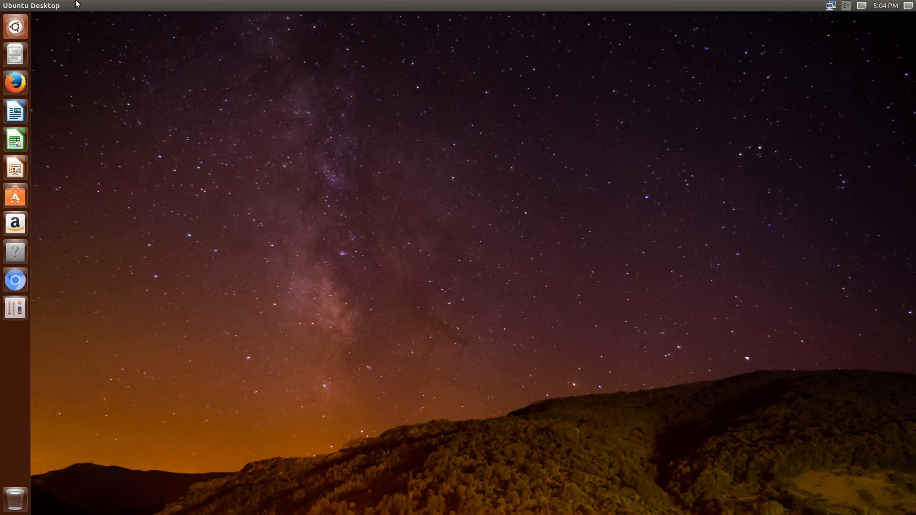
pyautogui.moveTo(7, 257)
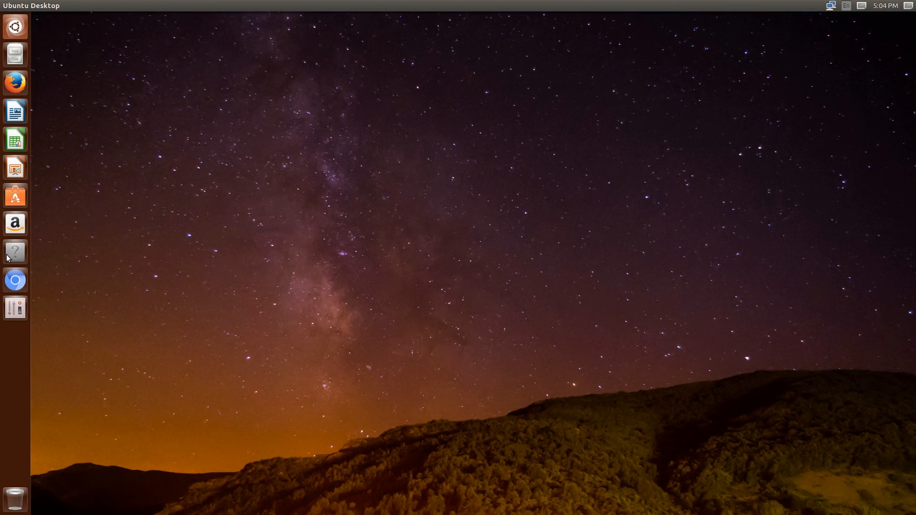
pyautogui.moveTo(642, 494)
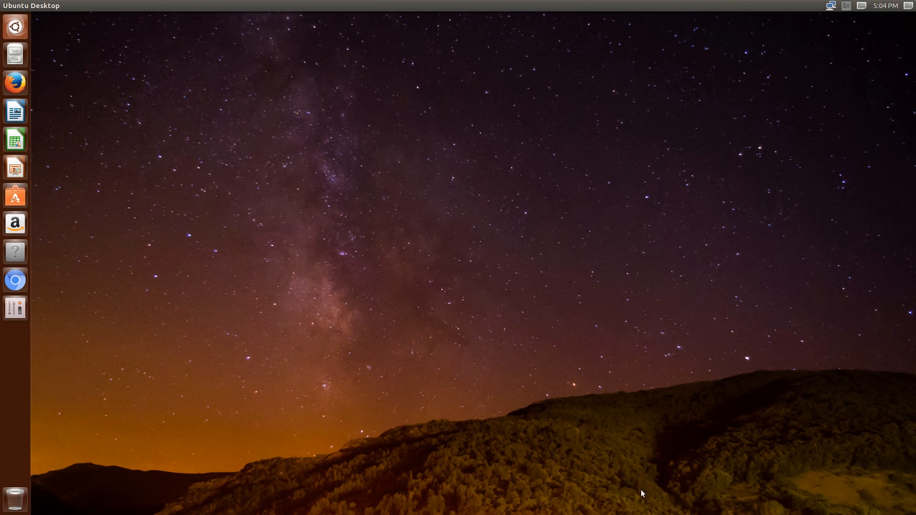
pyautogui.moveTo(15, 307)
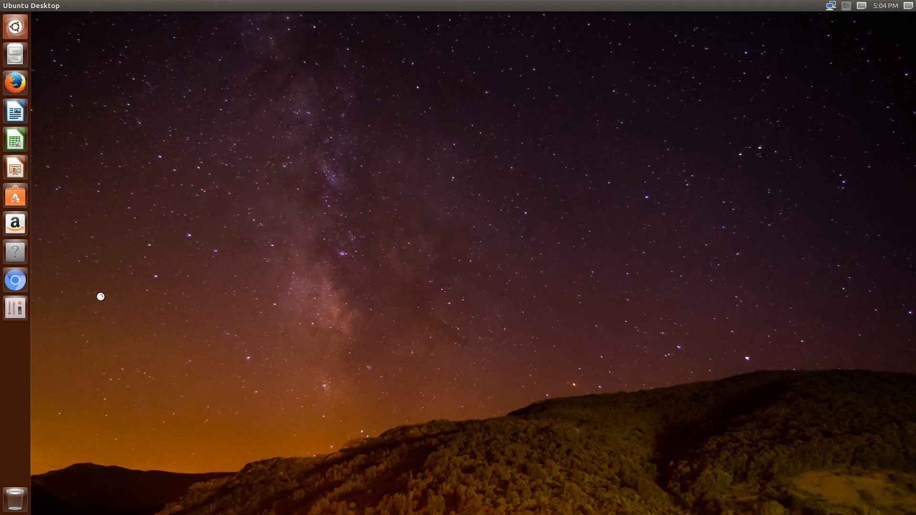
# Step: Set the launcher position to Bottom in Unity Tweak Tool, then close it
pyautogui.click(14, 307)
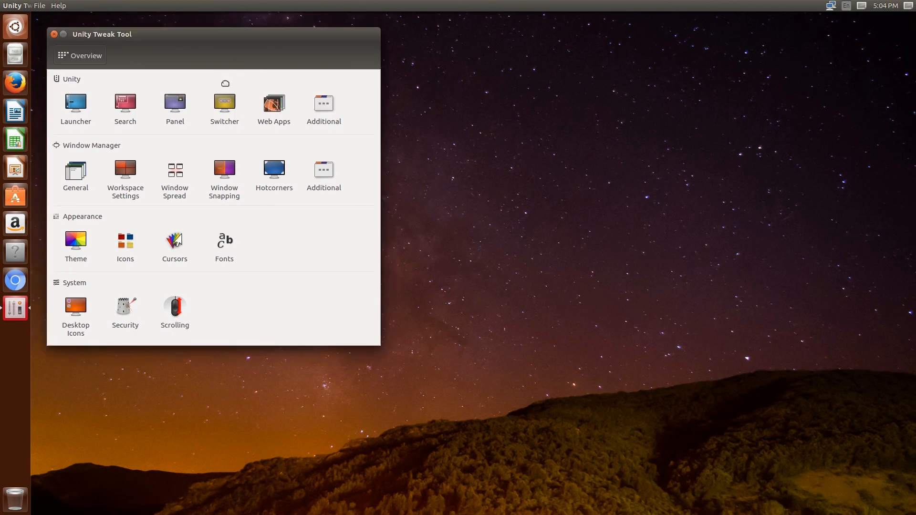
pyautogui.click(76, 104)
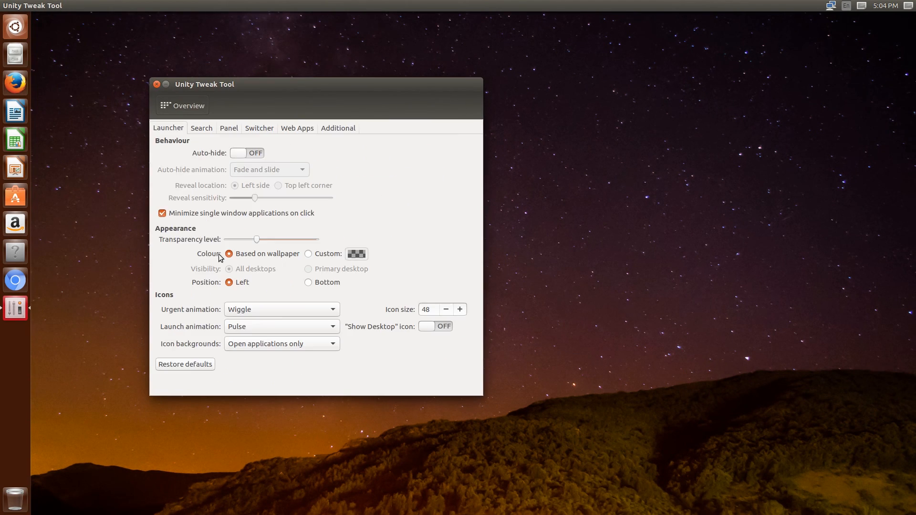
pyautogui.moveTo(196, 293)
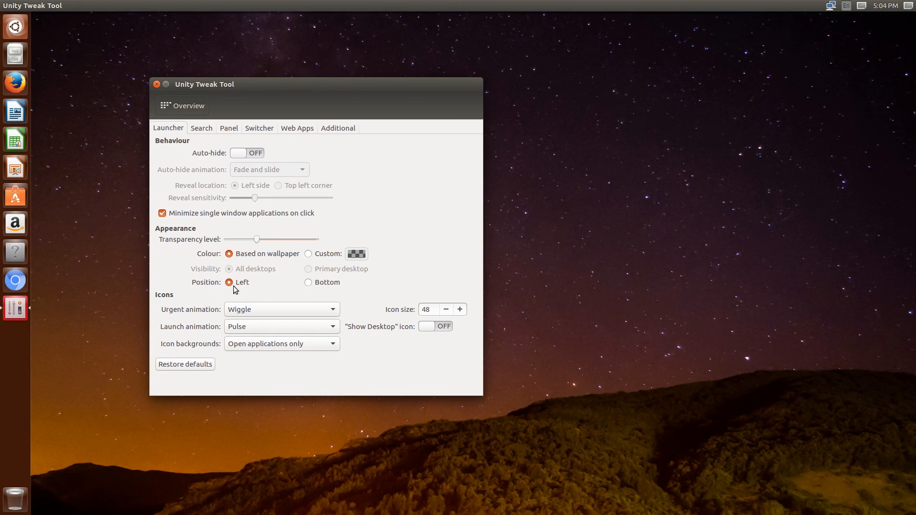
pyautogui.click(307, 281)
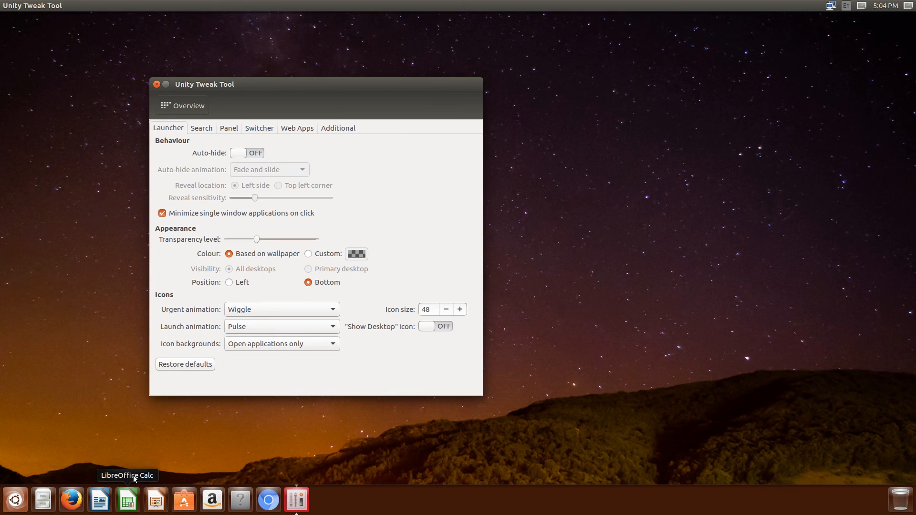
pyautogui.moveTo(230, 372)
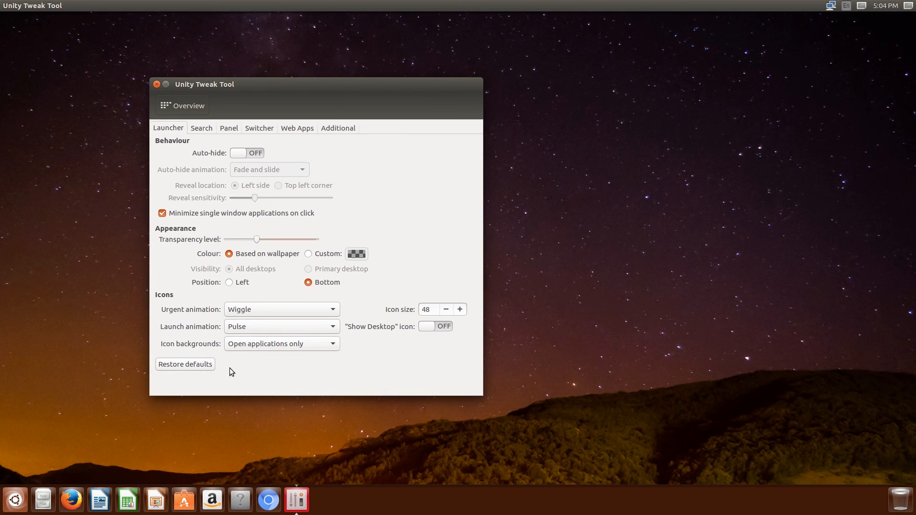
pyautogui.click(229, 282)
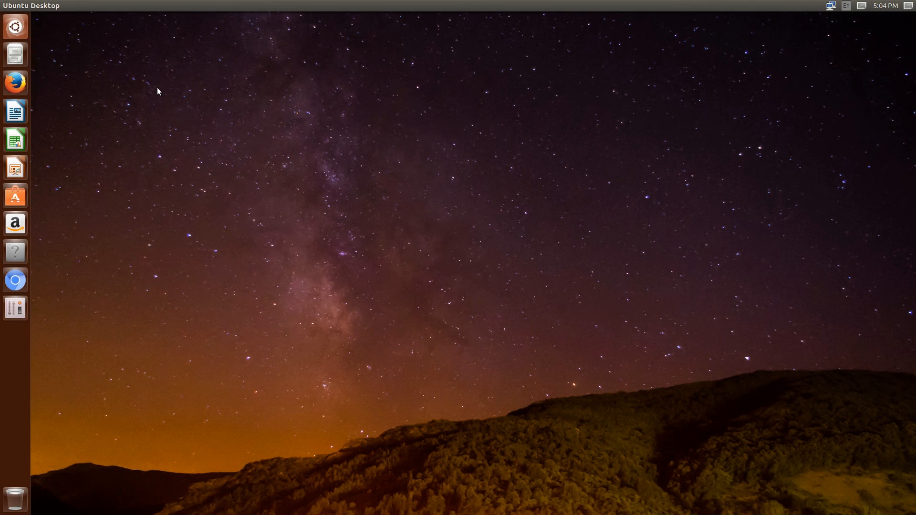
pyautogui.moveTo(119, 63)
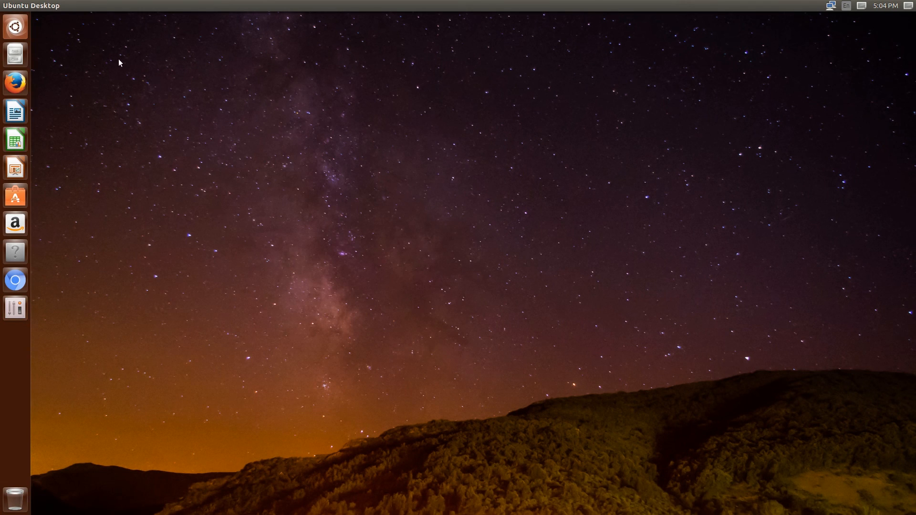
pyautogui.moveTo(25, 204)
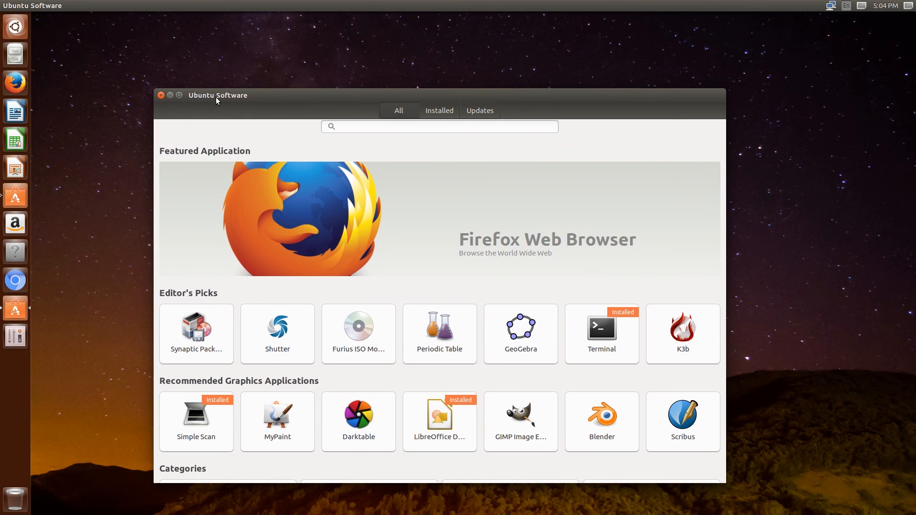
pyautogui.moveTo(267, 97)
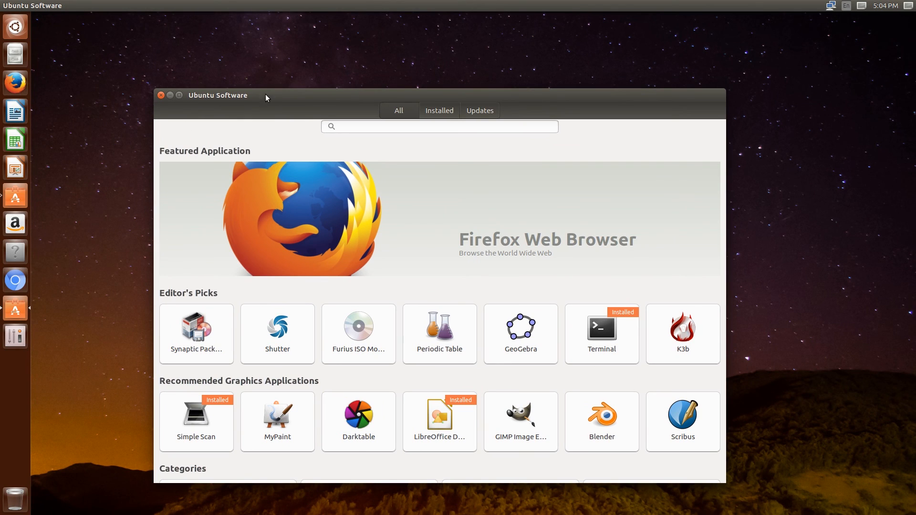
pyautogui.moveTo(161, 95)
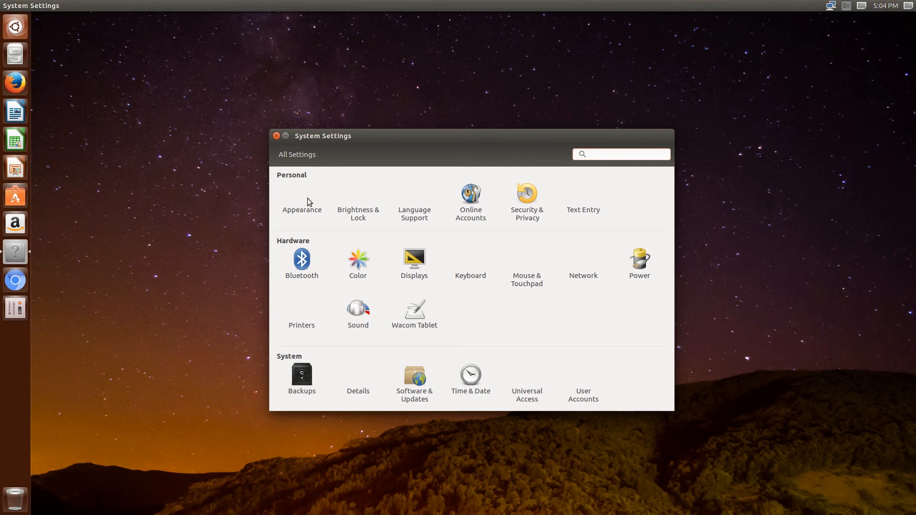
# Step: Under Appearance Behavior, show menus in the window's title bar, always displayed, then close settings
pyautogui.click(302, 209)
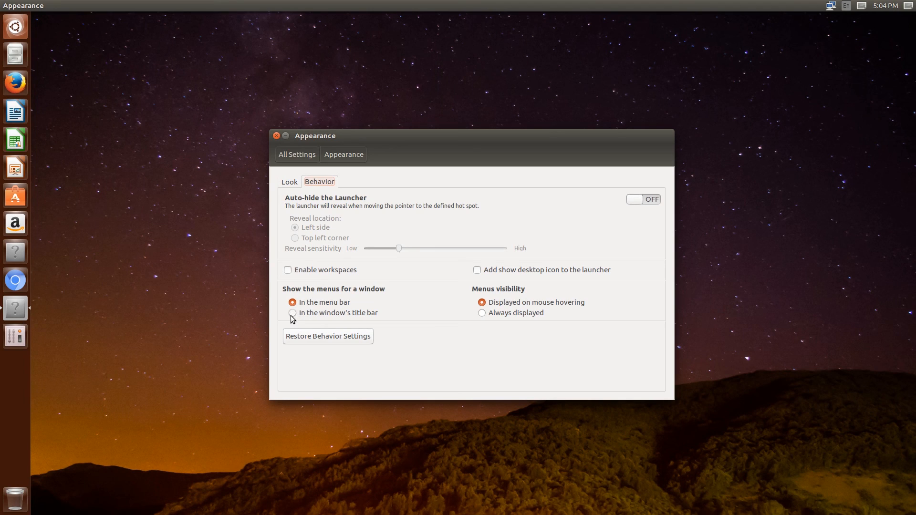
pyautogui.click(294, 312)
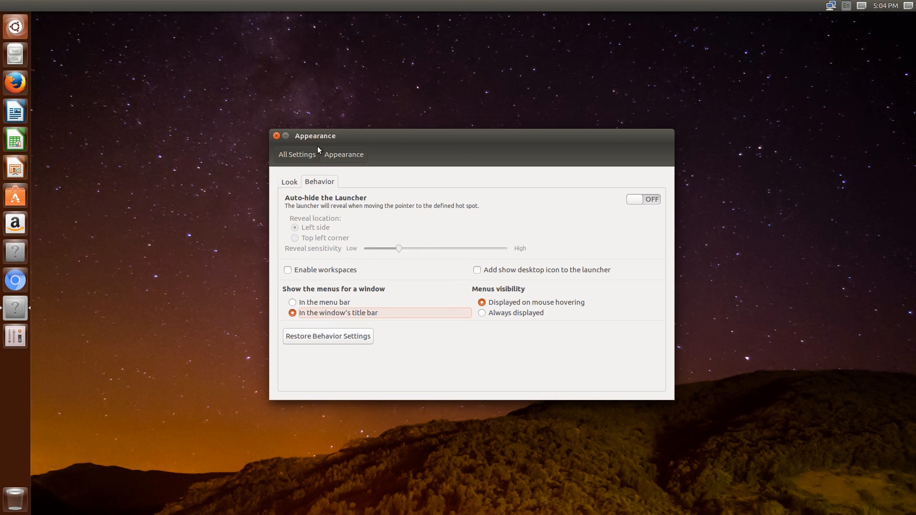
pyautogui.click(304, 135)
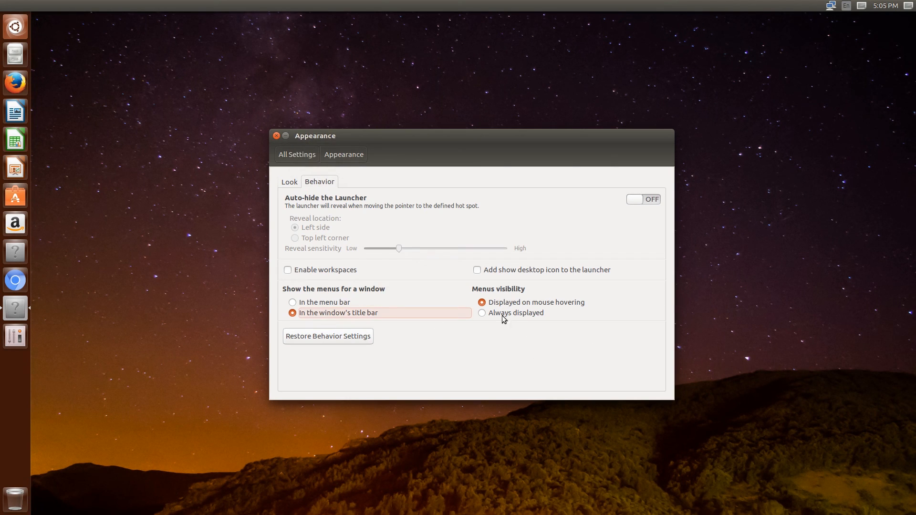
pyautogui.click(482, 313)
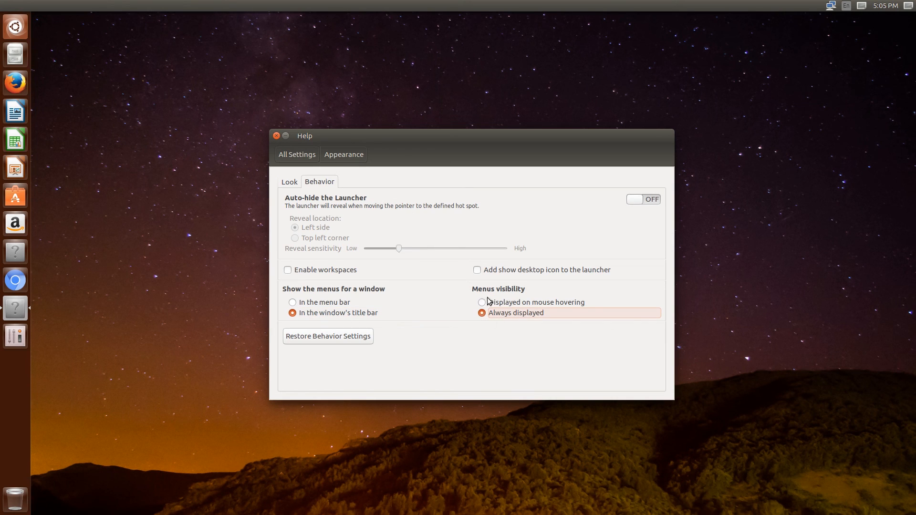
pyautogui.moveTo(571, 264)
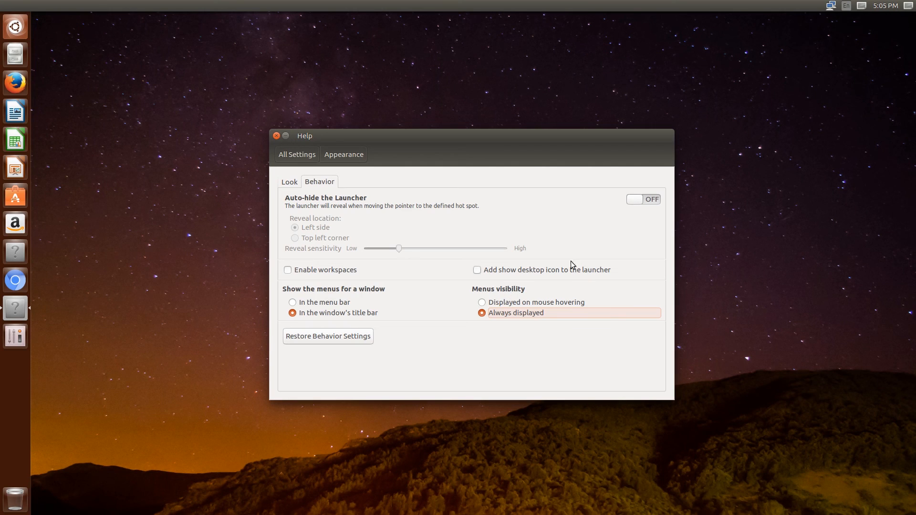
pyautogui.moveTo(326, 143)
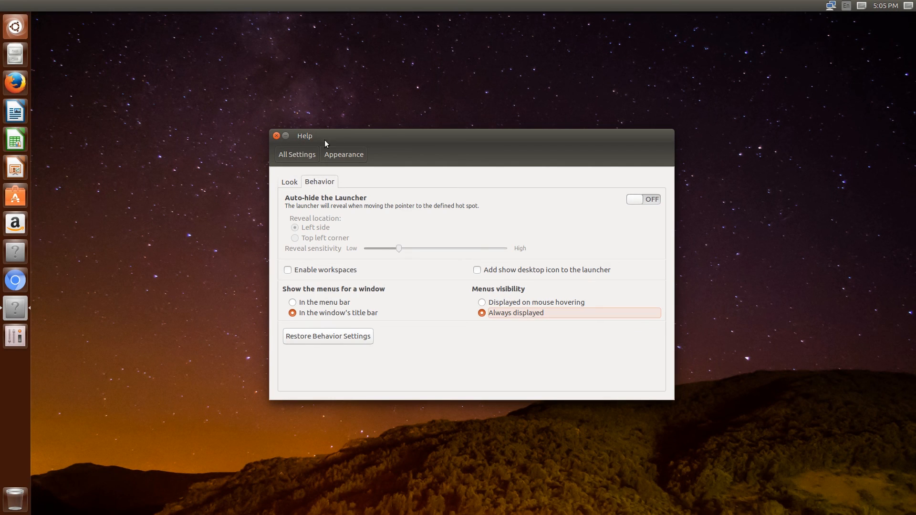
pyautogui.click(276, 136)
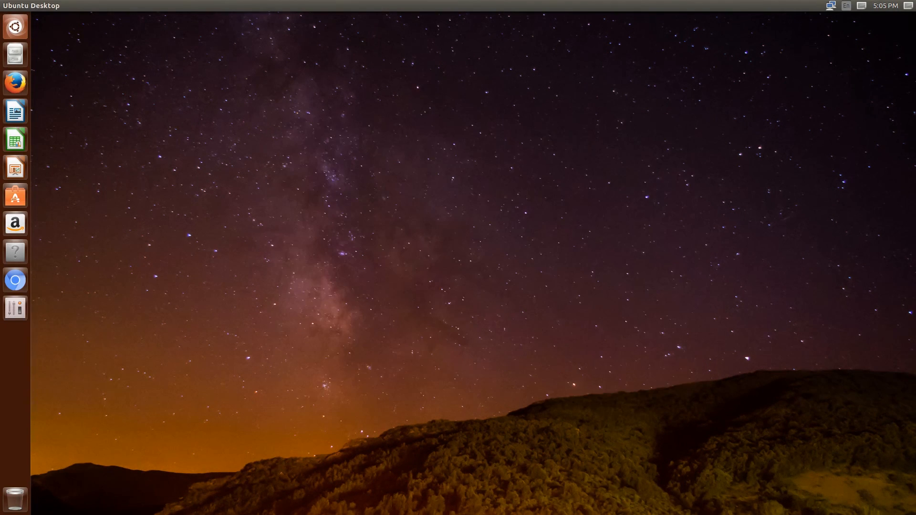
pyautogui.moveTo(624, 335)
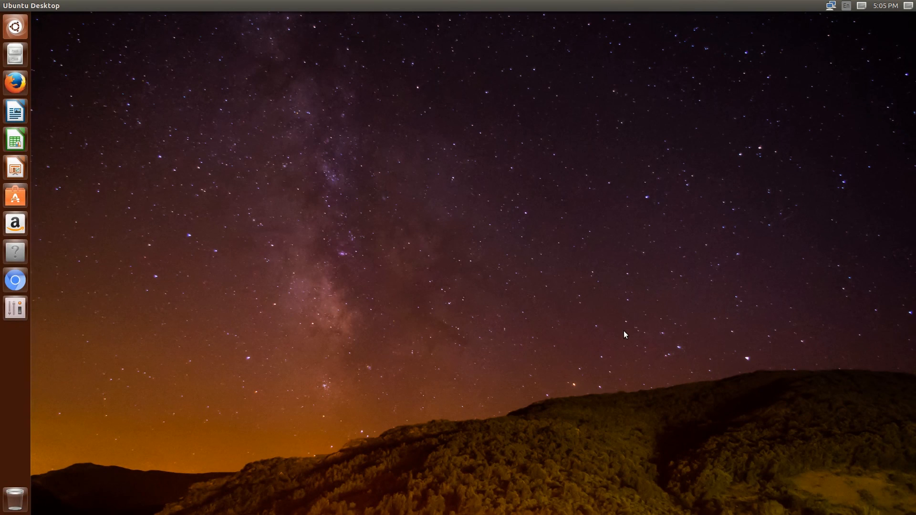